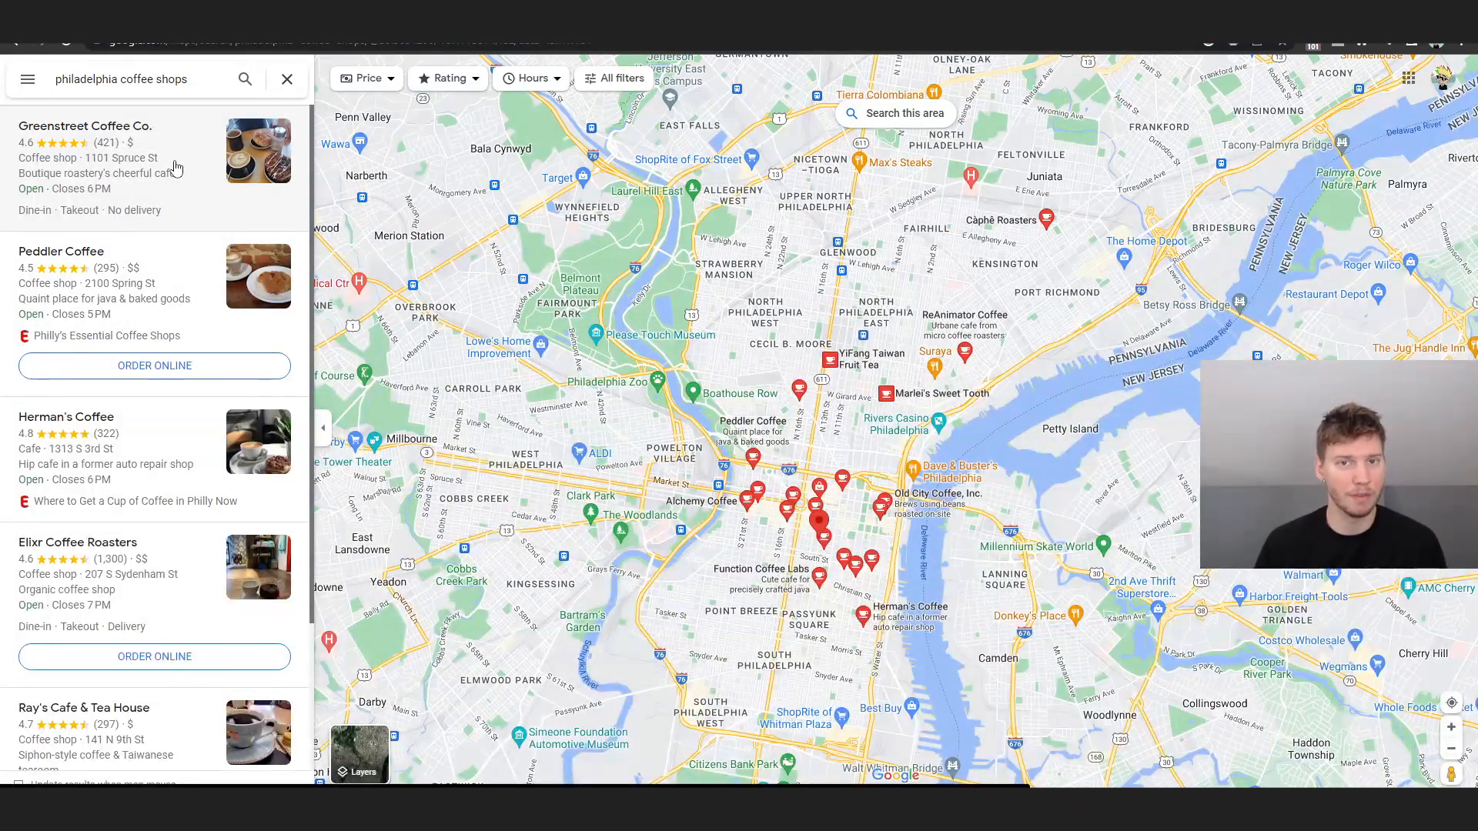
# Bring up Greenstreet Coffee Co.'s details panel showing its address, hours, website and phone
pyautogui.click(85, 126)
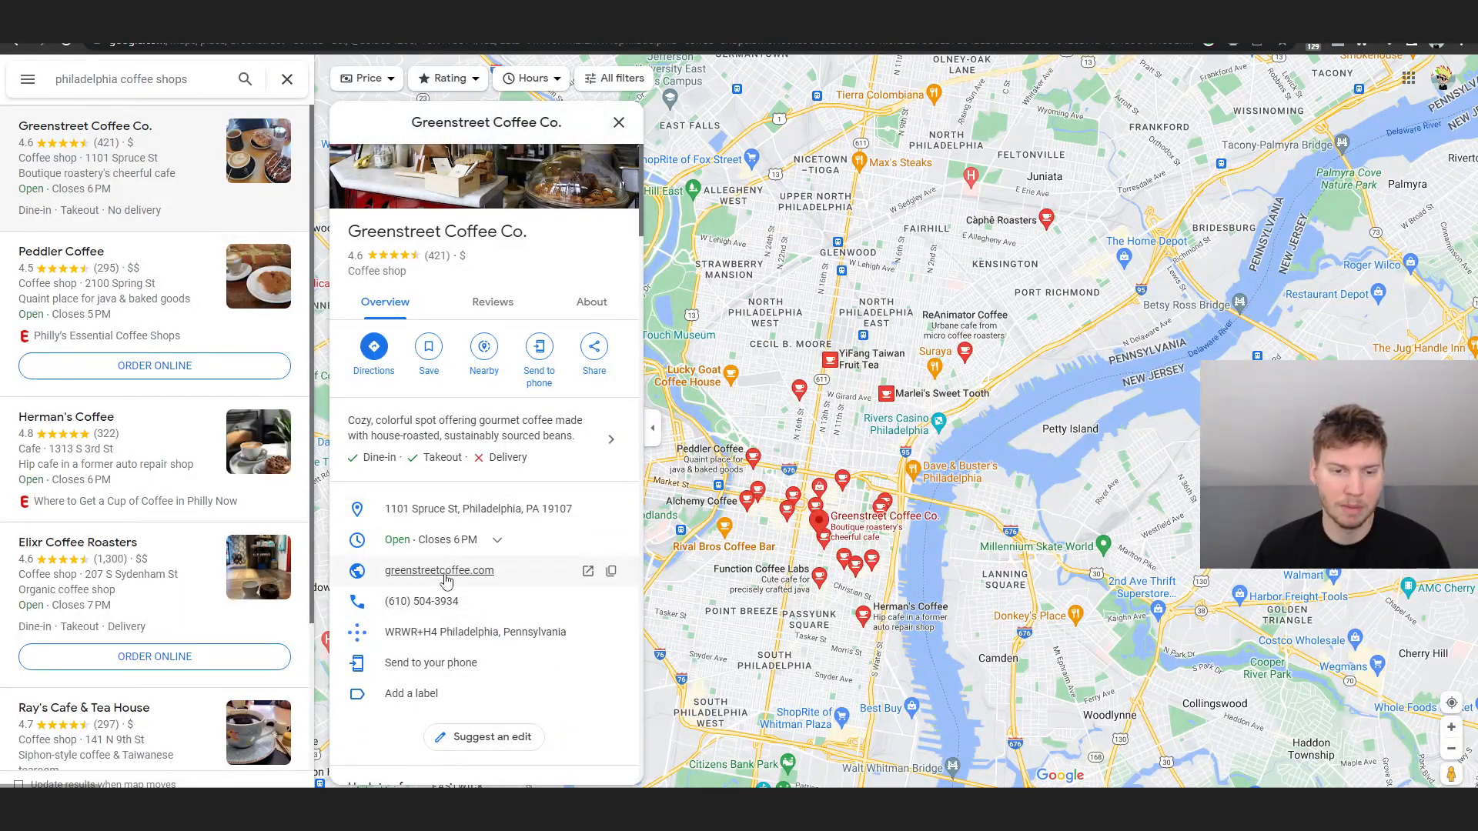
pyautogui.scroll(-3)
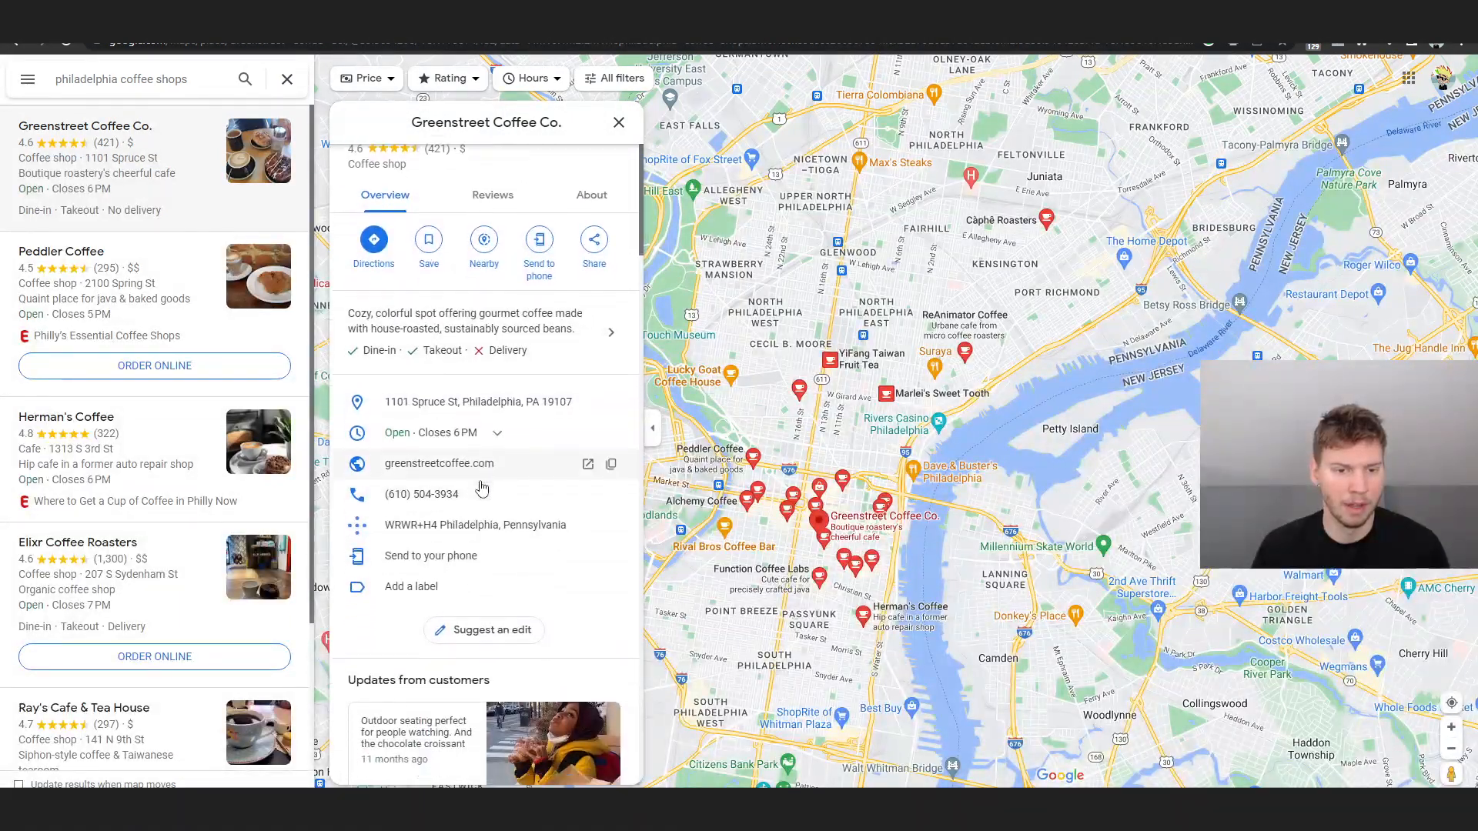
pyautogui.scroll(-3)
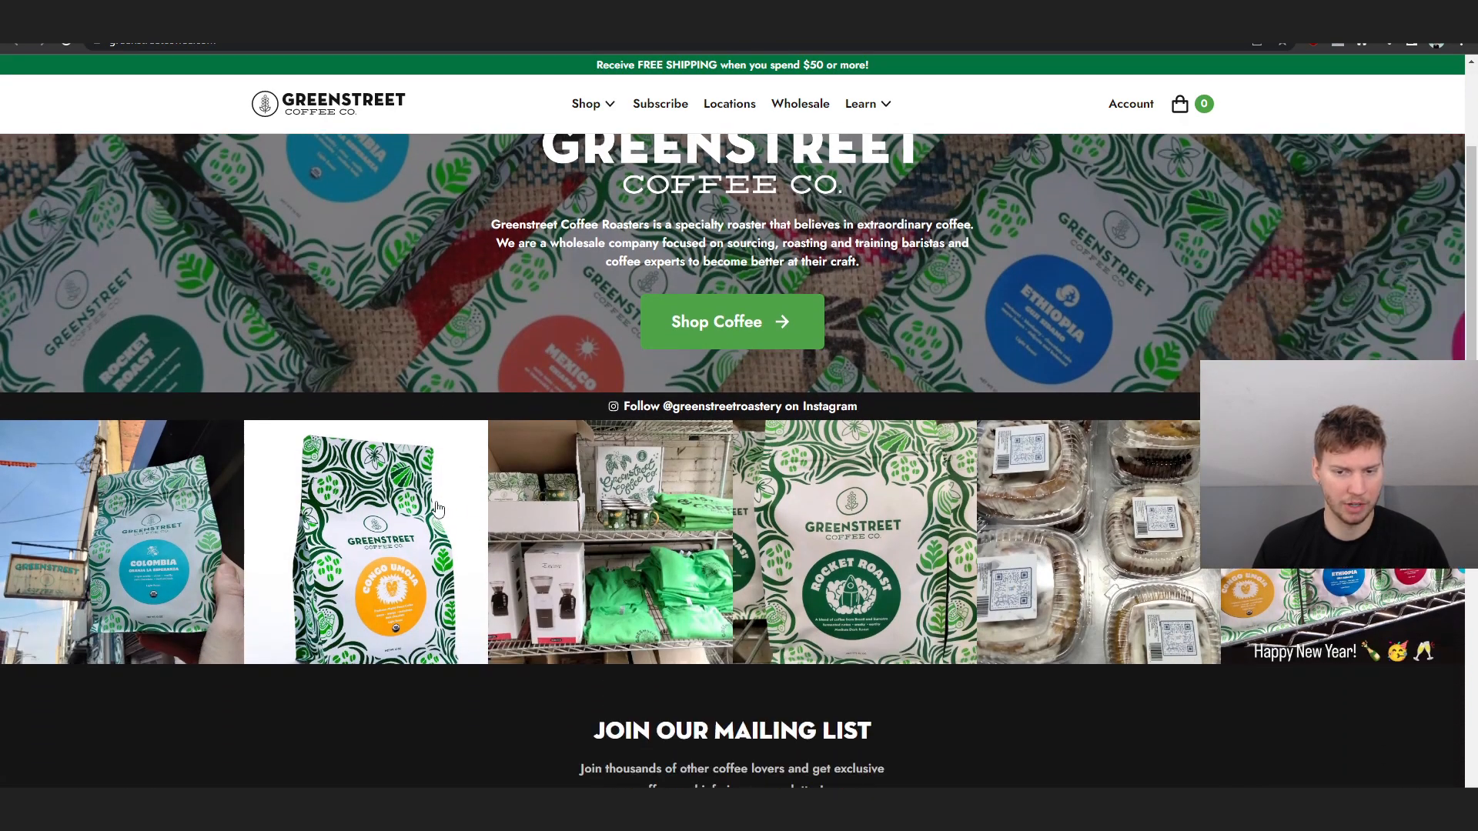
pyautogui.scroll(-3)
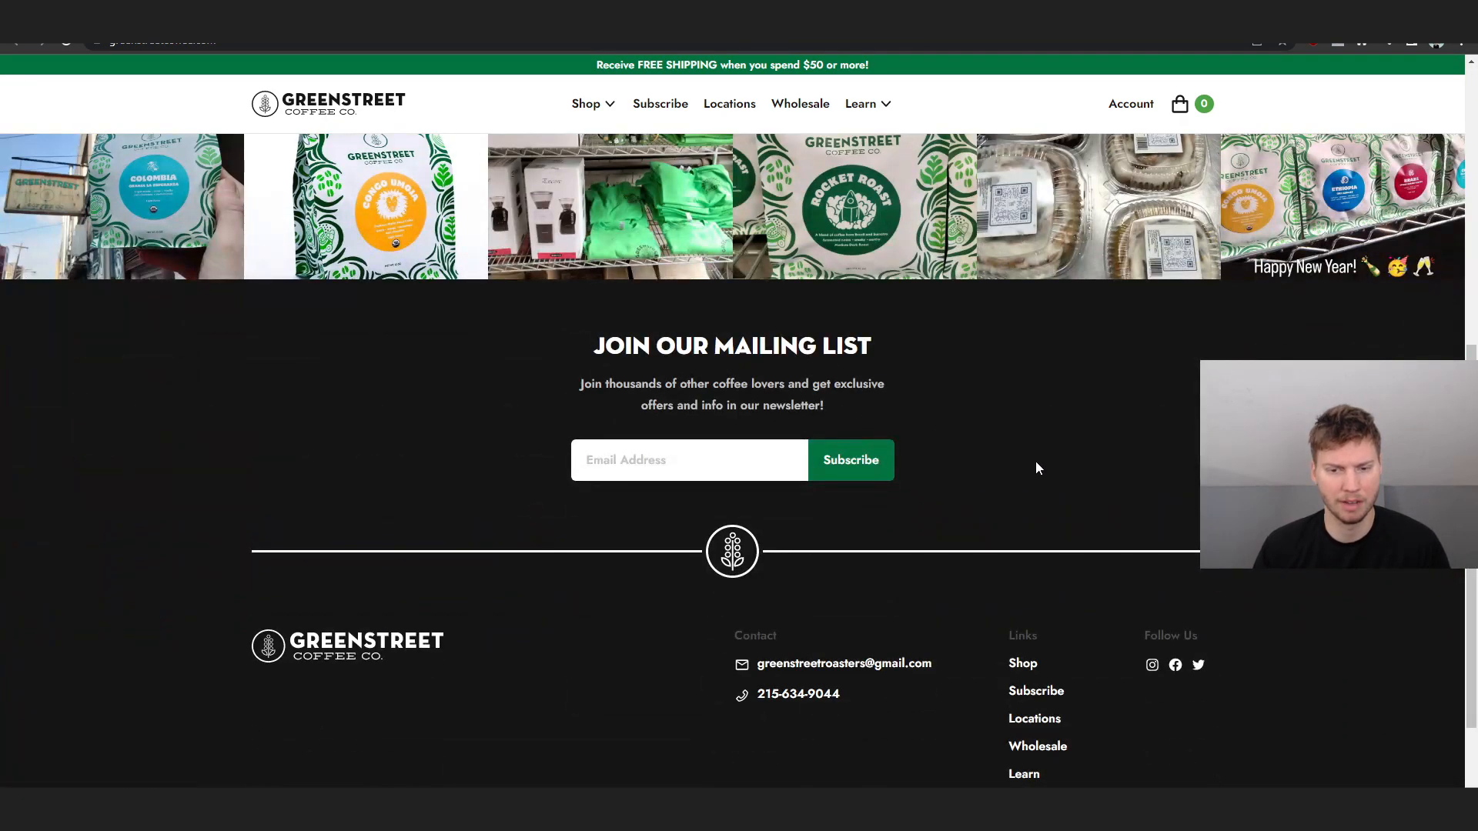
pyautogui.scroll(3)
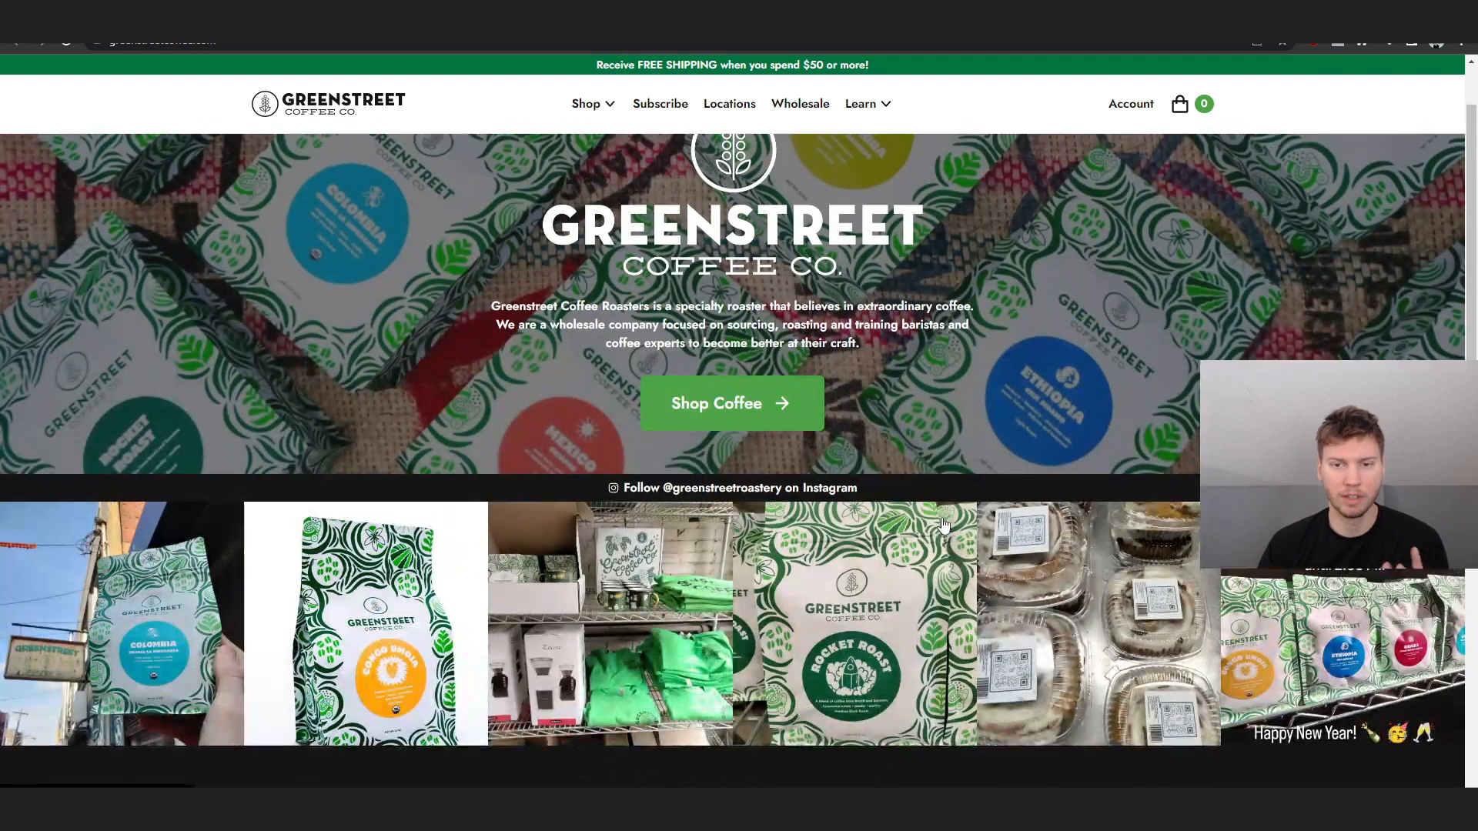
pyautogui.scroll(-3)
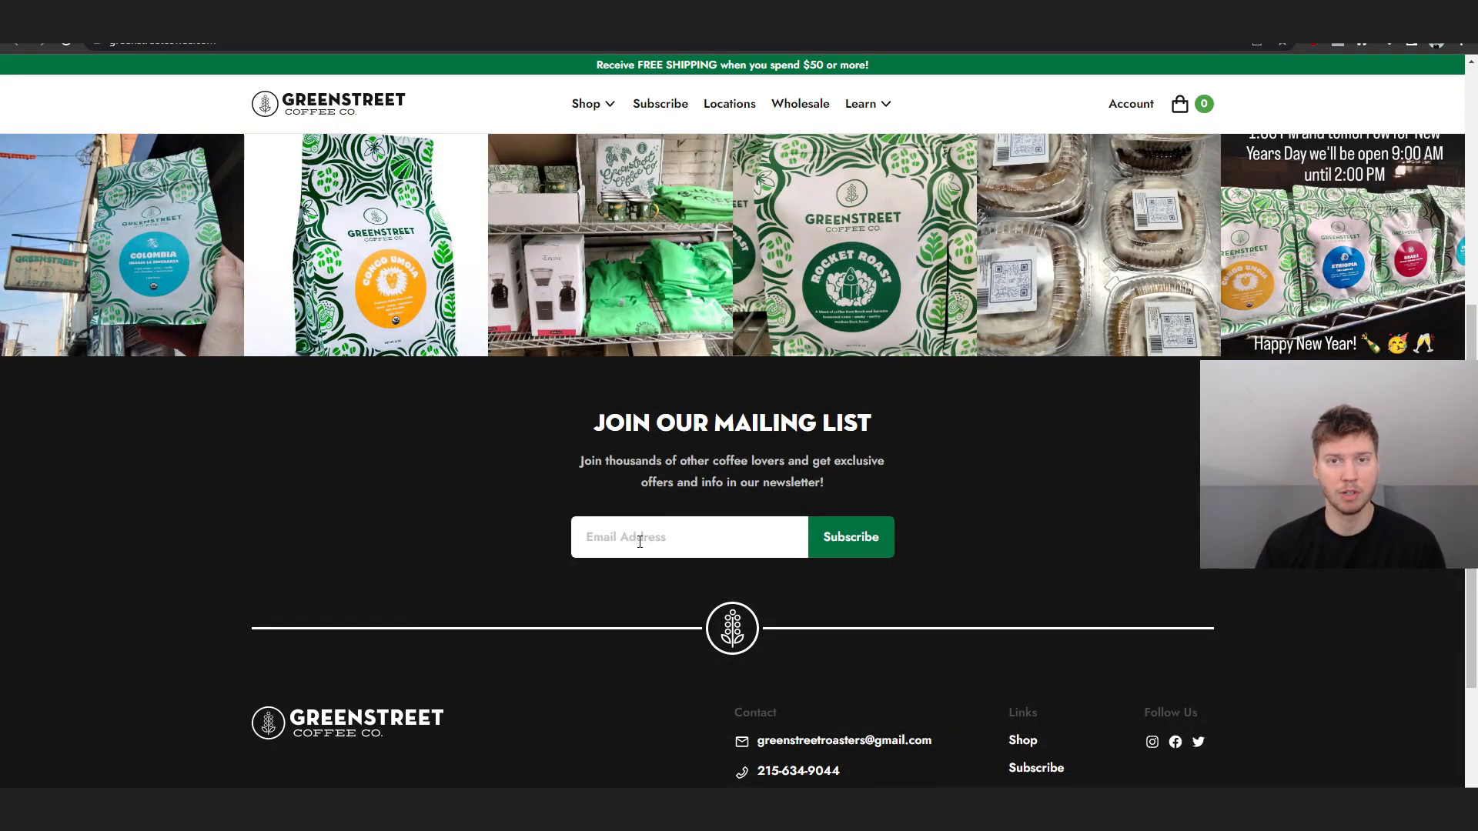
pyautogui.scroll(-3)
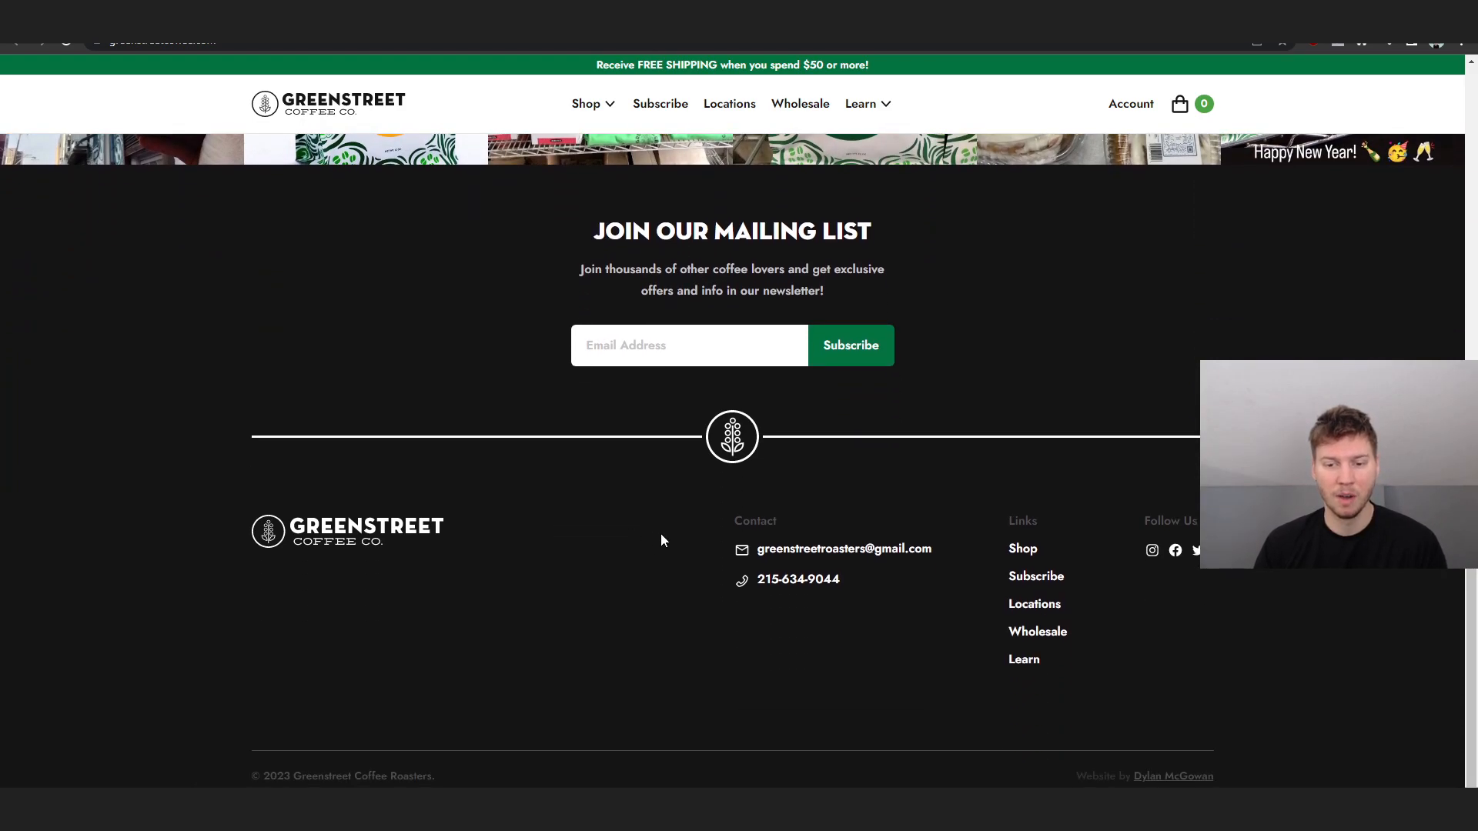
pyautogui.moveTo(645, 537)
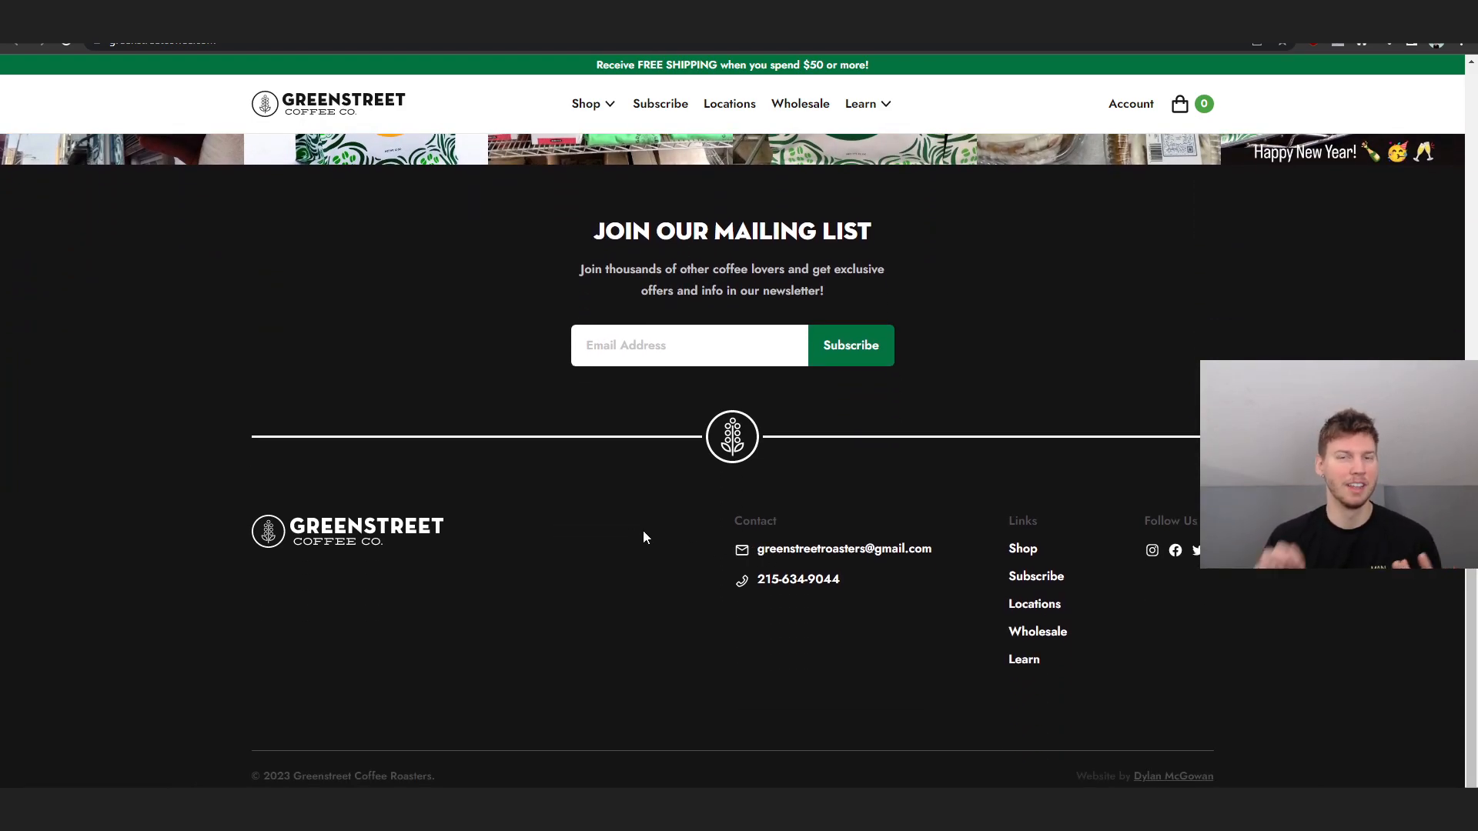
pyautogui.moveTo(649, 544)
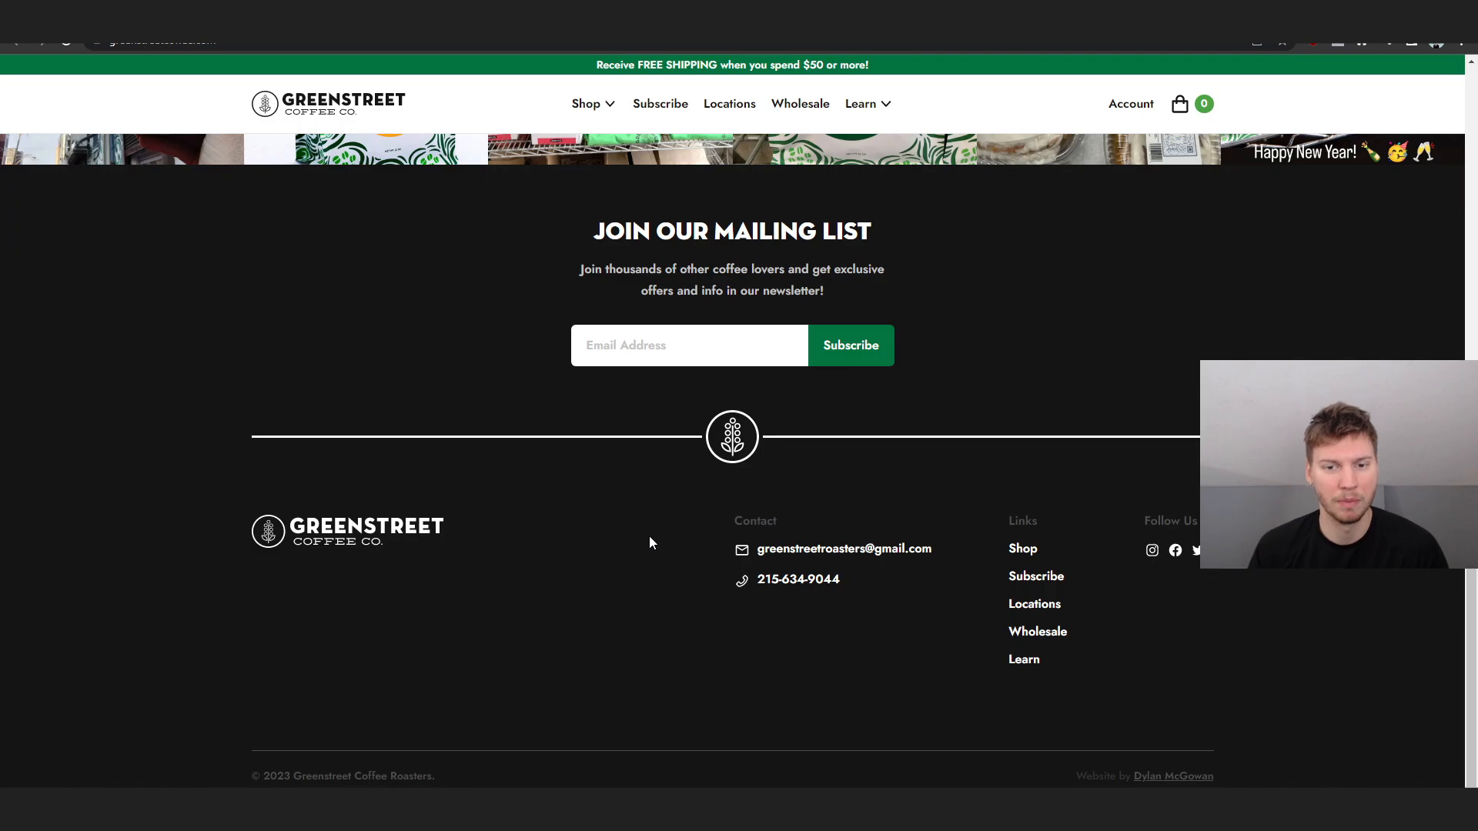
pyautogui.scroll(3)
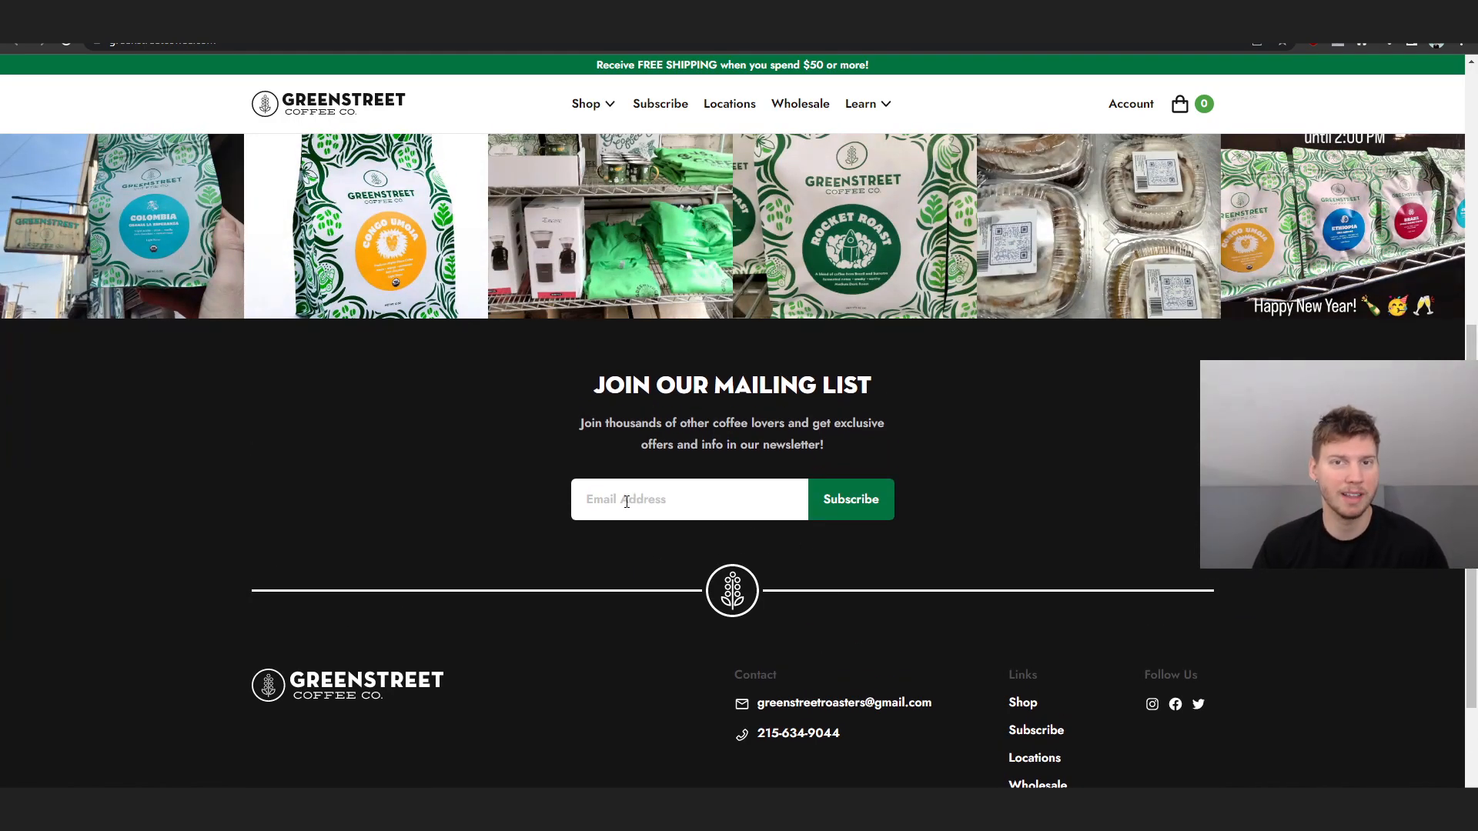
pyautogui.moveTo(849, 499)
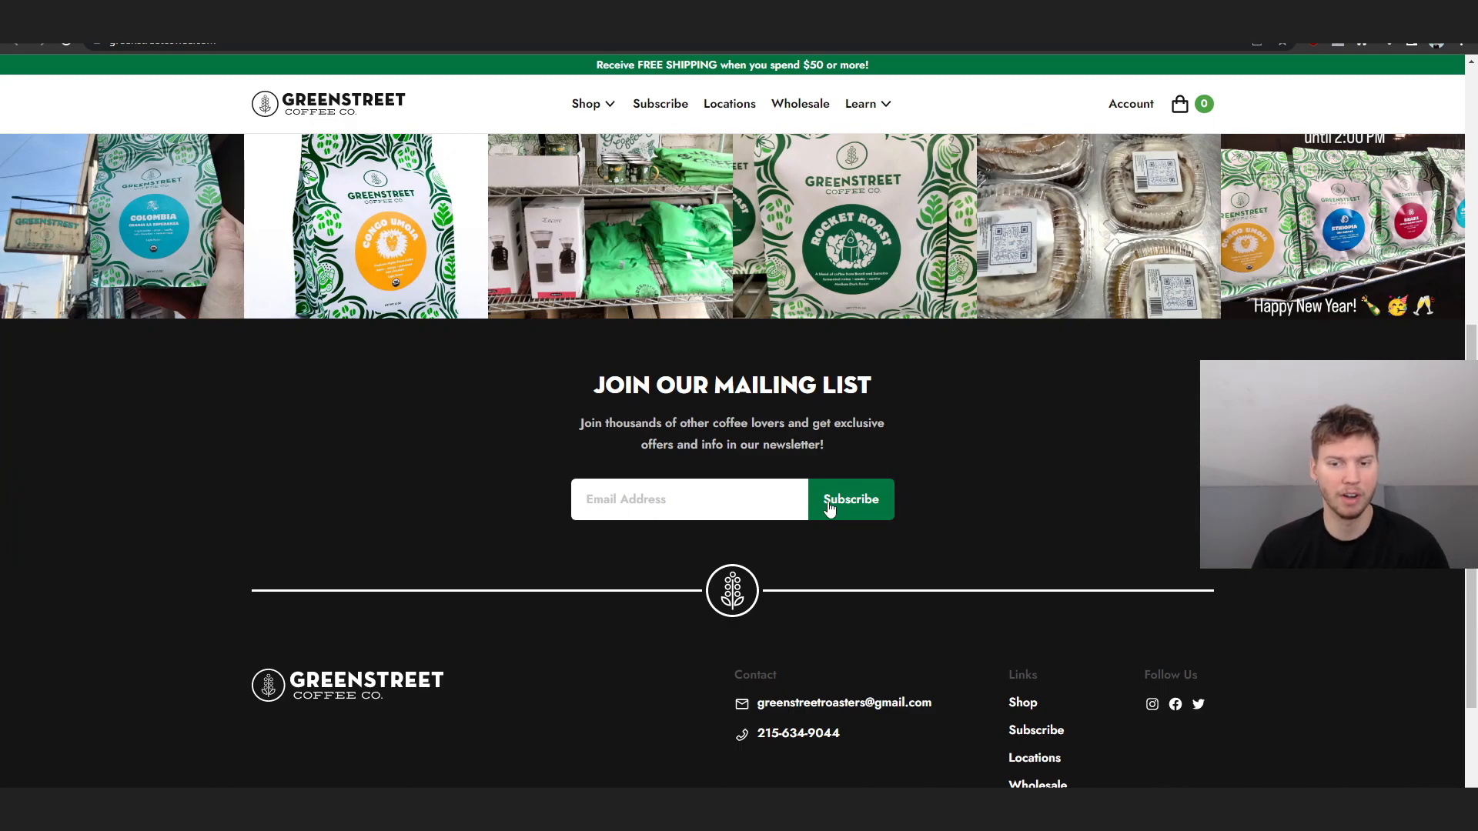
pyautogui.scroll(3)
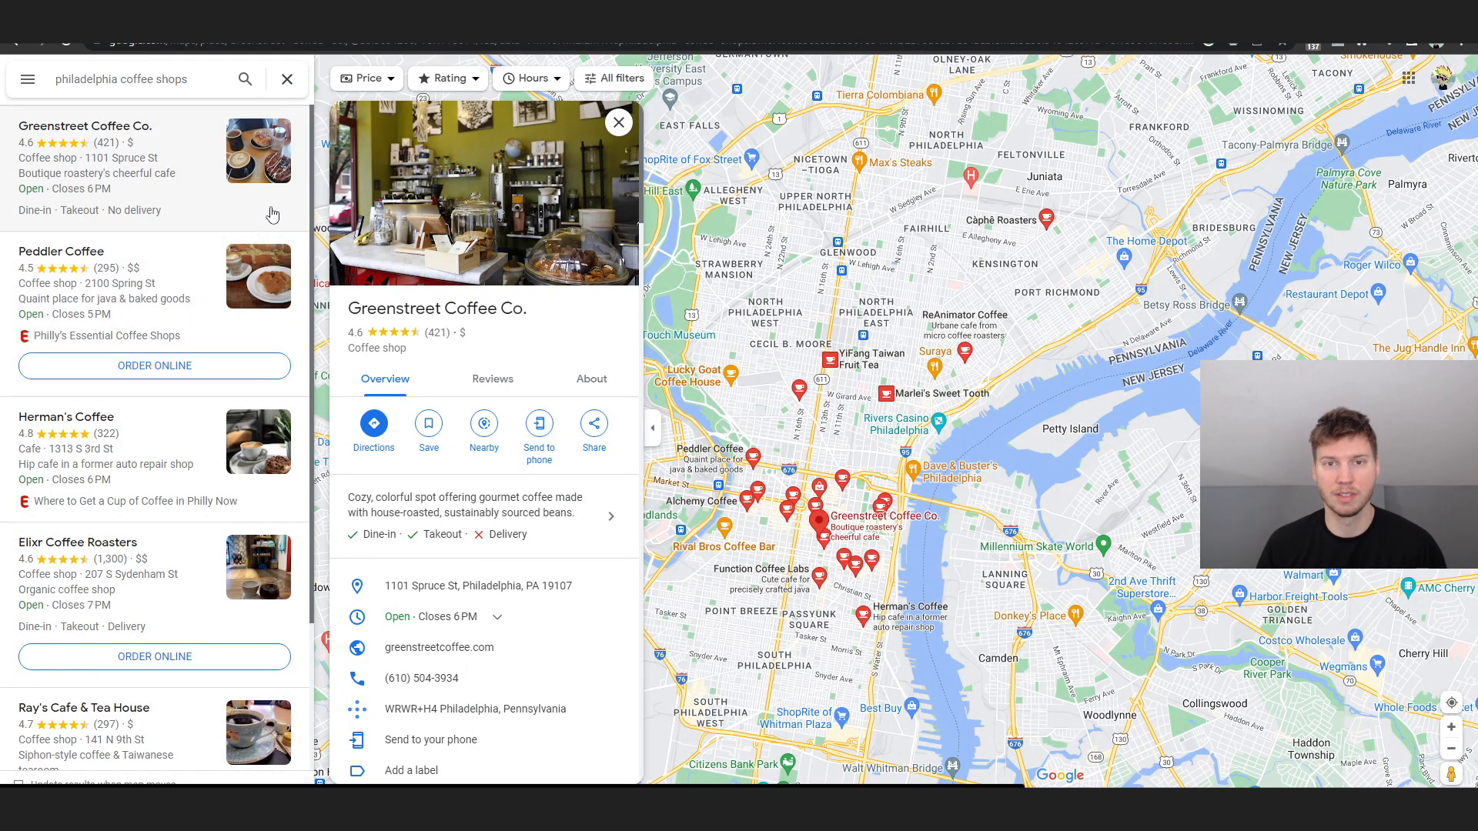
pyautogui.moveTo(275, 158)
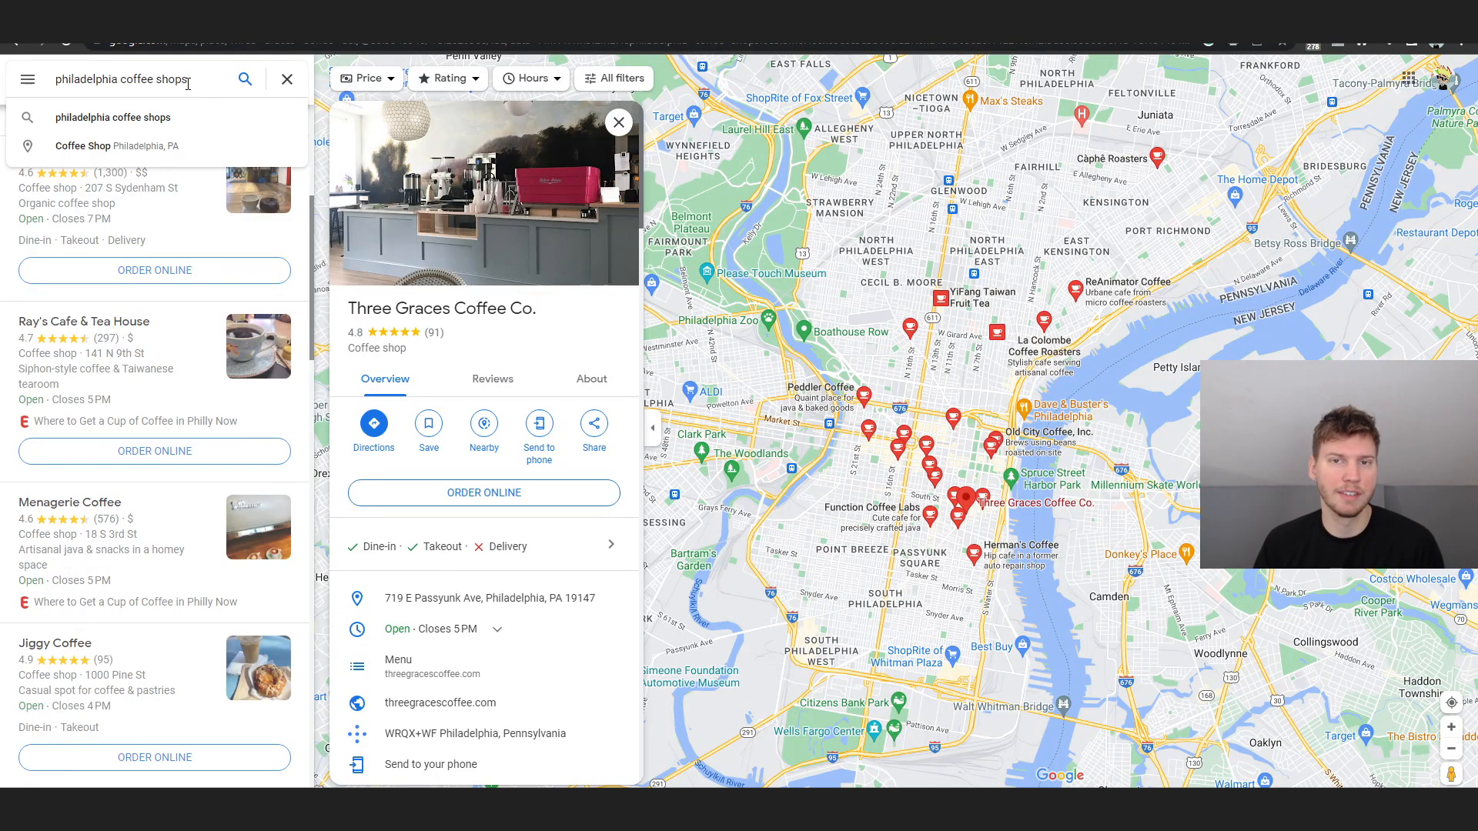
# Search 'philadelphia restaurants' and browse the results down to Morimoto, Sampan and Double Knot
pyautogui.press('Backspace')
pyautogui.write('restaurant')
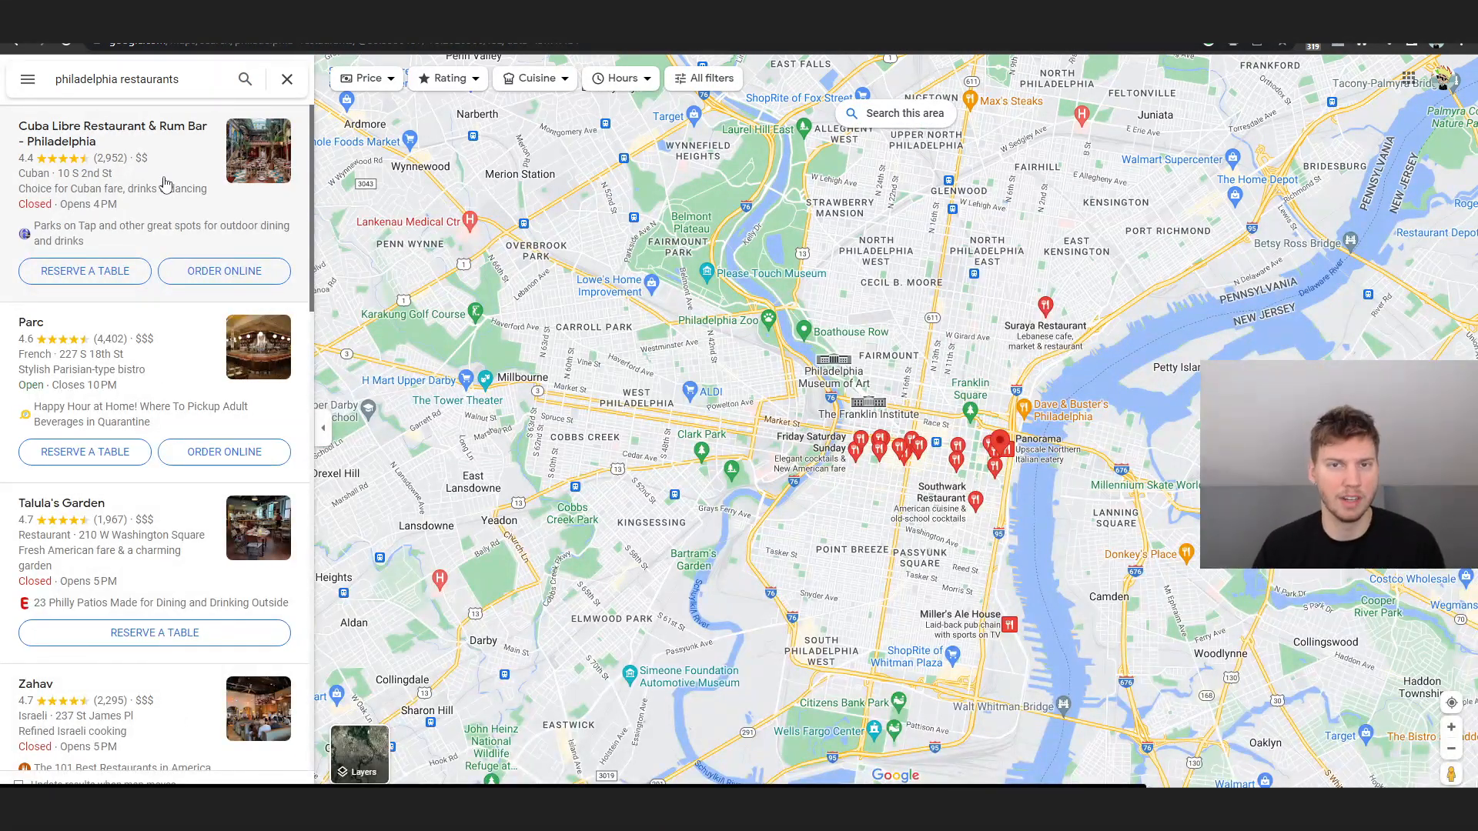
pyautogui.moveTo(112, 164)
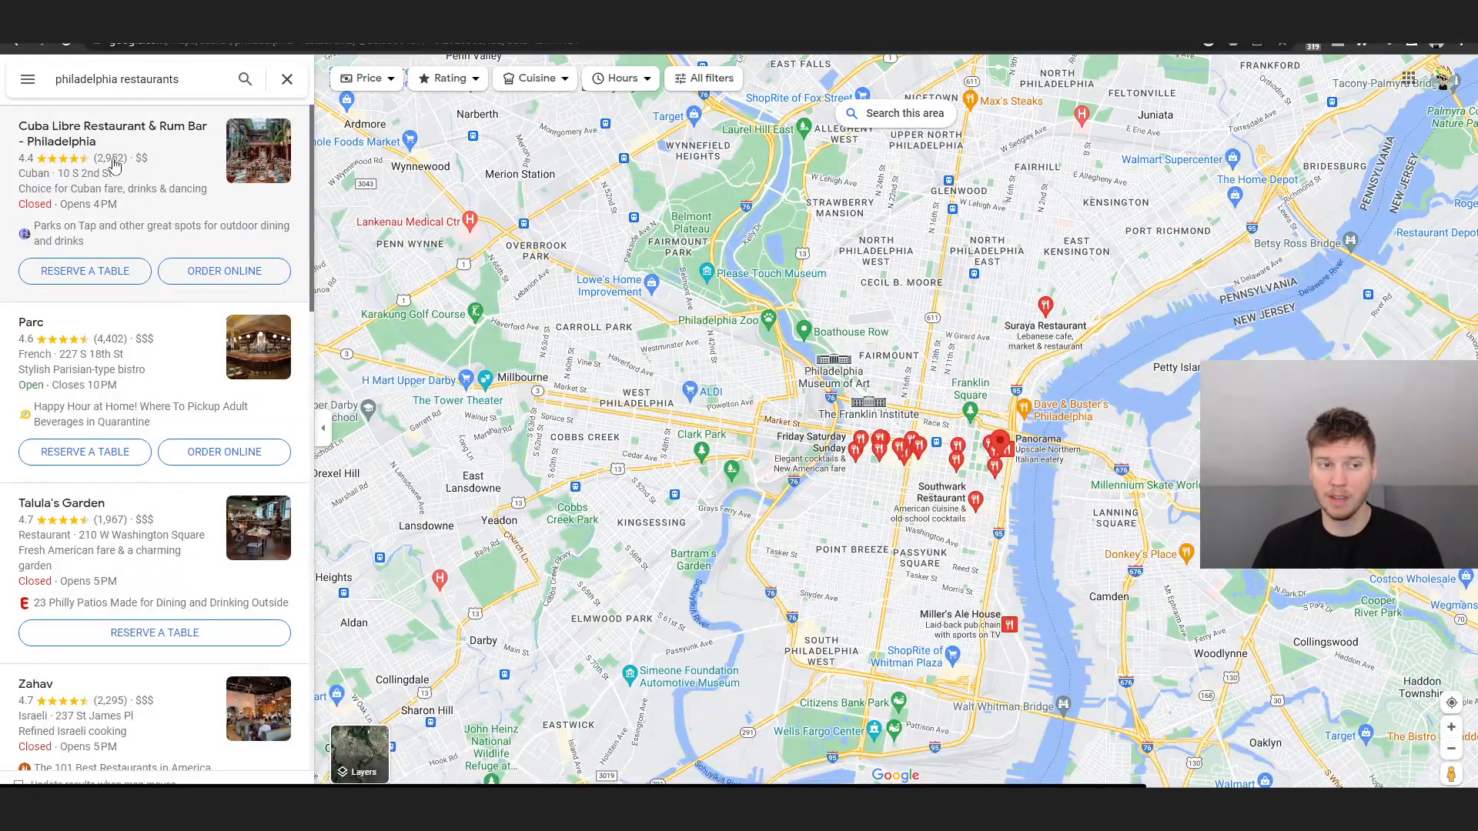
pyautogui.scroll(-3)
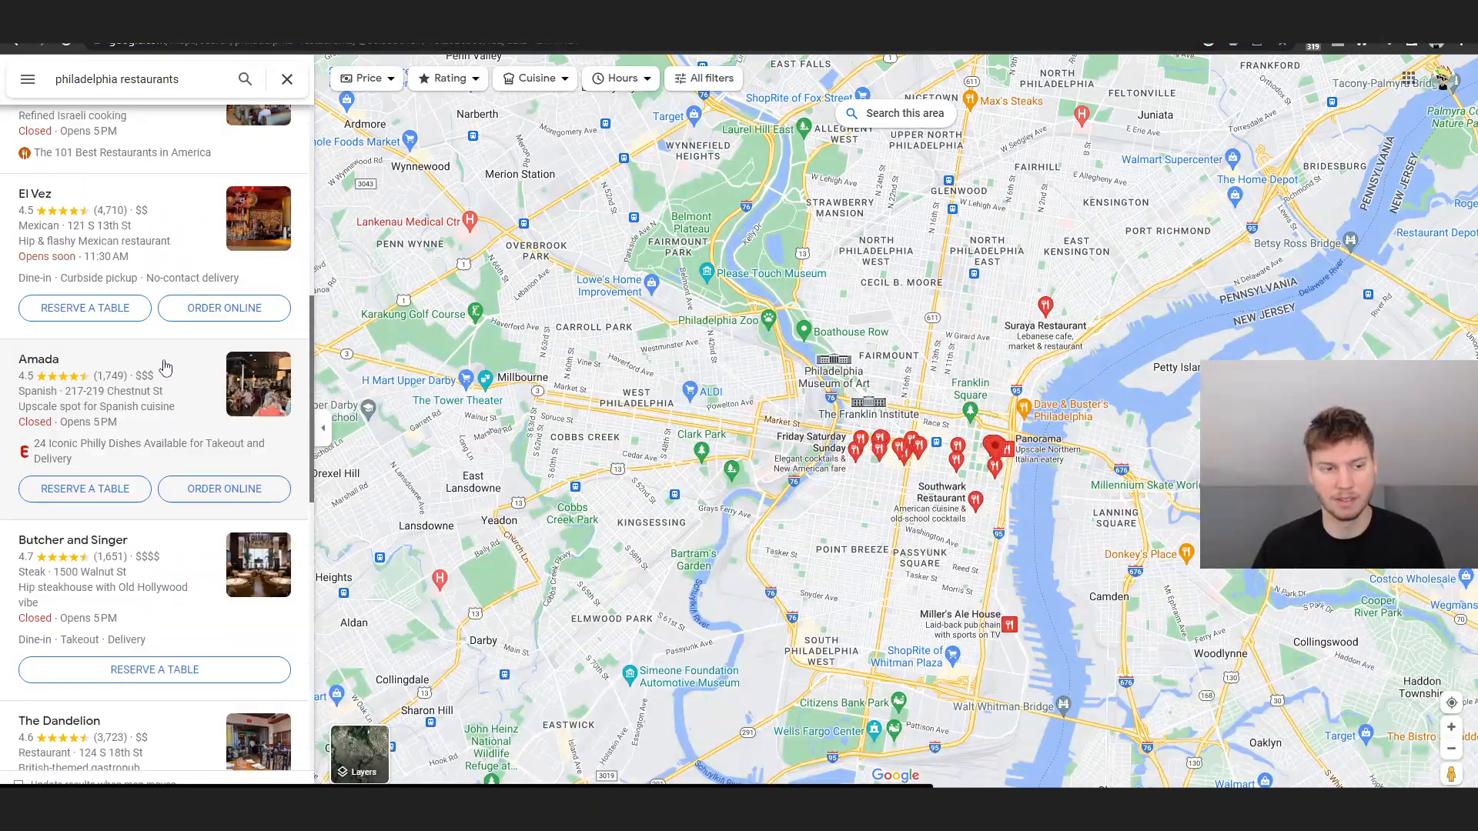
pyautogui.scroll(-3)
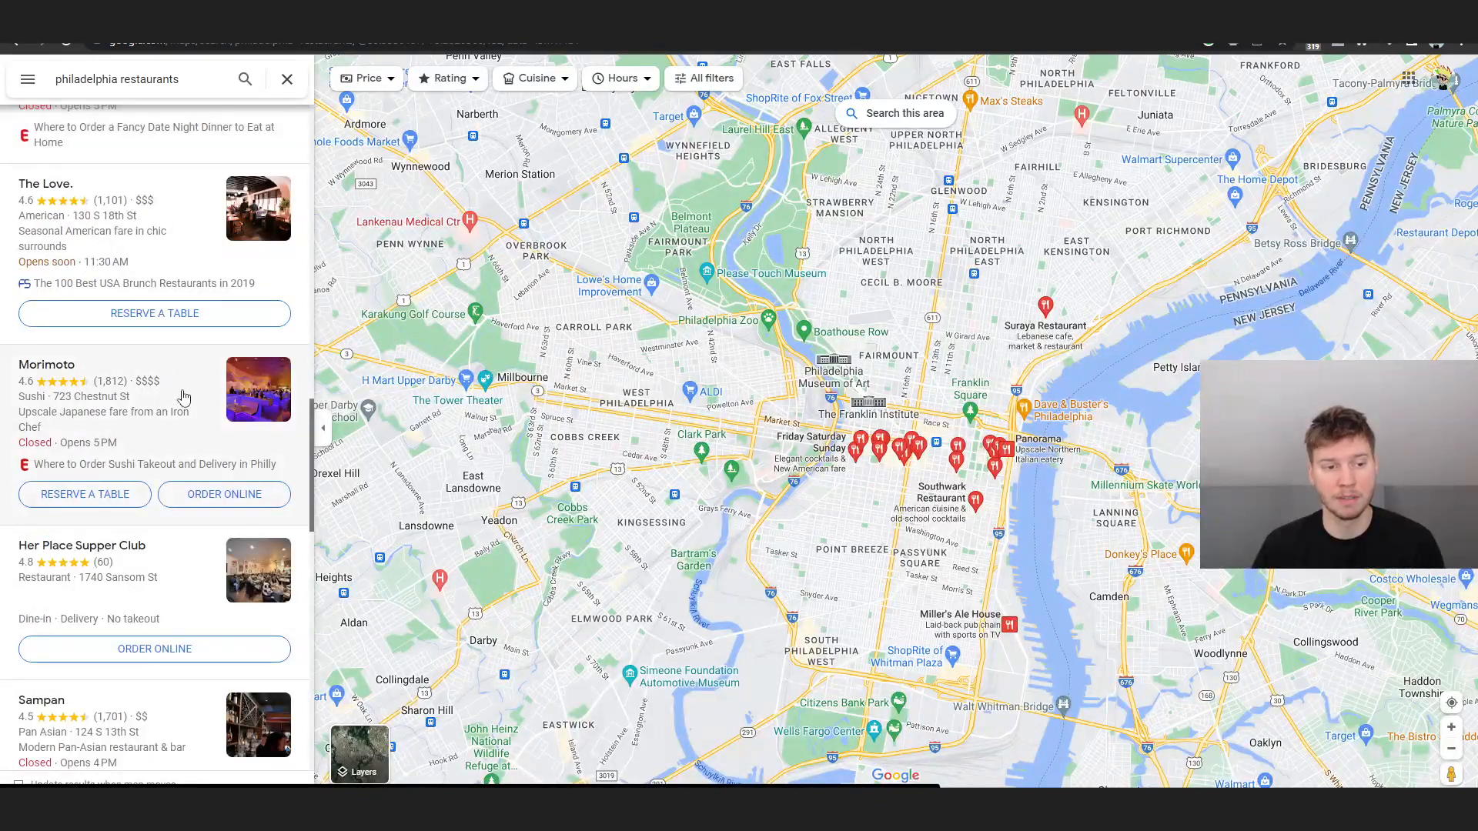
pyautogui.scroll(-3)
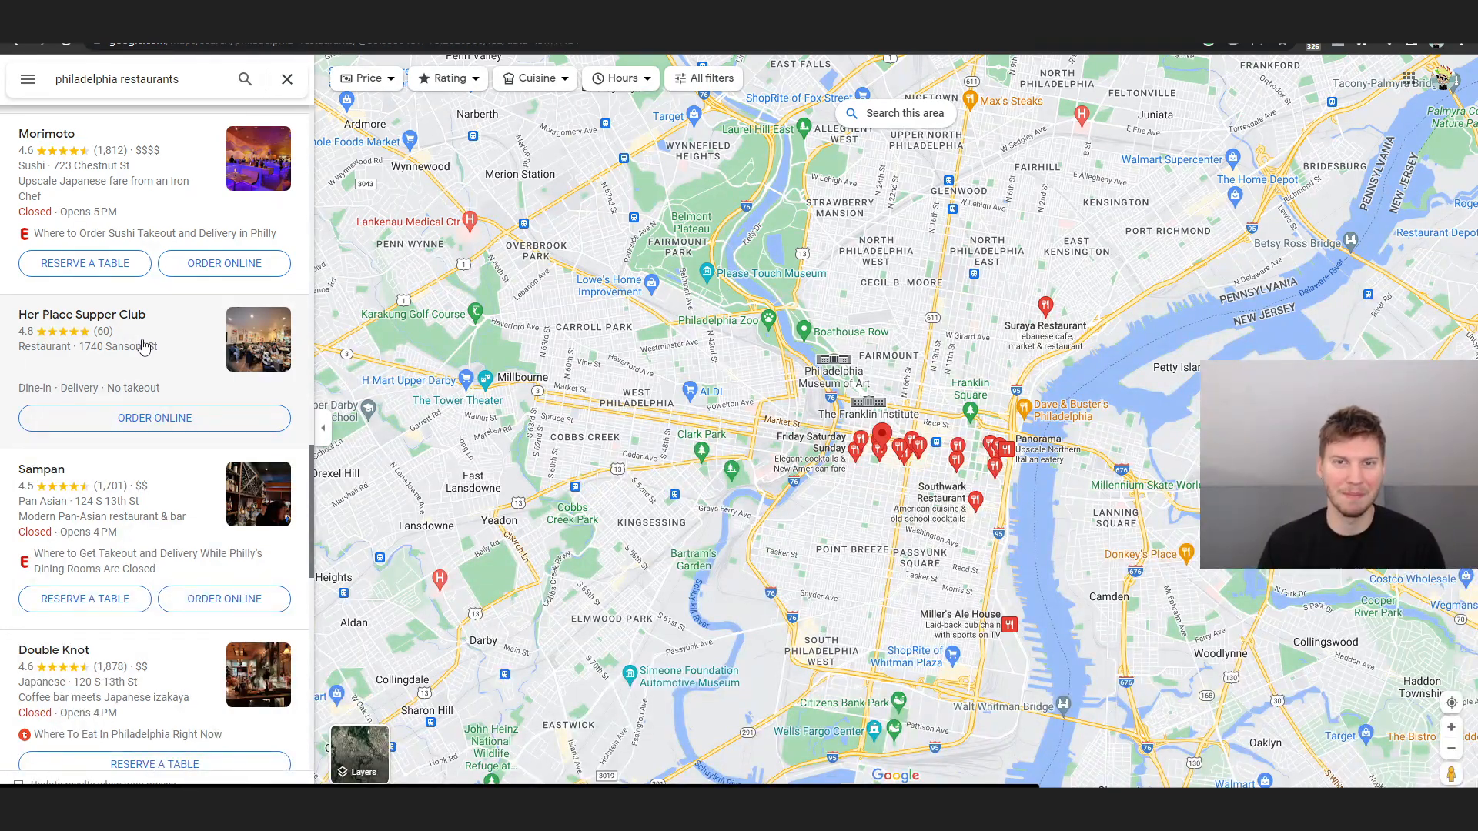
pyautogui.moveTo(169, 342)
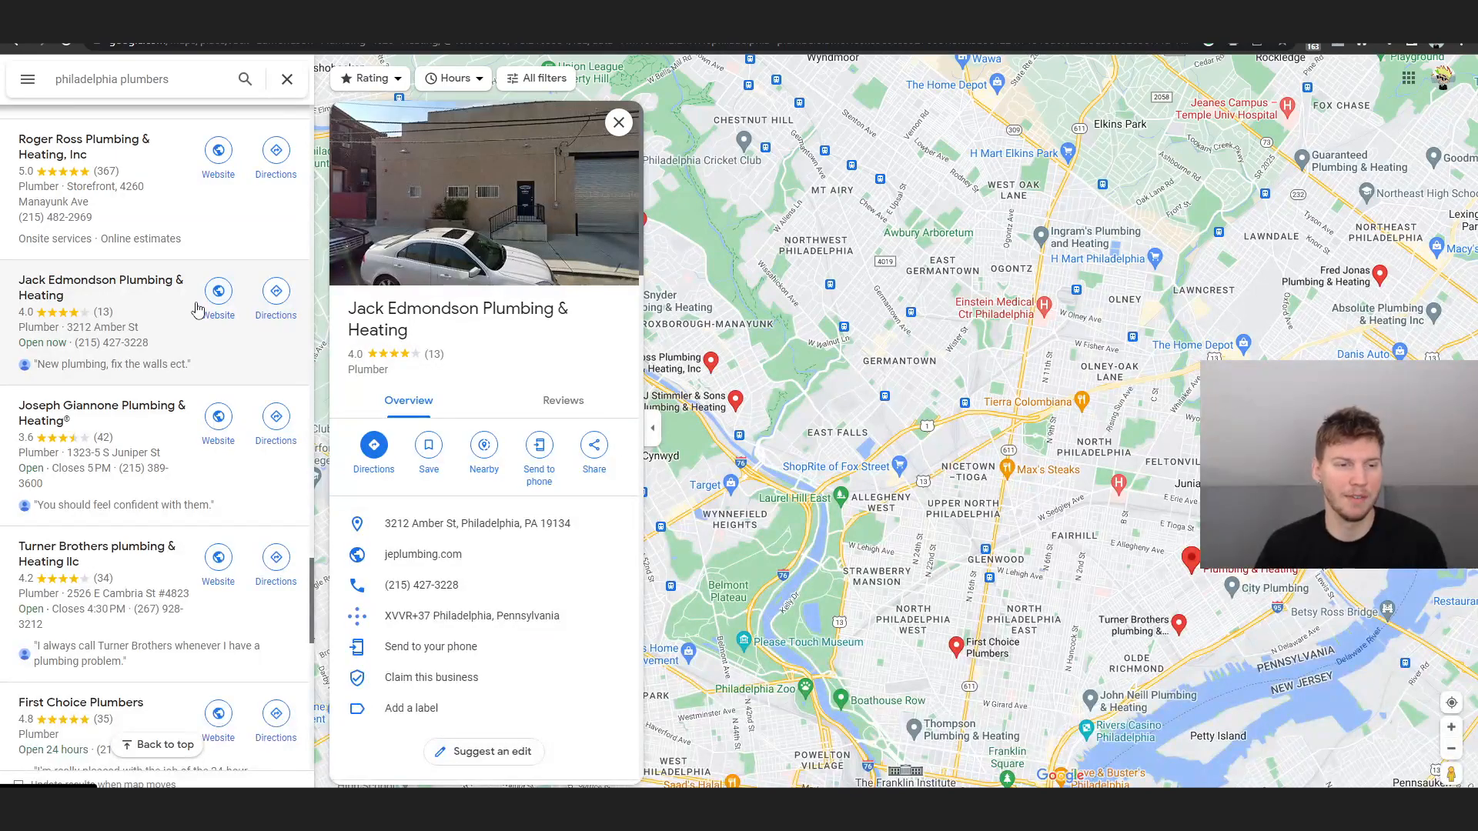
pyautogui.moveTo(89, 319)
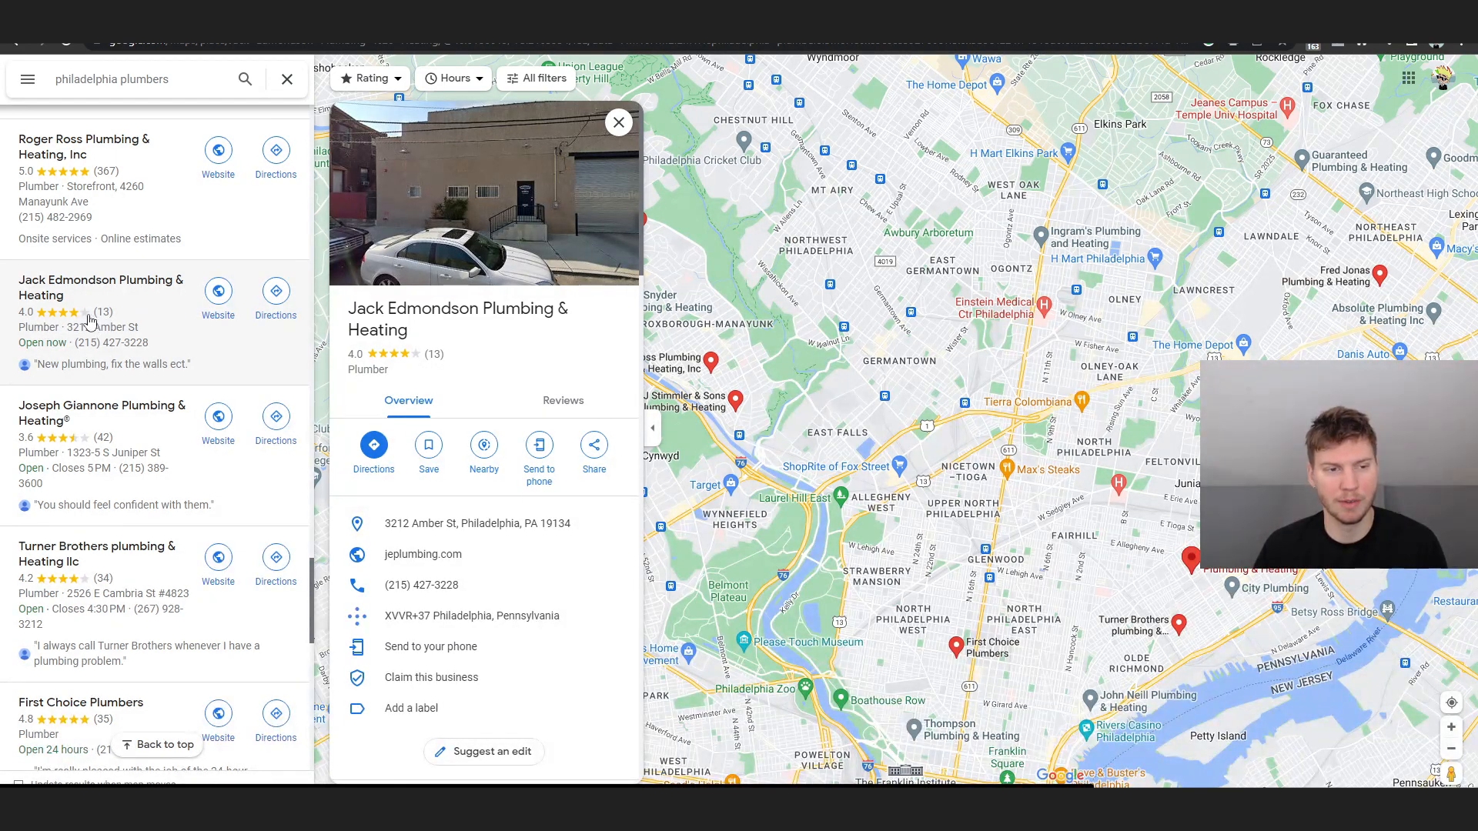
# Review Jack Edmondson Plumbing & Heating's panel from its 4.0-star rating past Claim this business to Photos
pyautogui.scroll(-3)
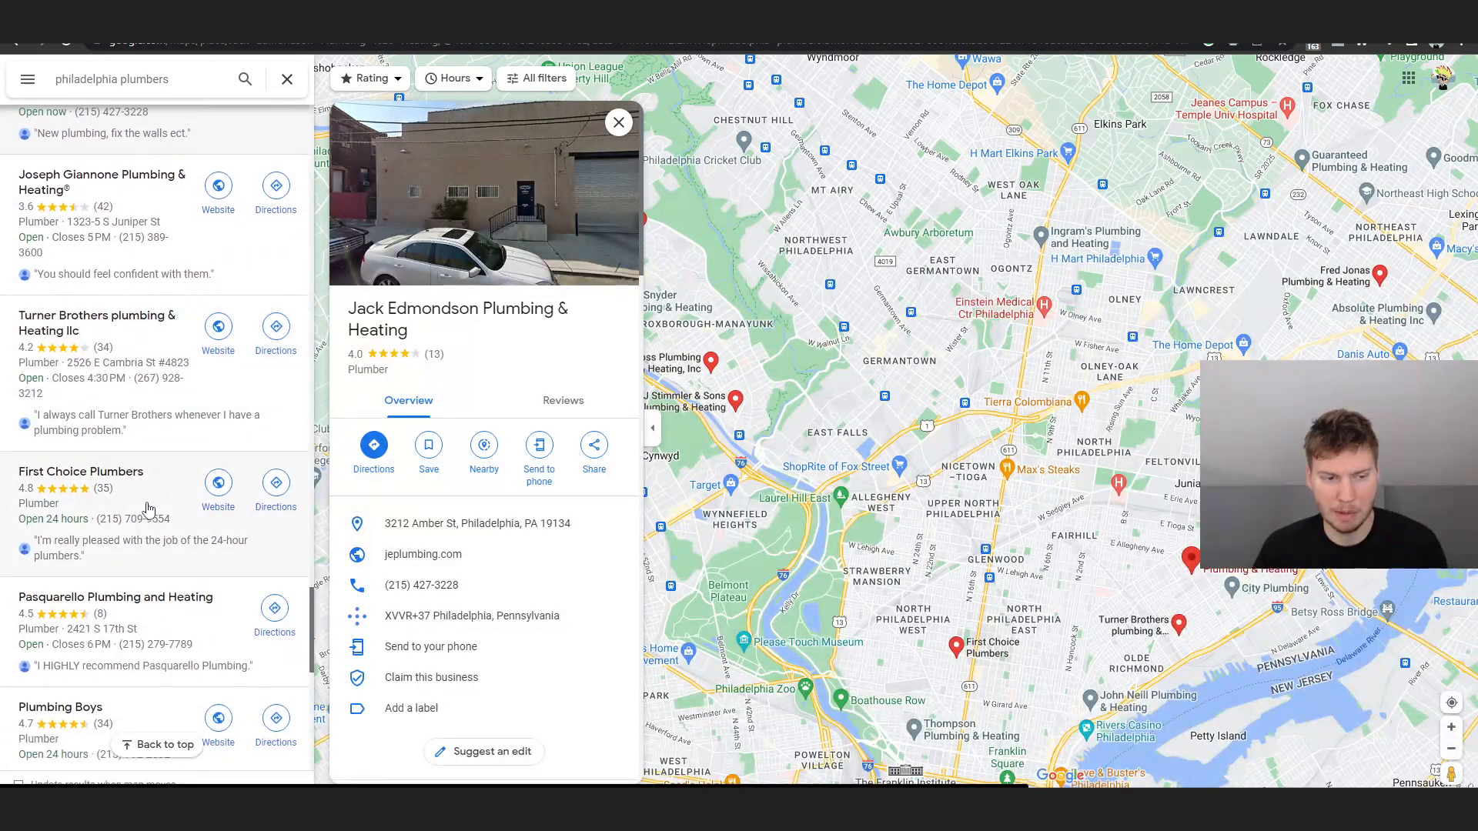
pyautogui.moveTo(157, 627)
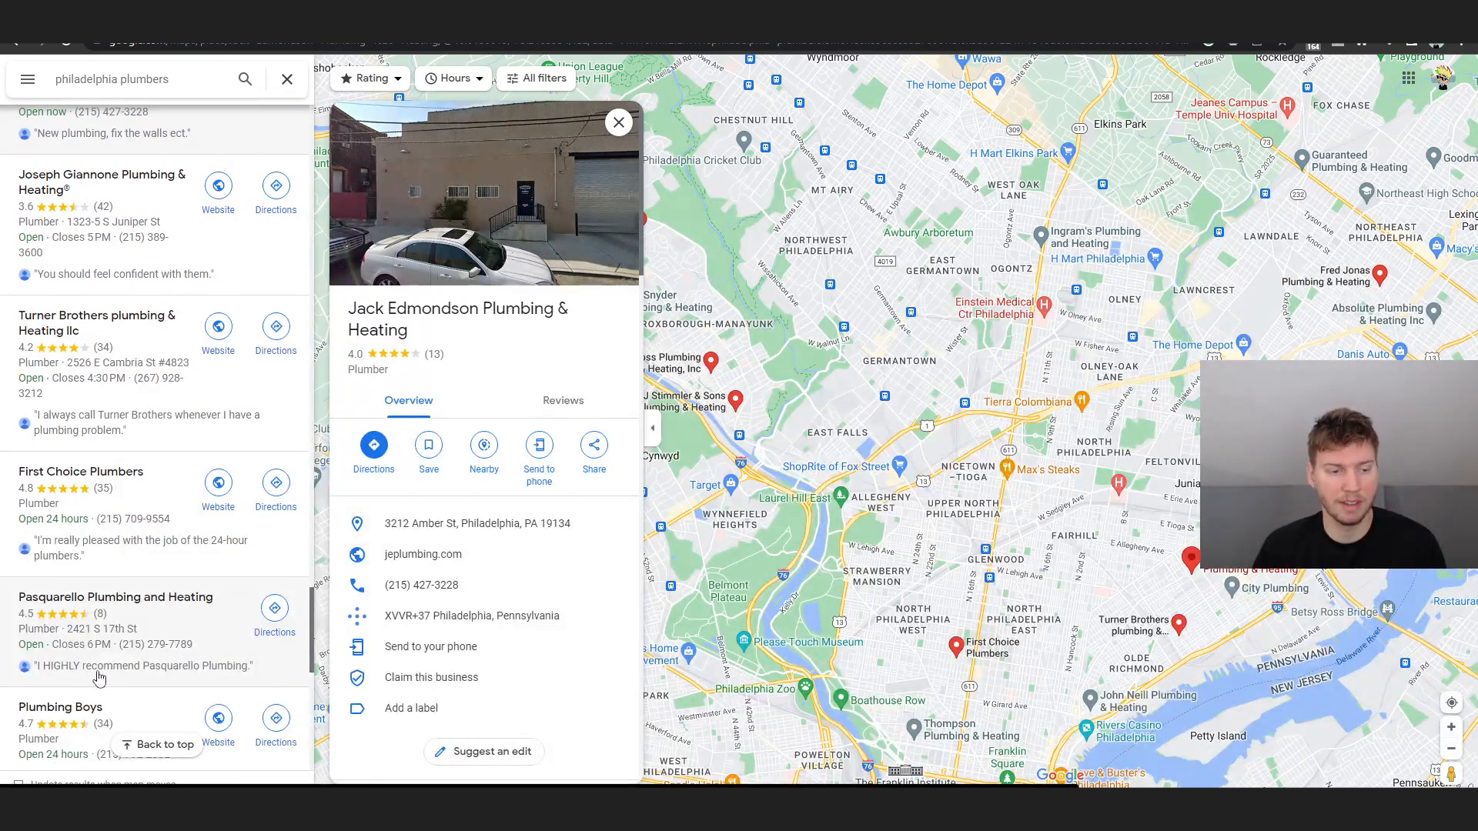
pyautogui.moveTo(217, 660)
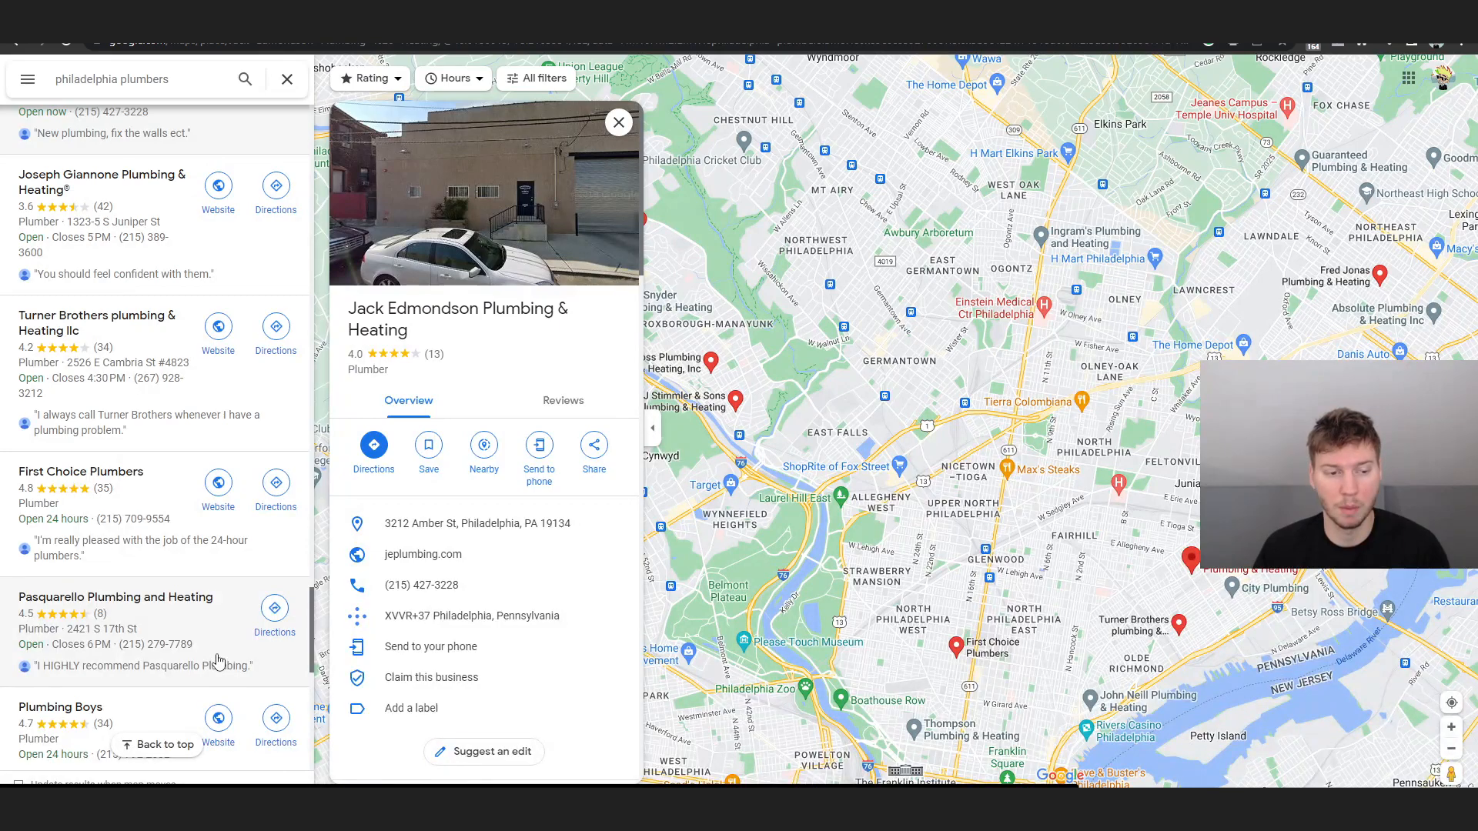
pyautogui.scroll(3)
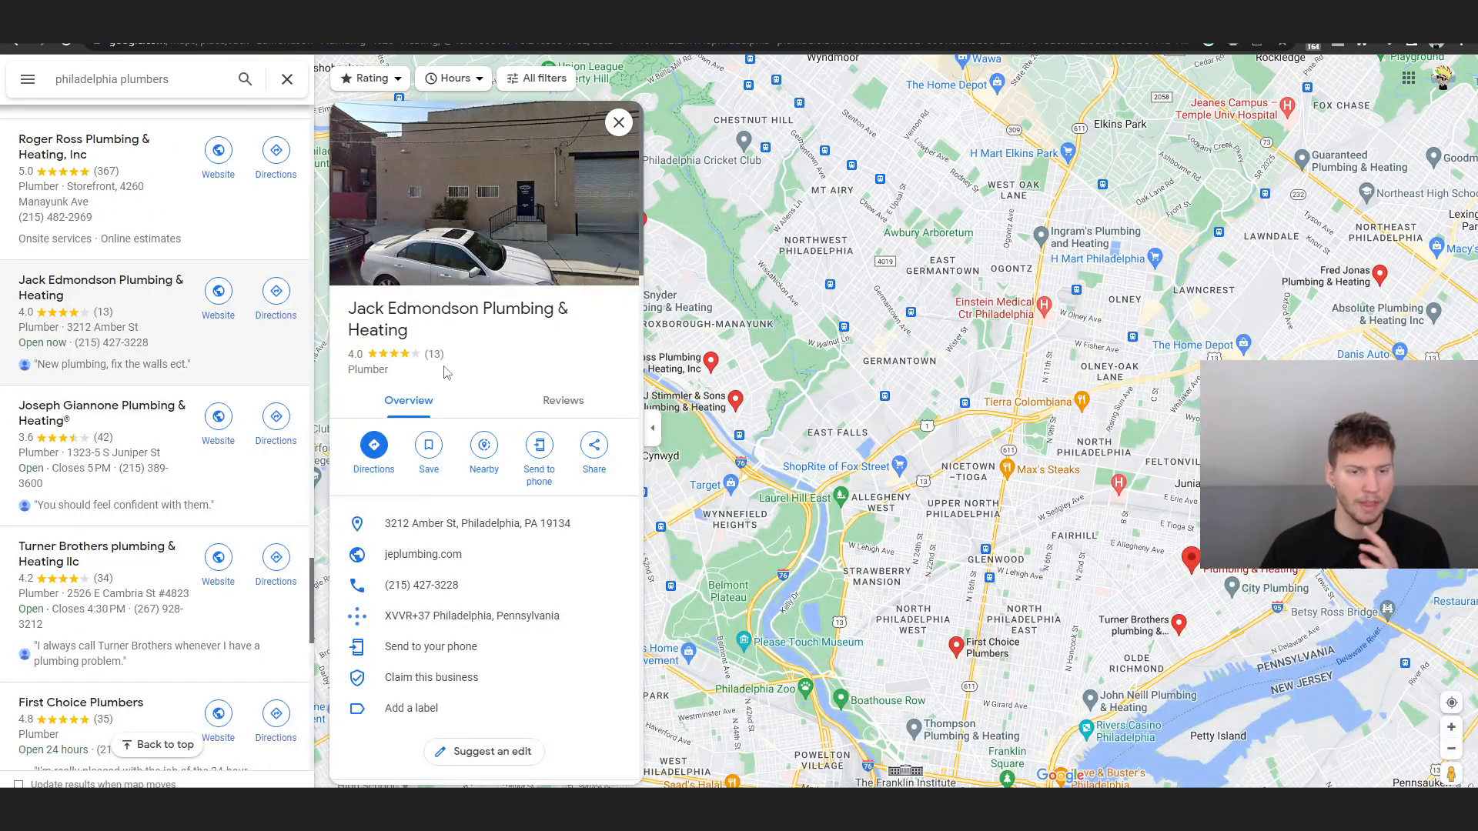
pyautogui.moveTo(517, 354)
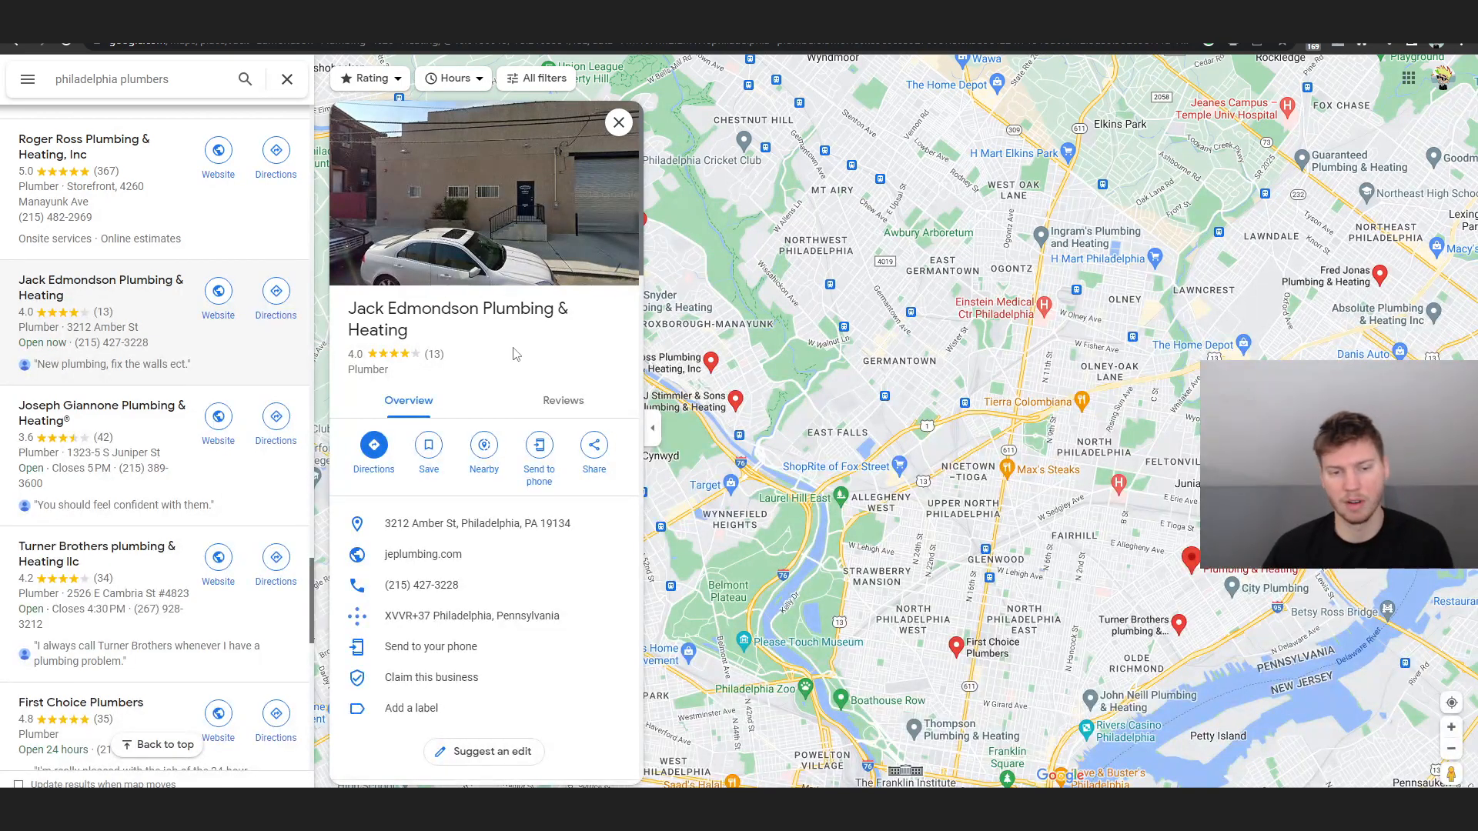
pyautogui.moveTo(563, 400)
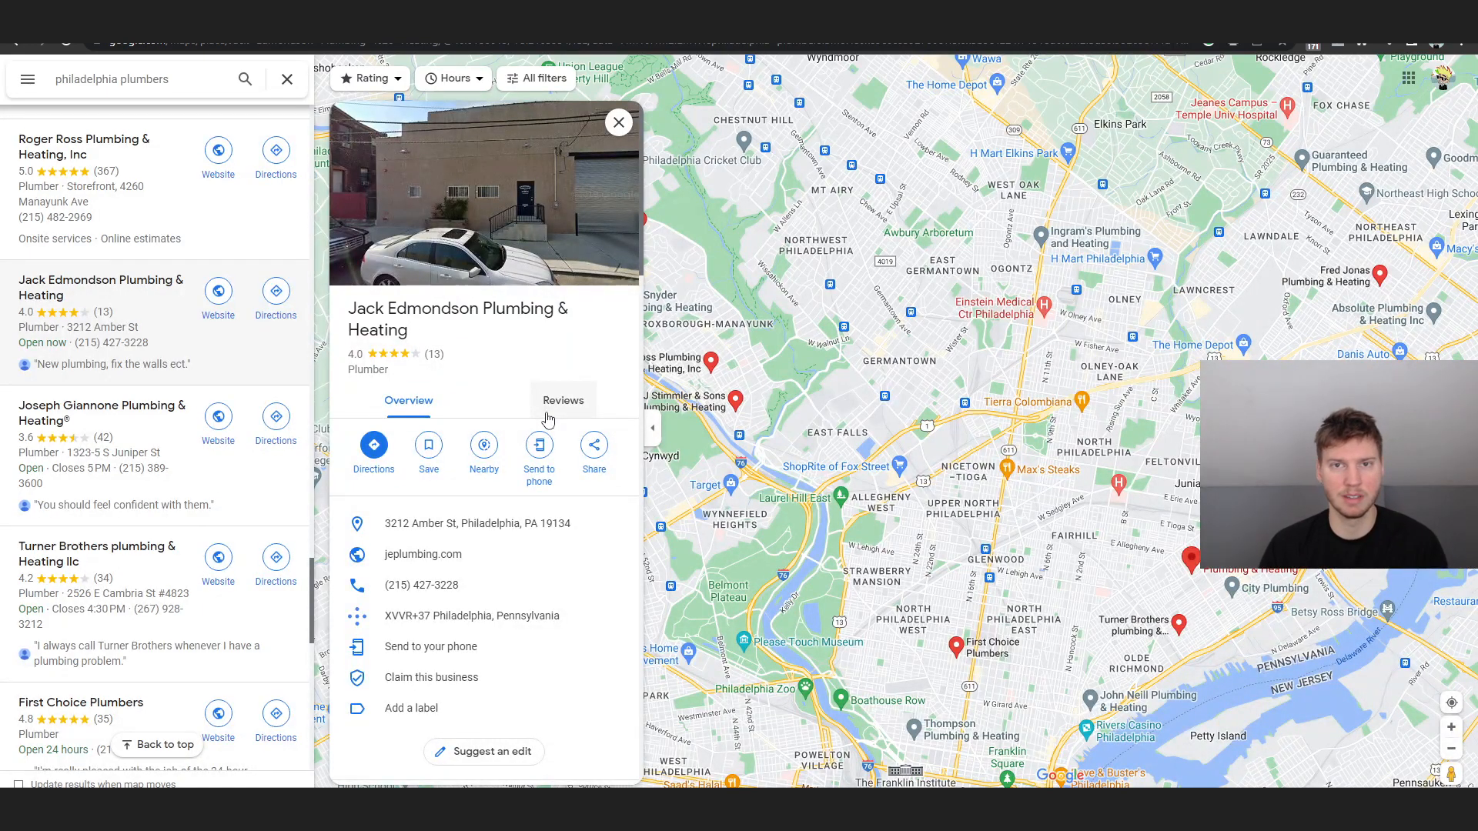
pyautogui.moveTo(514, 336)
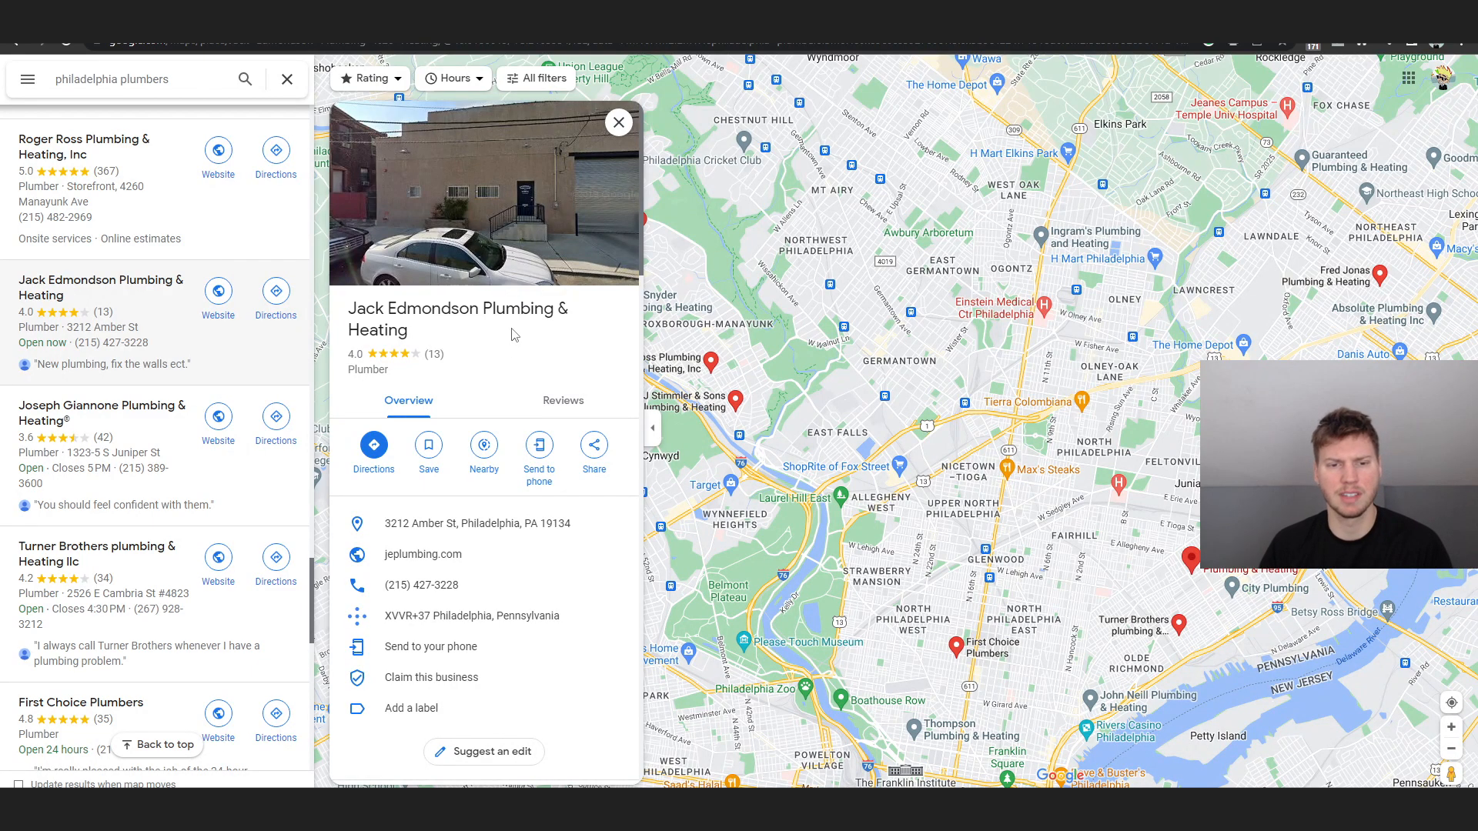
pyautogui.scroll(-3)
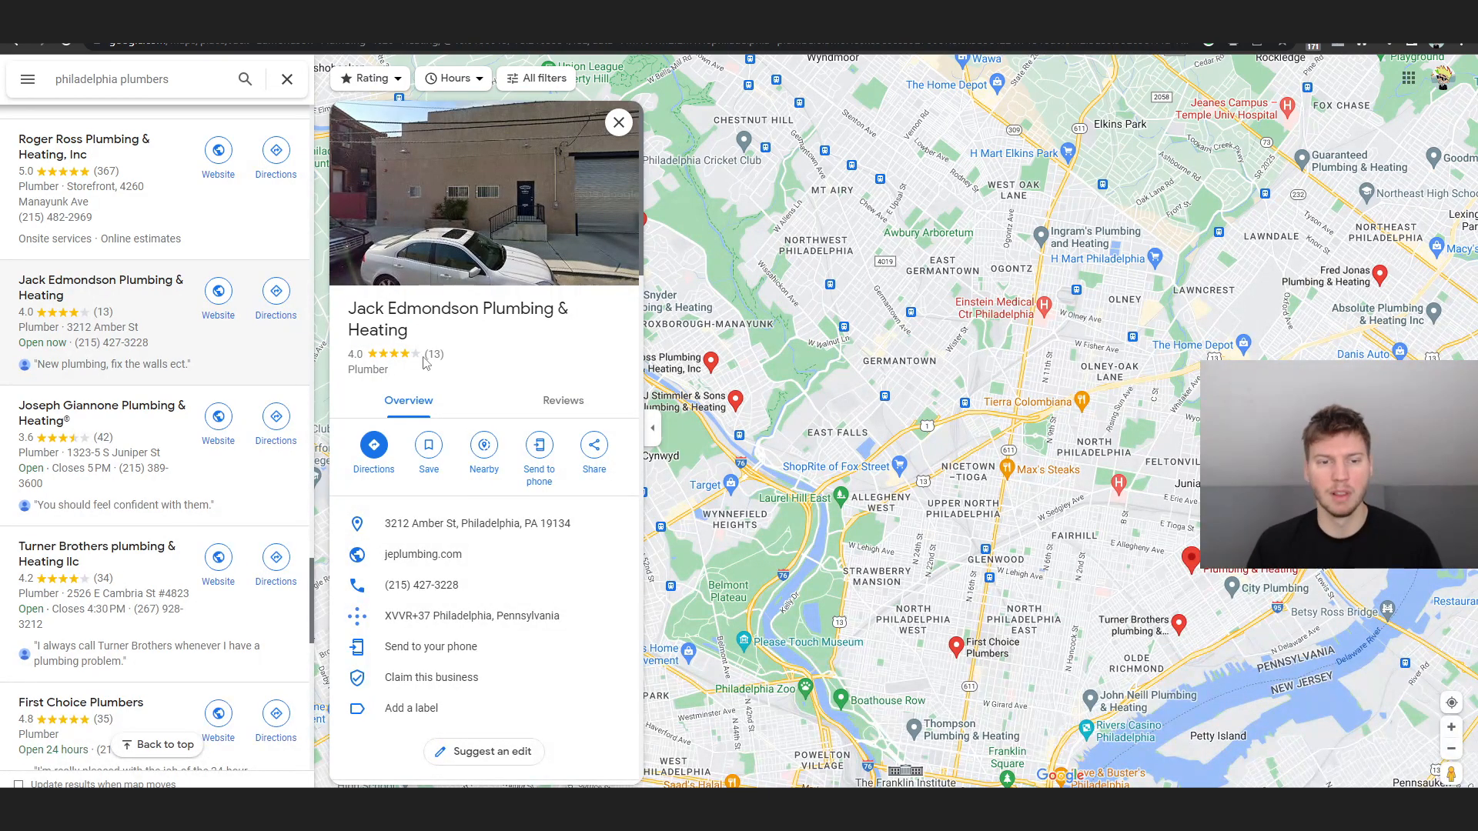
pyautogui.scroll(-3)
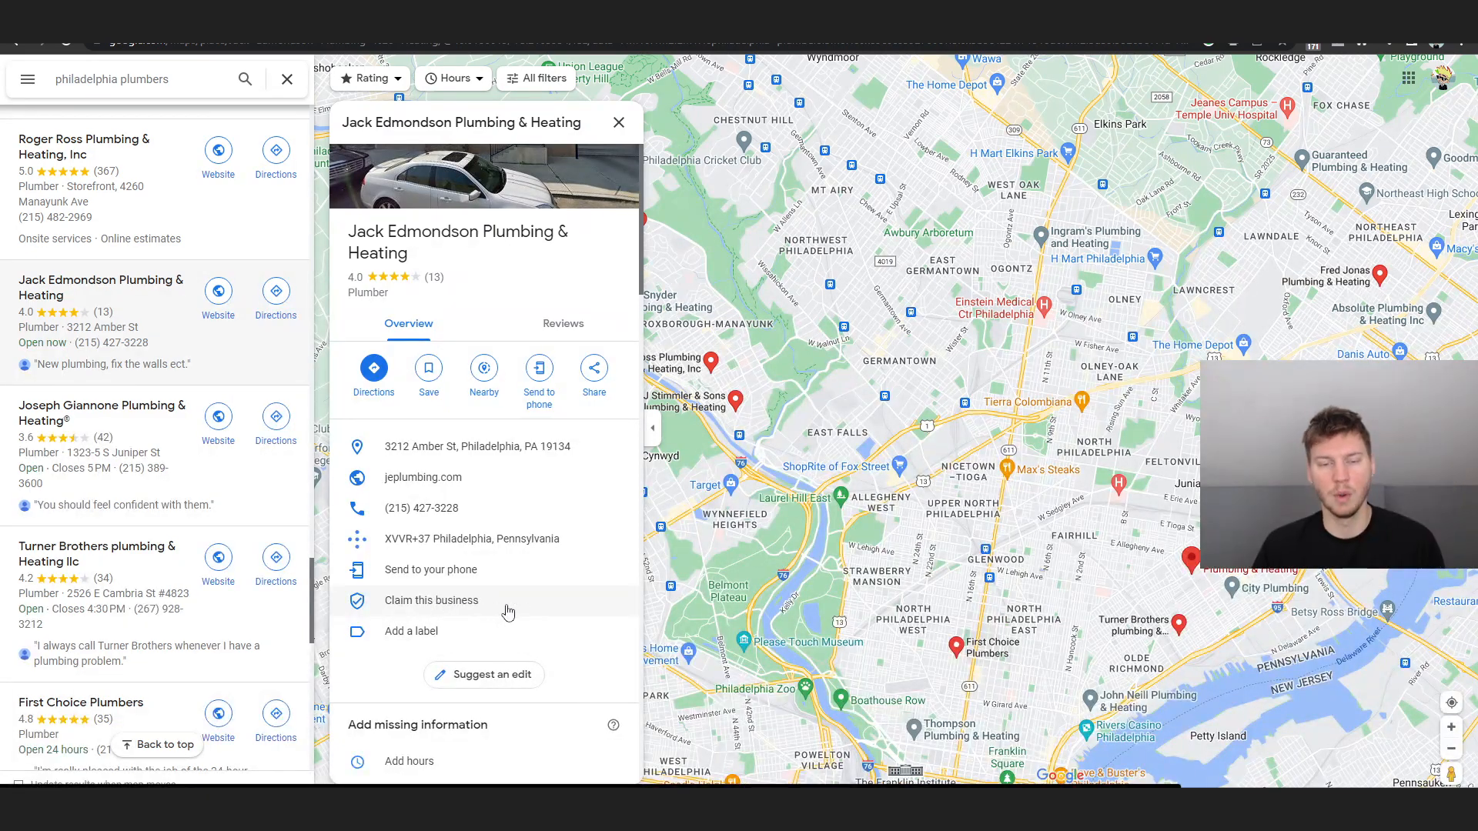
pyautogui.moveTo(529, 616)
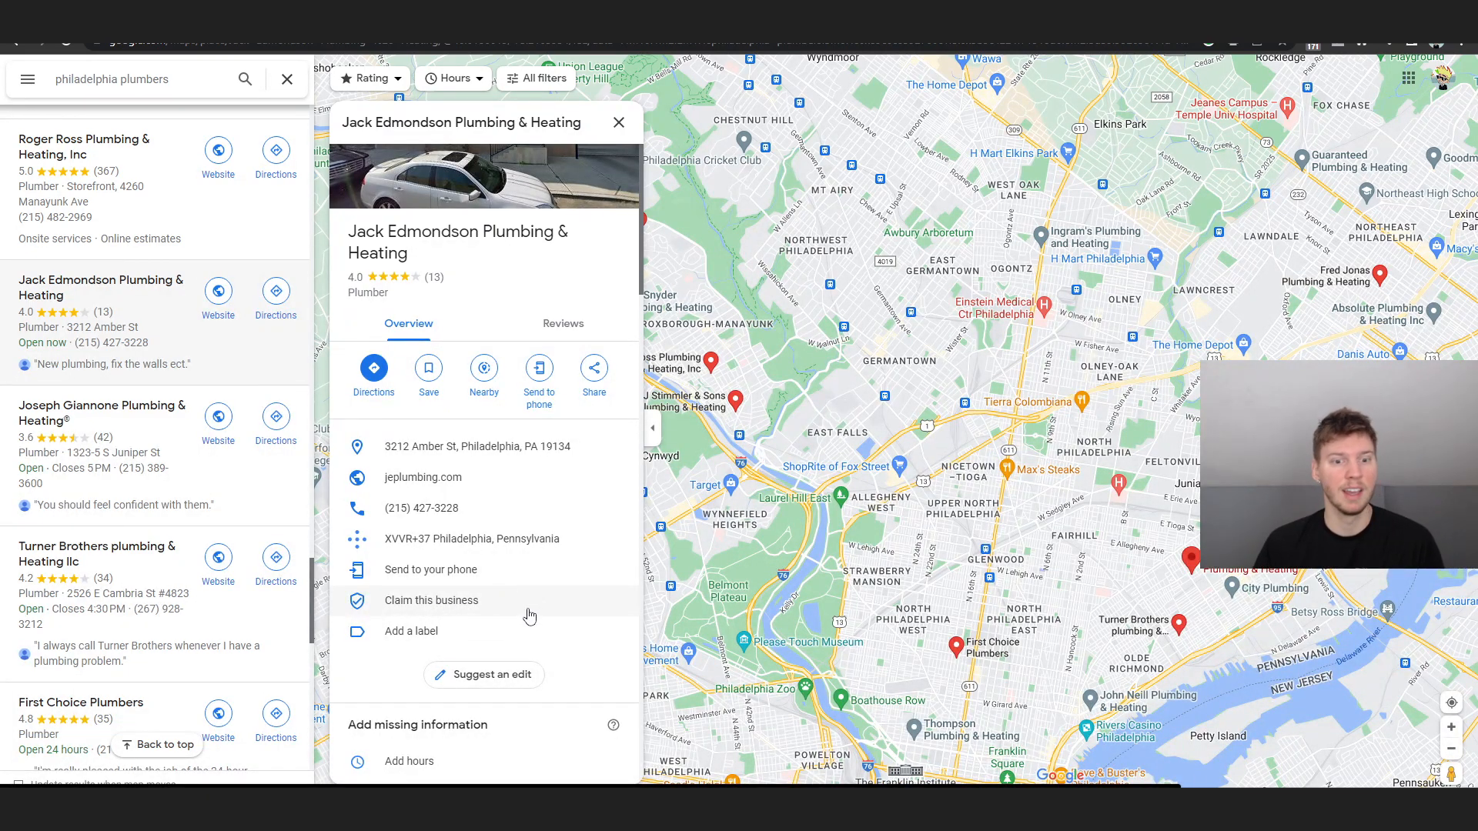
pyautogui.moveTo(526, 611)
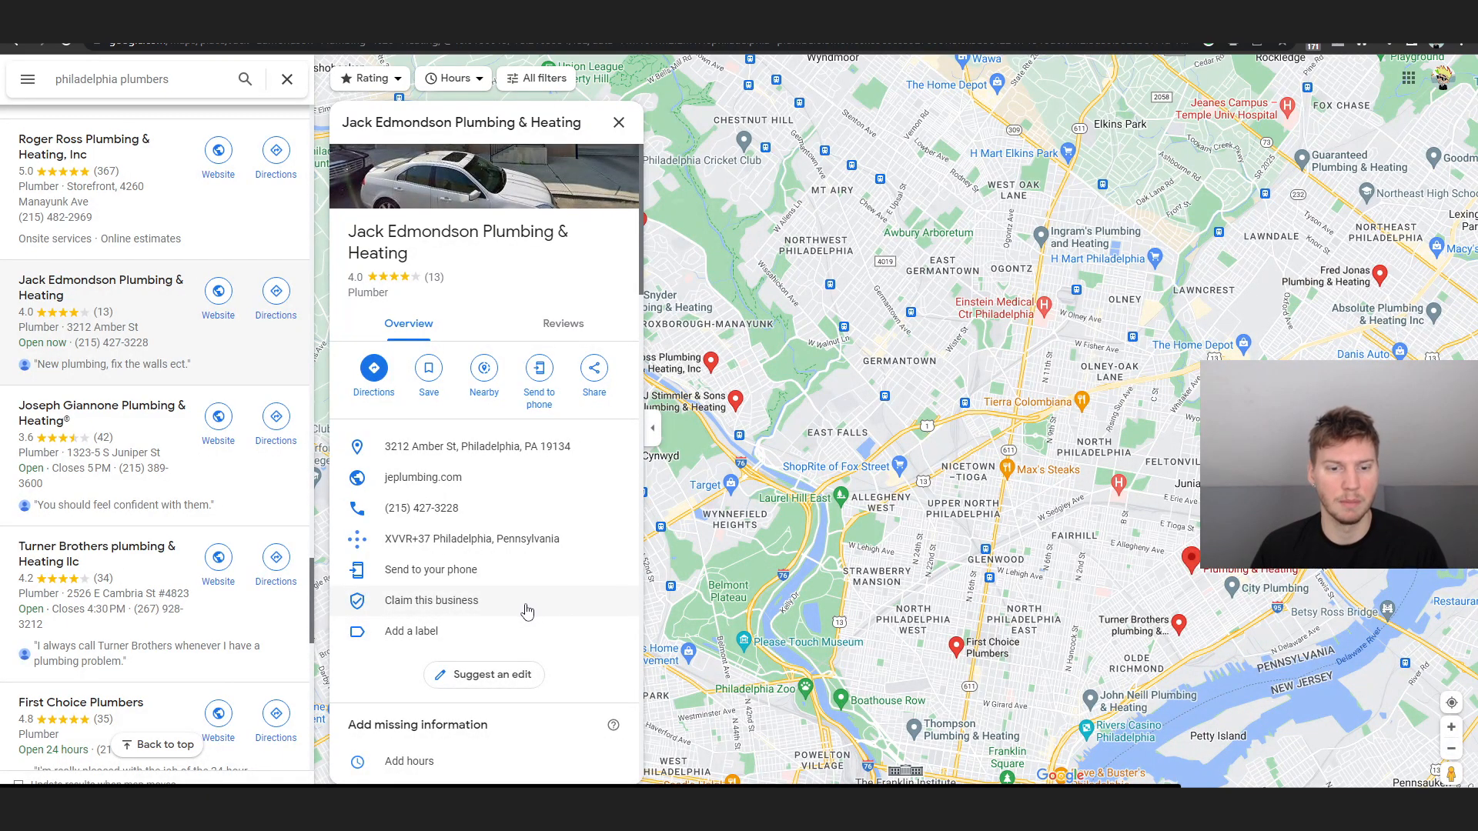
pyautogui.moveTo(511, 596)
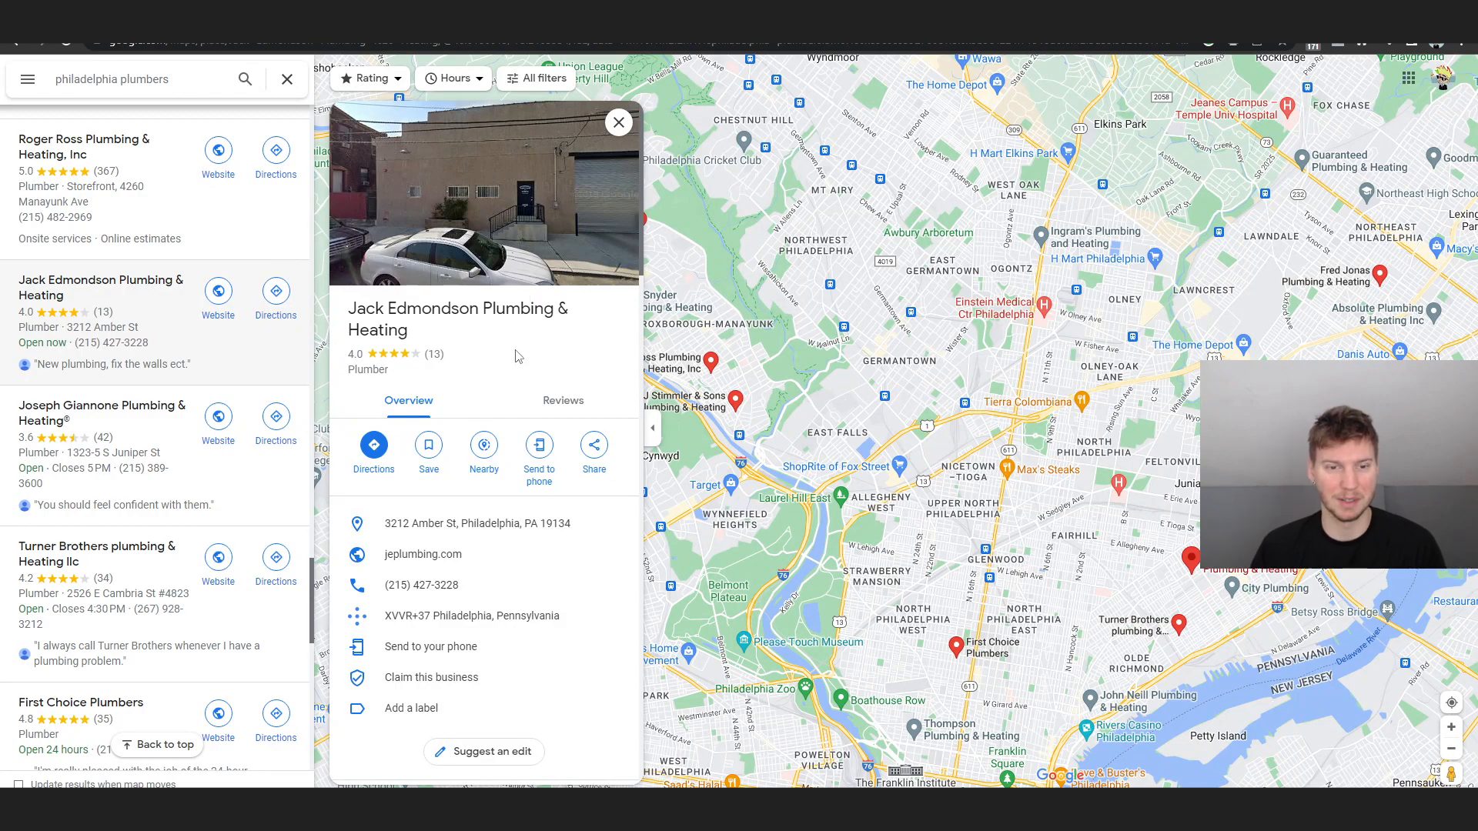
pyautogui.scroll(-3)
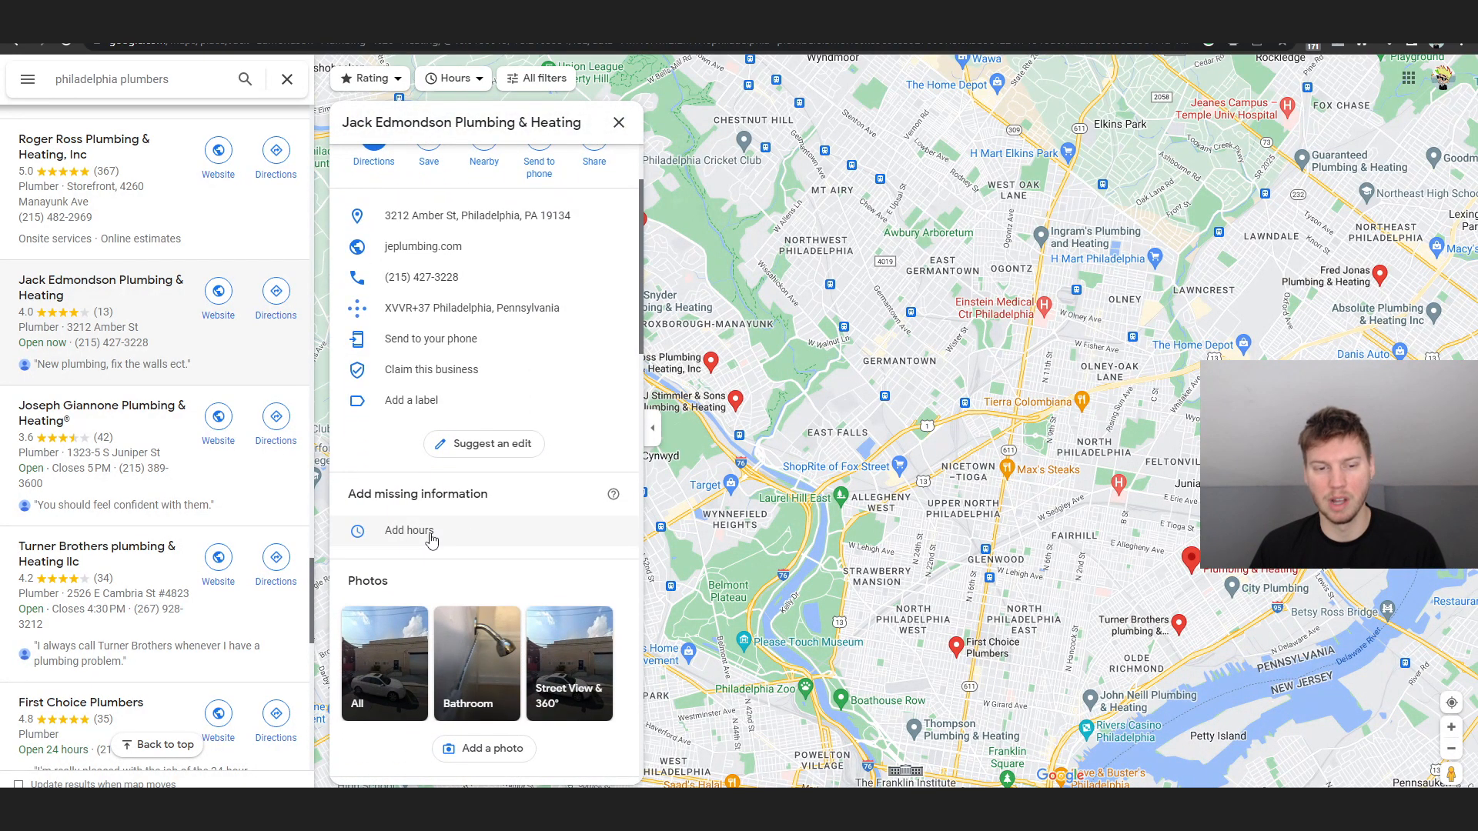
pyautogui.scroll(3)
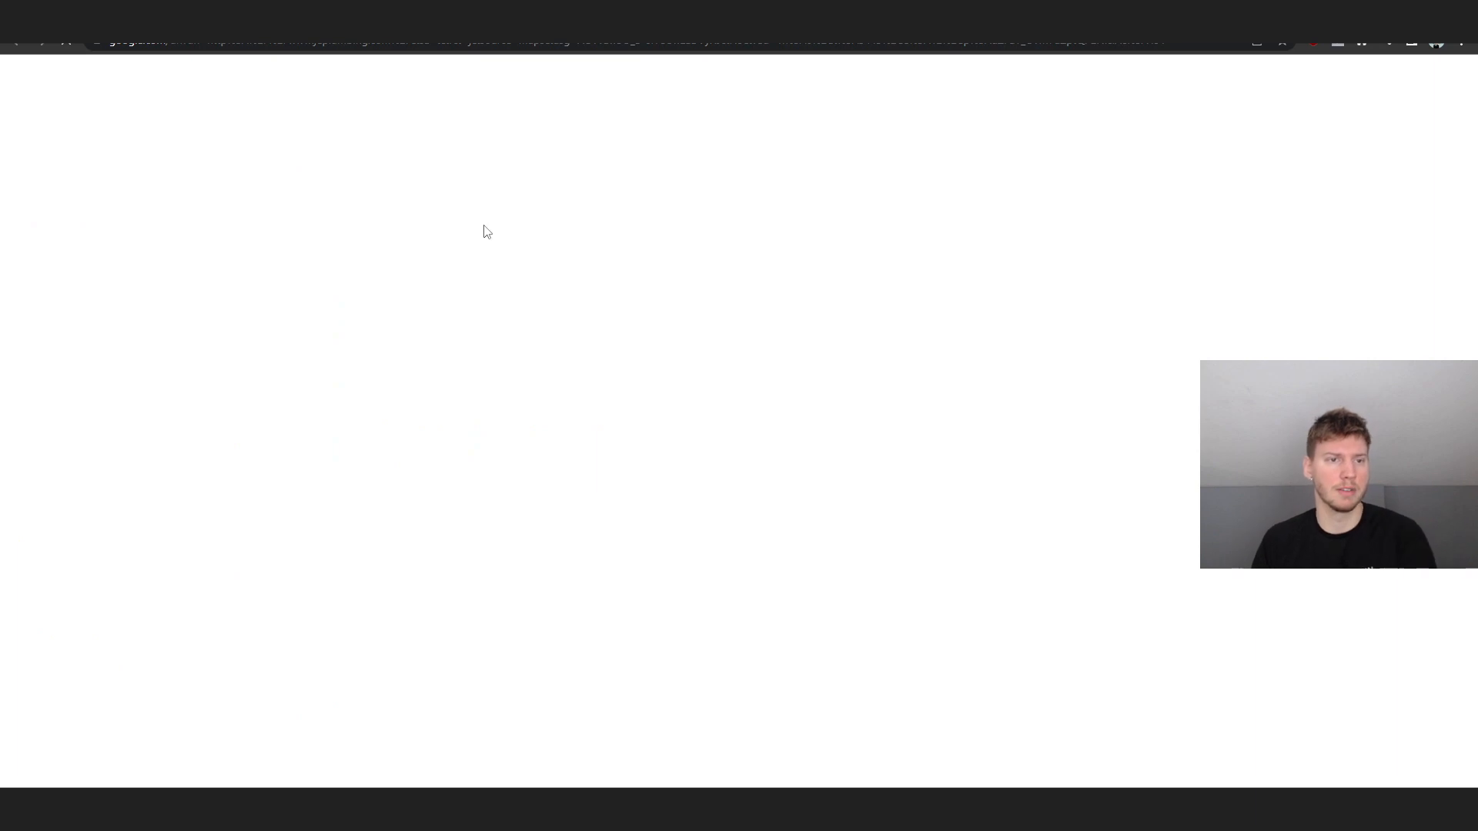
pyautogui.moveTo(489, 193)
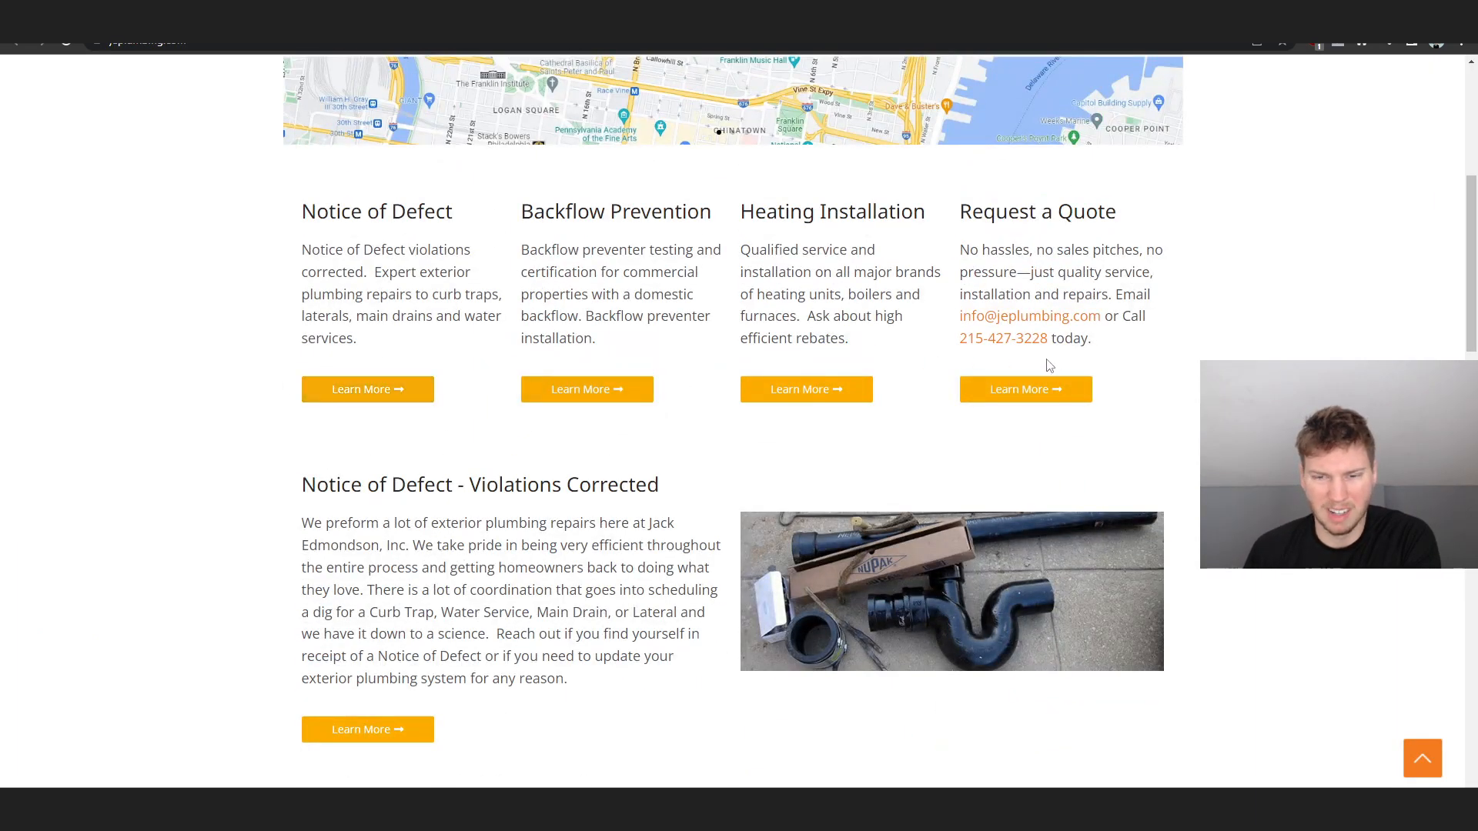
# Look back over the jeplumbing.com services section toward the homepage banner
pyautogui.scroll(3)
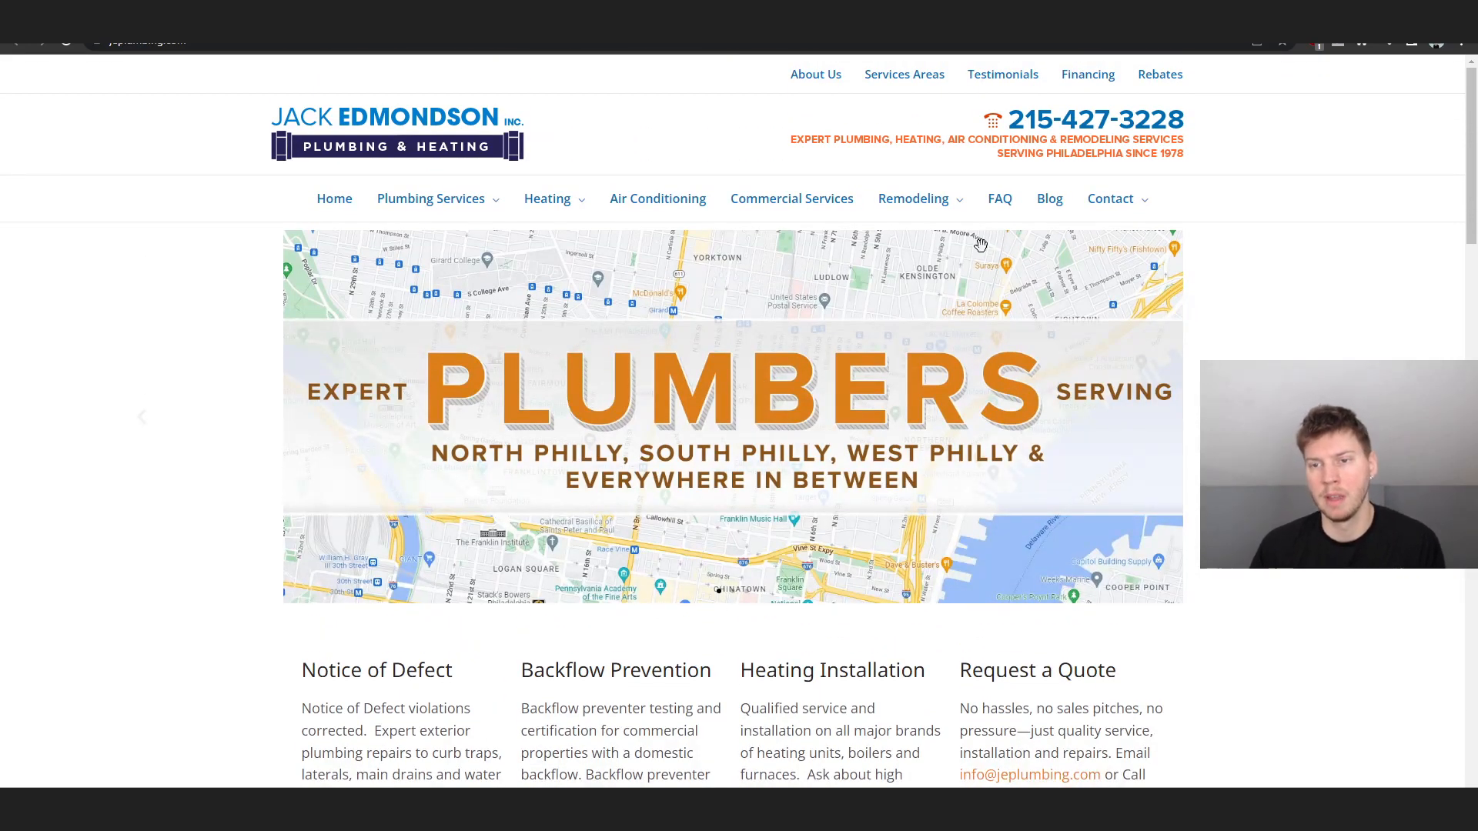
pyautogui.moveTo(782, 140)
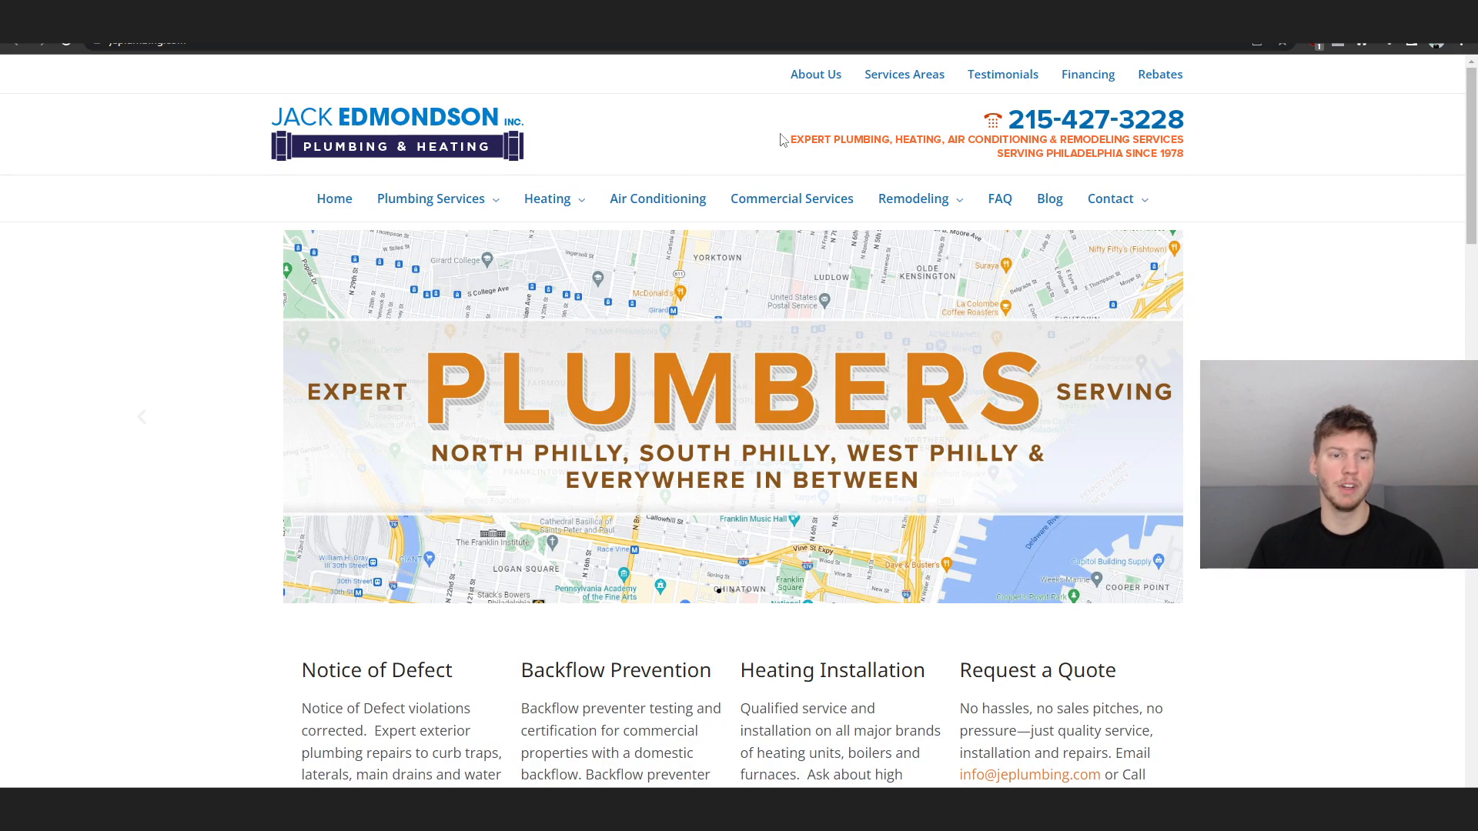
pyautogui.moveTo(675, 128)
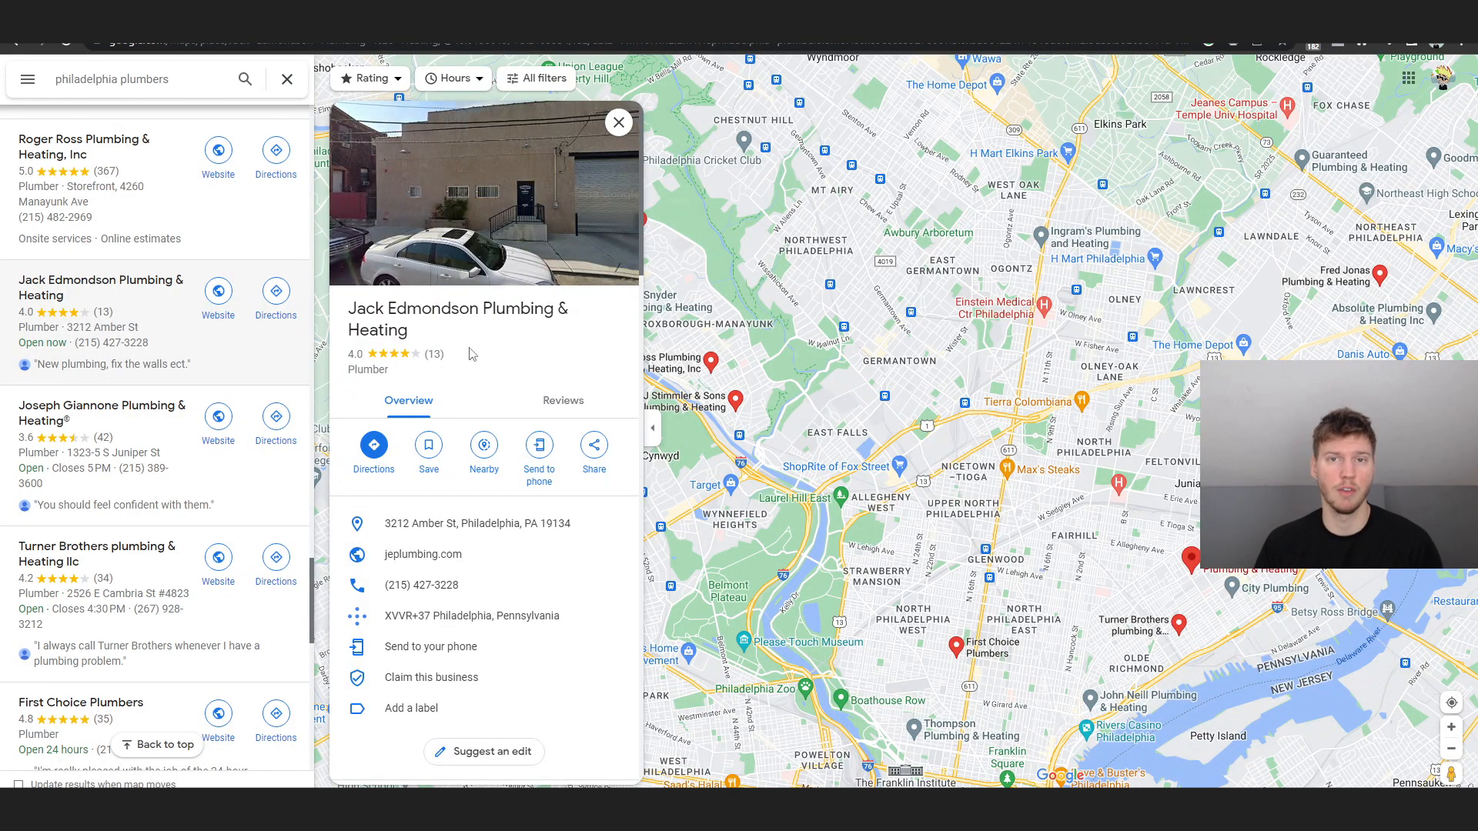
# Bring up Turner Brothers plumbing & Heating llc's listing down to its 4.2-star, 34-review summary
pyautogui.scroll(3)
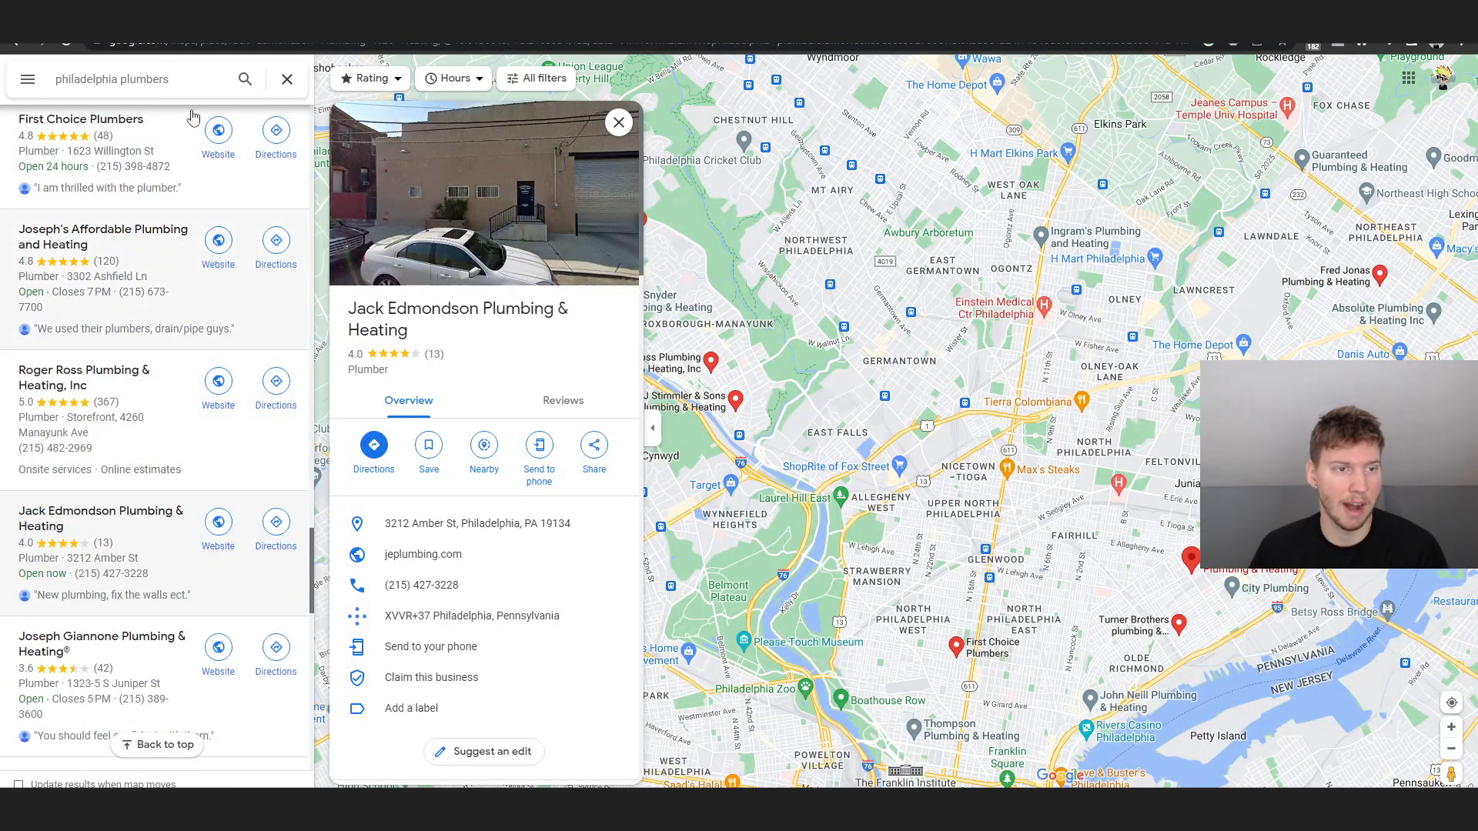
pyautogui.scroll(-3)
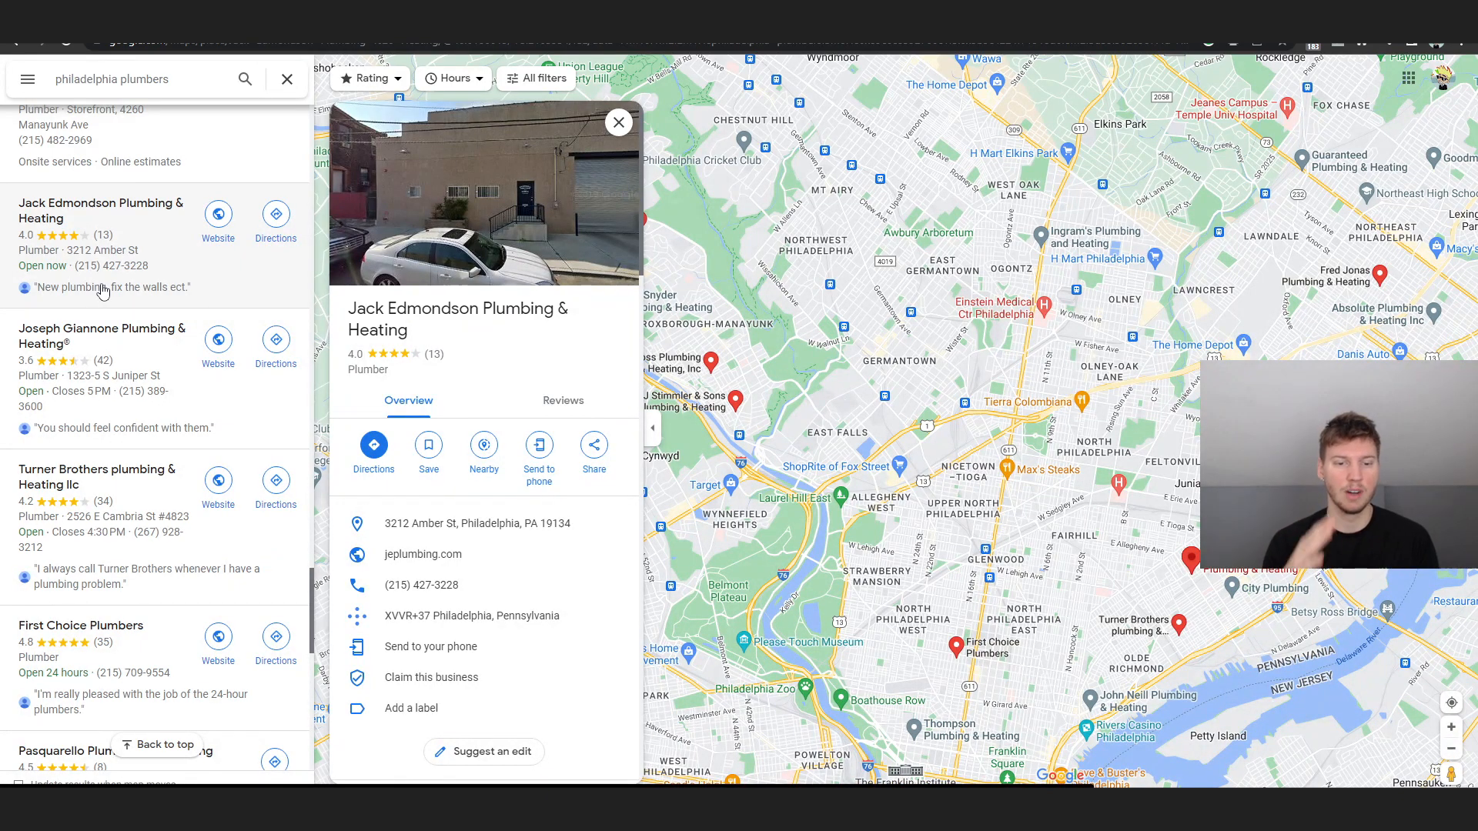
pyautogui.moveTo(152, 388)
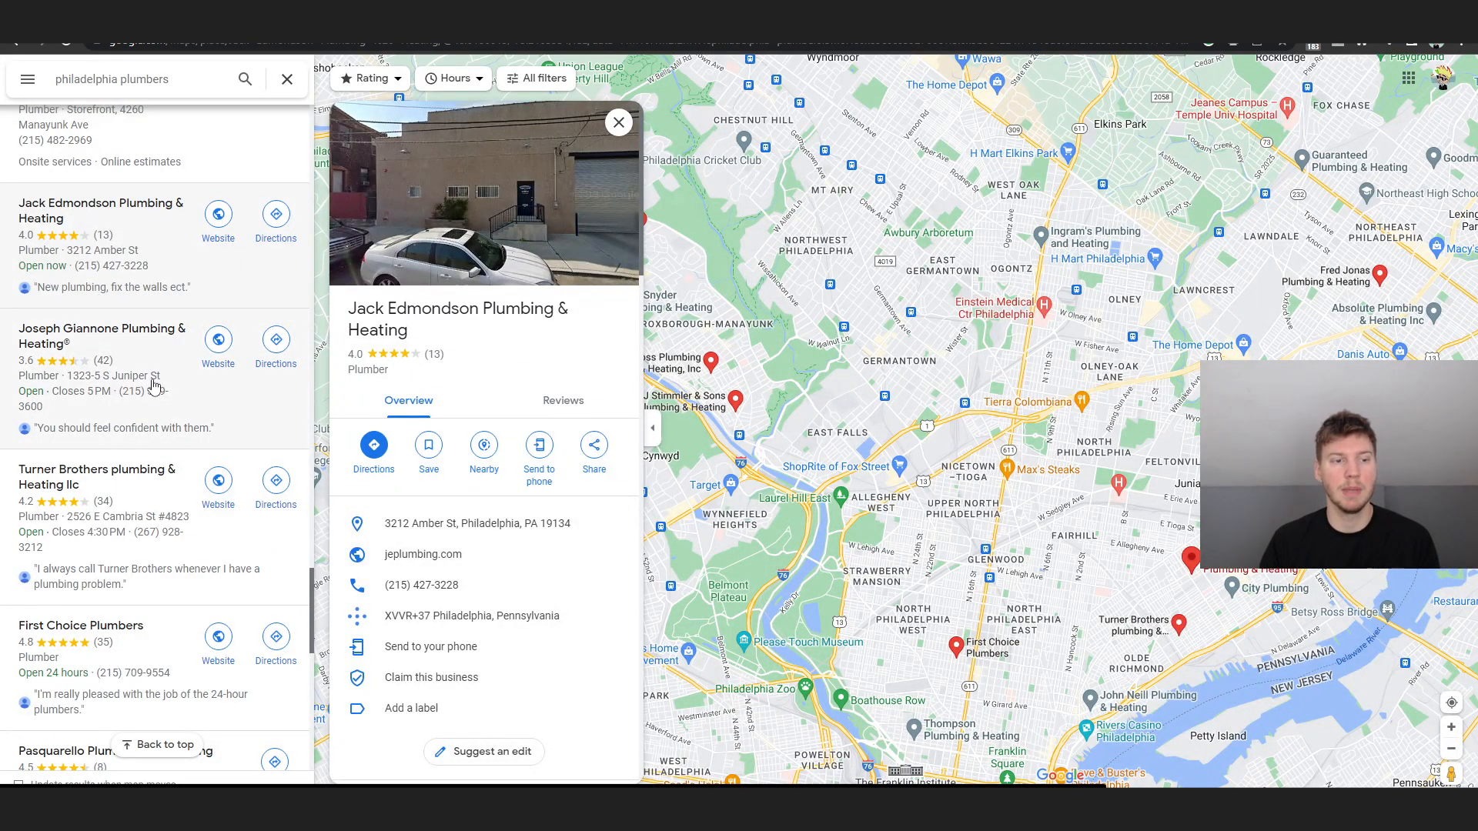
pyautogui.click(97, 475)
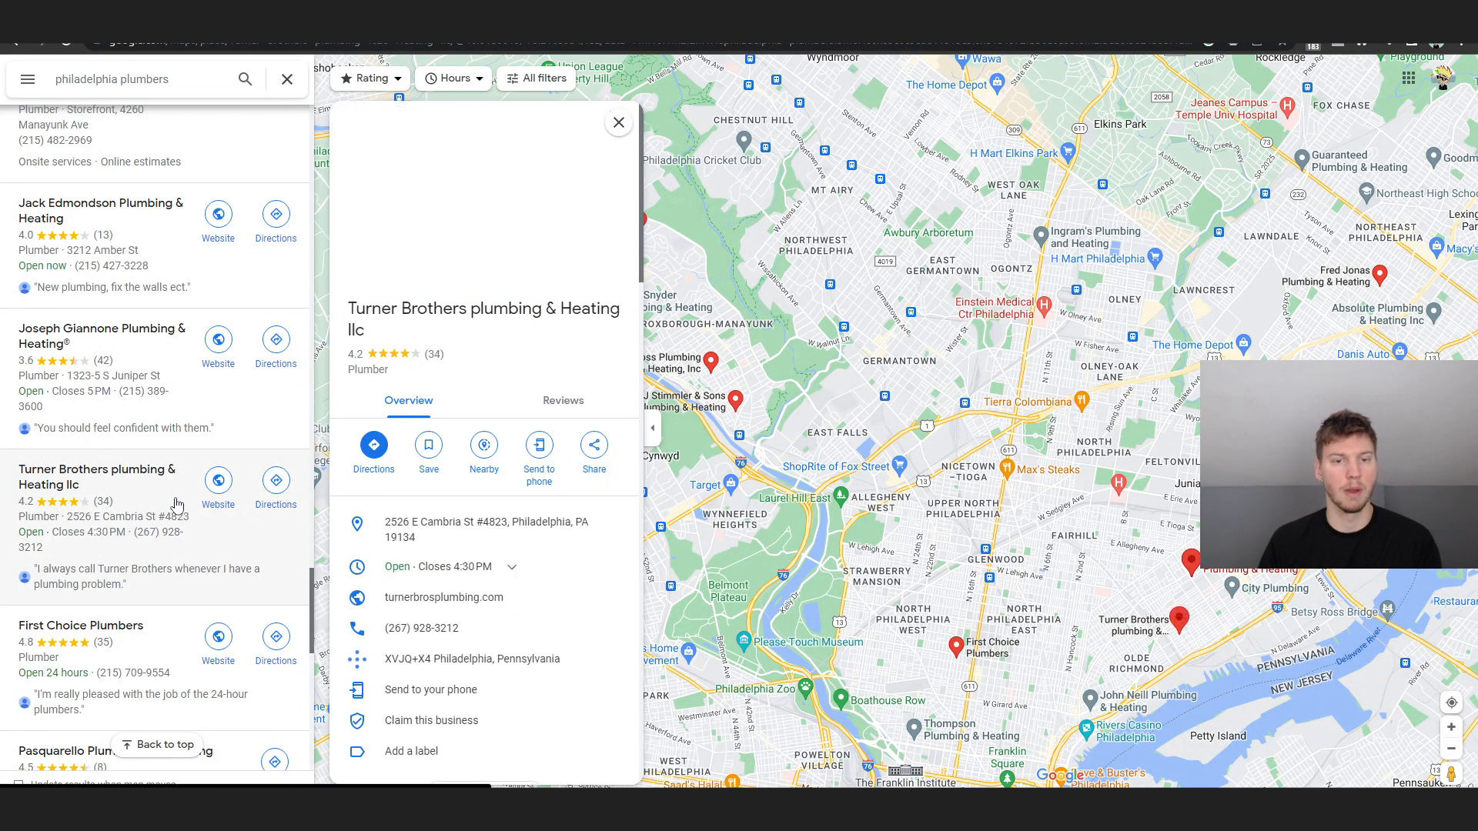
pyautogui.scroll(-3)
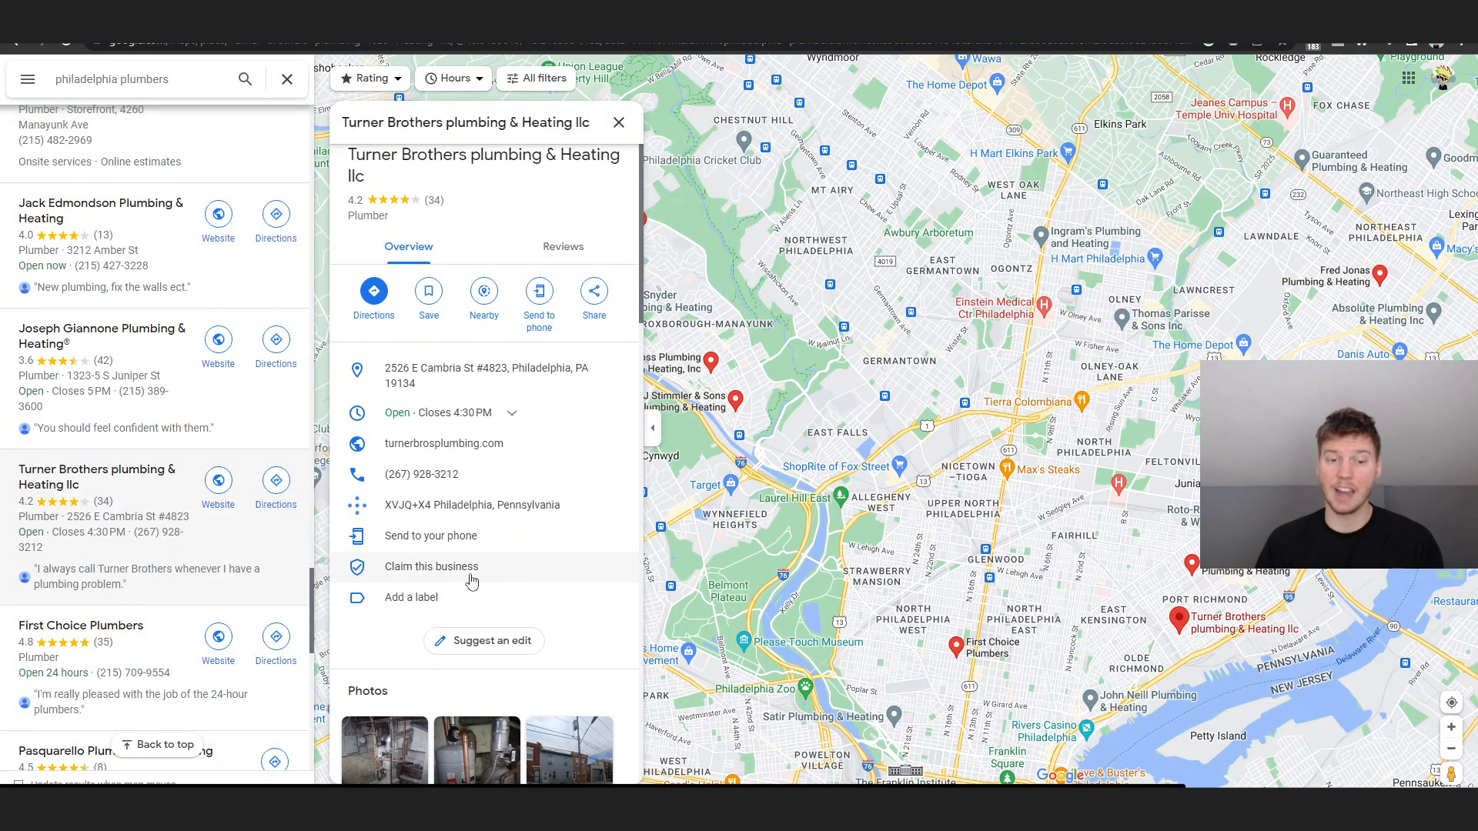
pyautogui.scroll(-3)
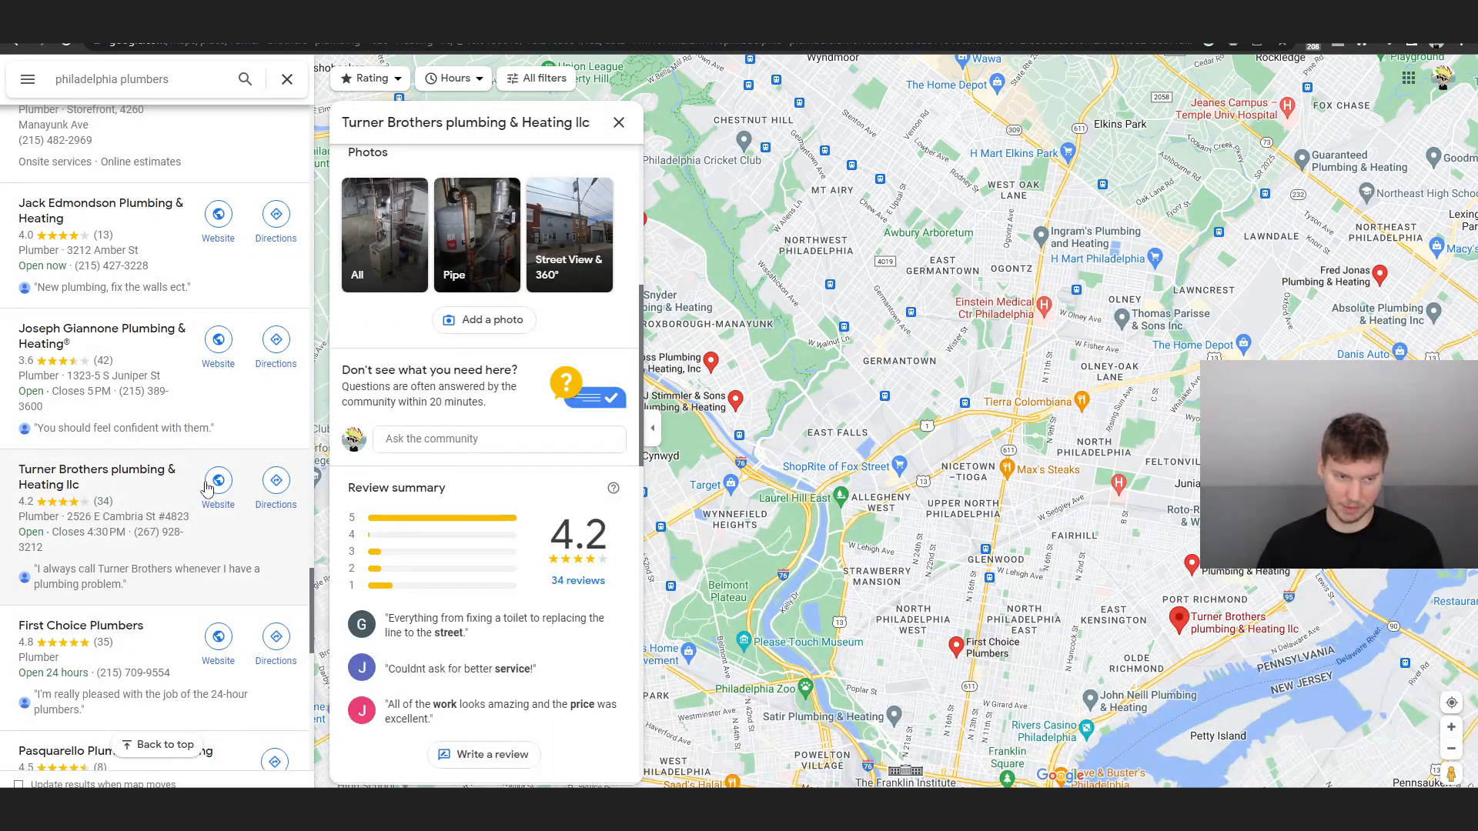
pyautogui.scroll(-3)
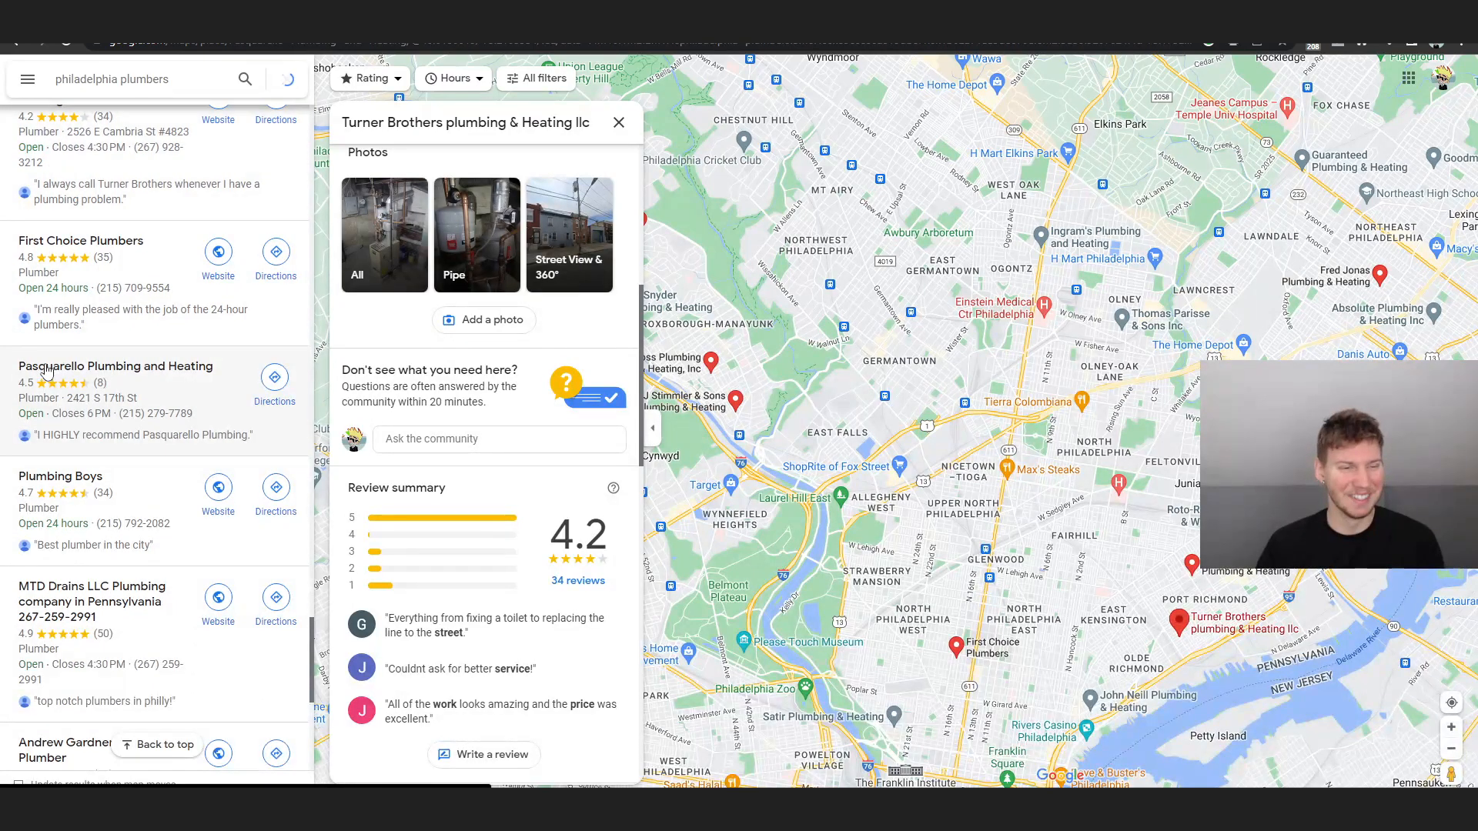
# Show Pasquarello Plumbing and Heating's details: 4.5 stars from 8 reviews, South 17th St address, hours and phone
pyautogui.click(115, 366)
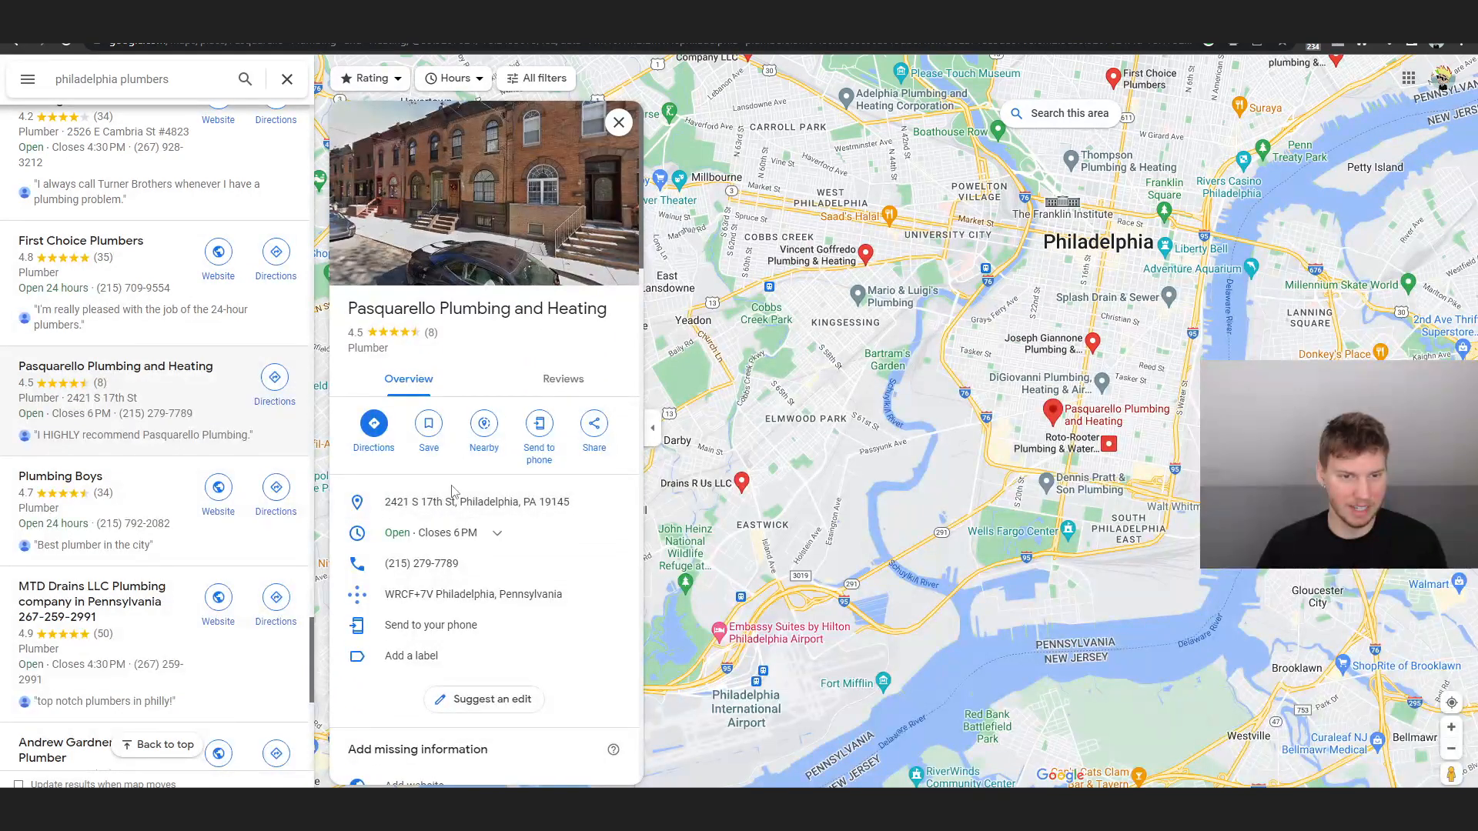
pyautogui.scroll(-3)
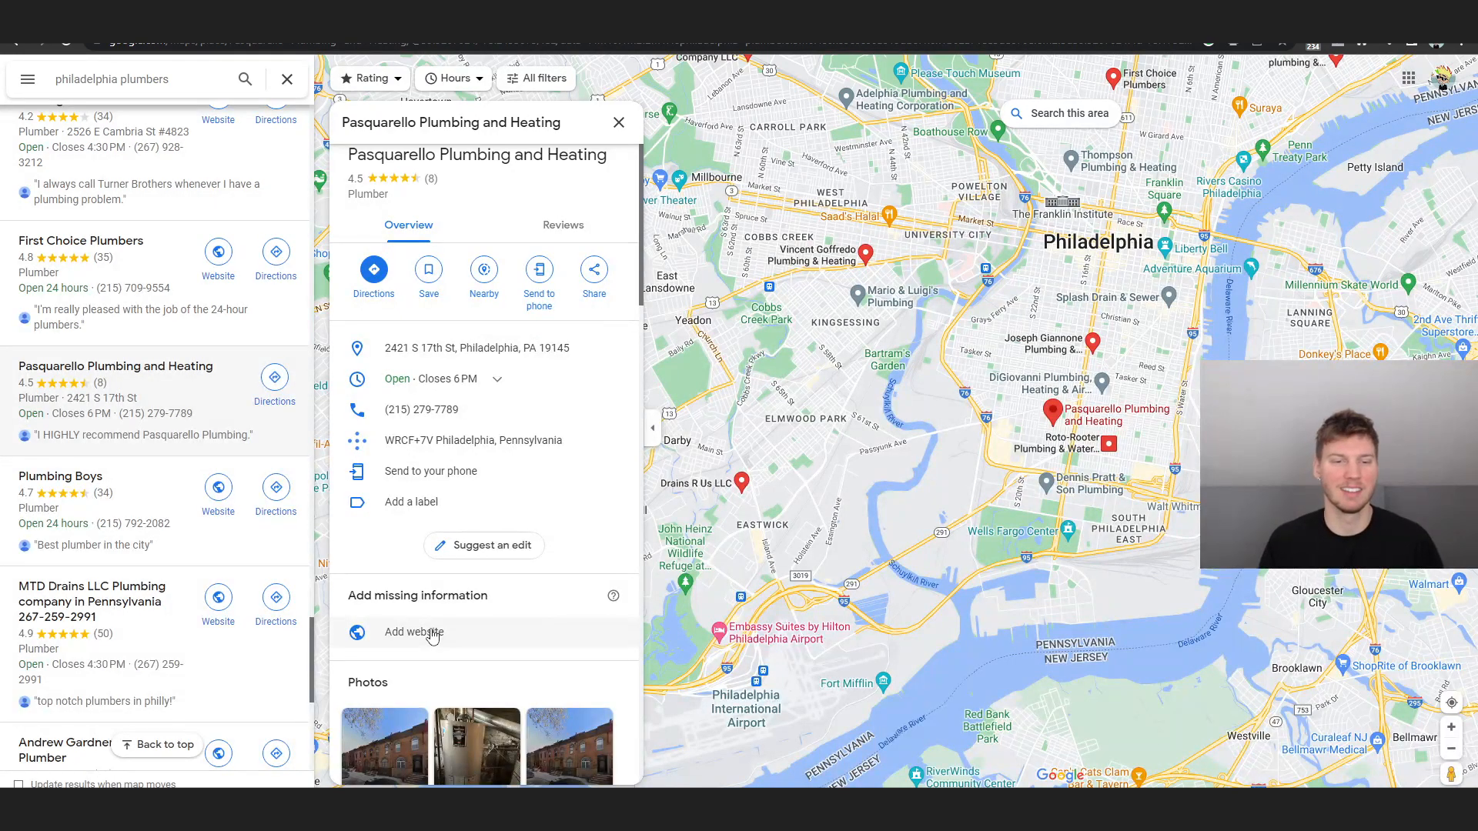
pyautogui.scroll(3)
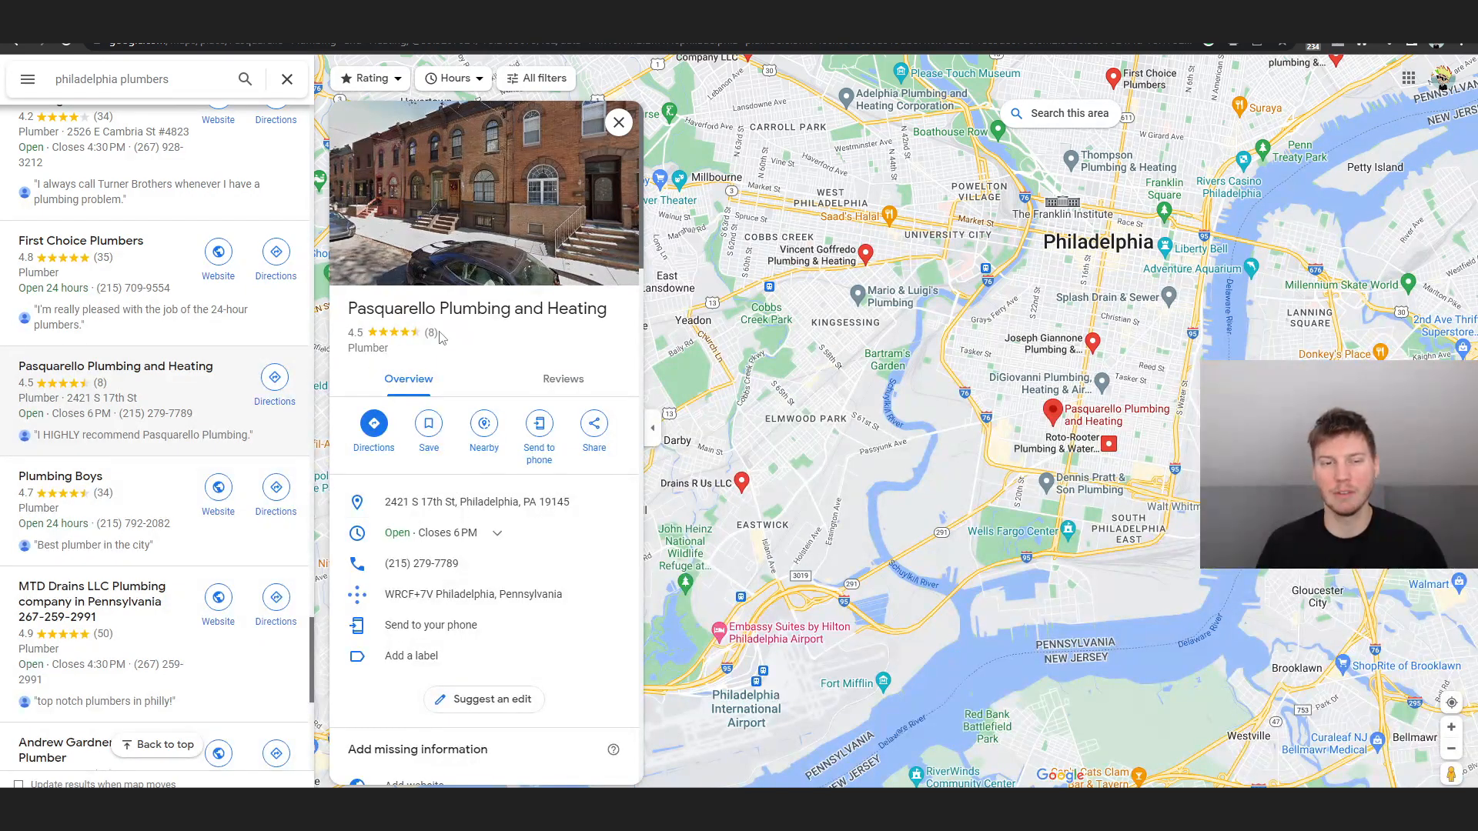
pyautogui.moveTo(481, 344)
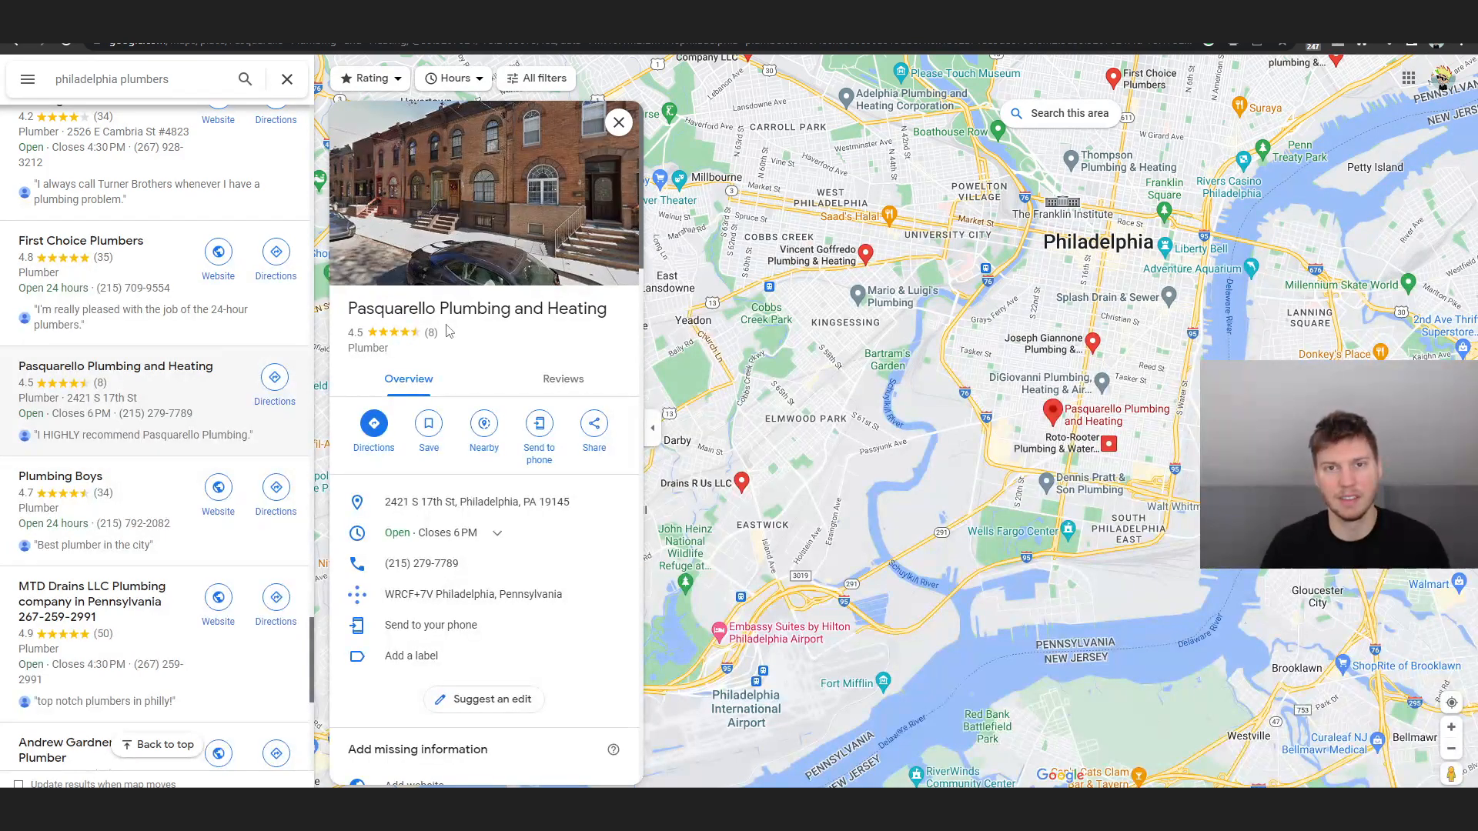
pyautogui.moveTo(447, 338)
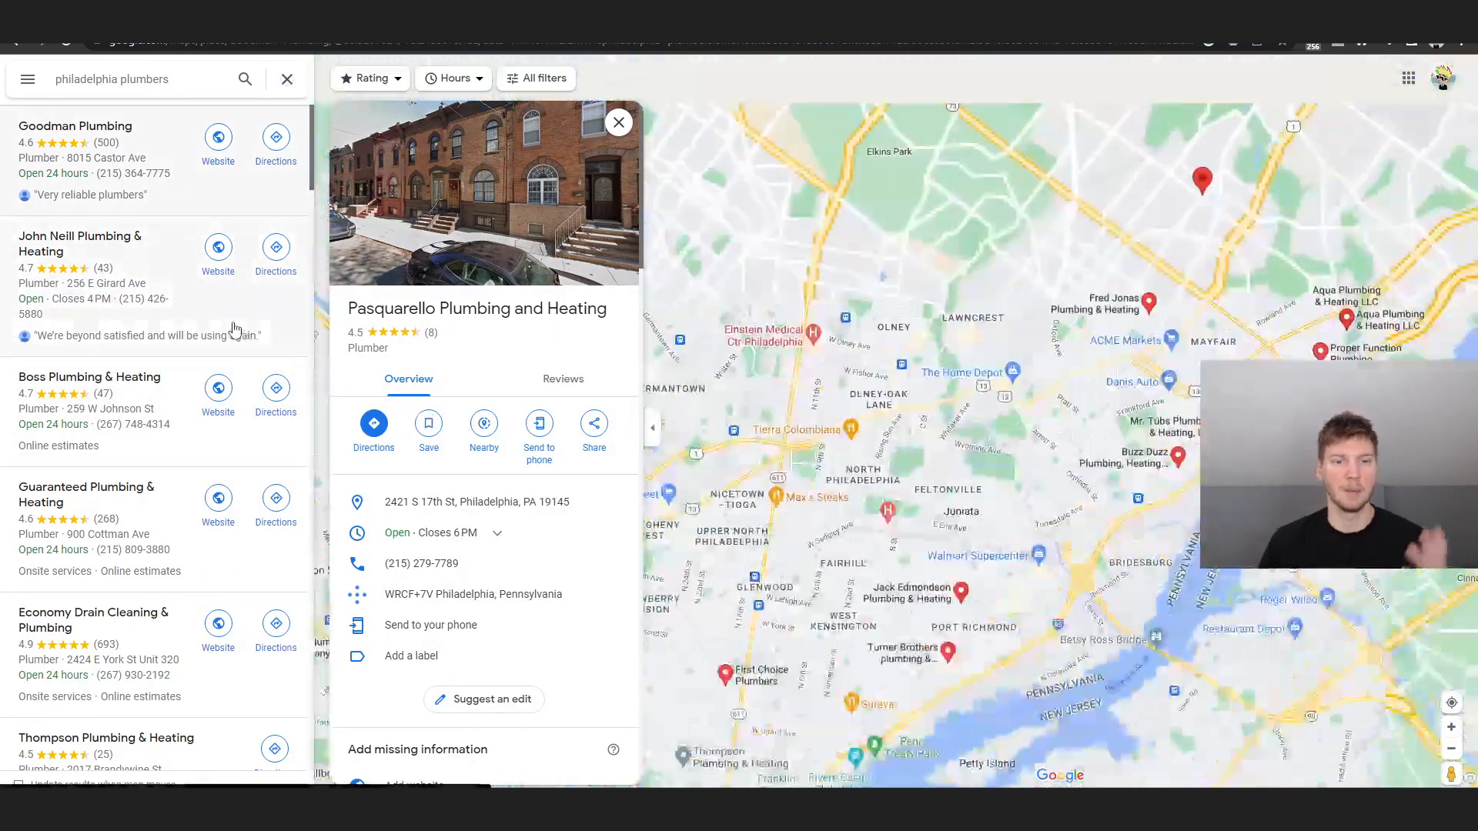
# Show Goodman Plumbing's details: 4.6 stars from 500 reviews, open 24 hours, Castor Ave address, website and phone
pyautogui.click(75, 126)
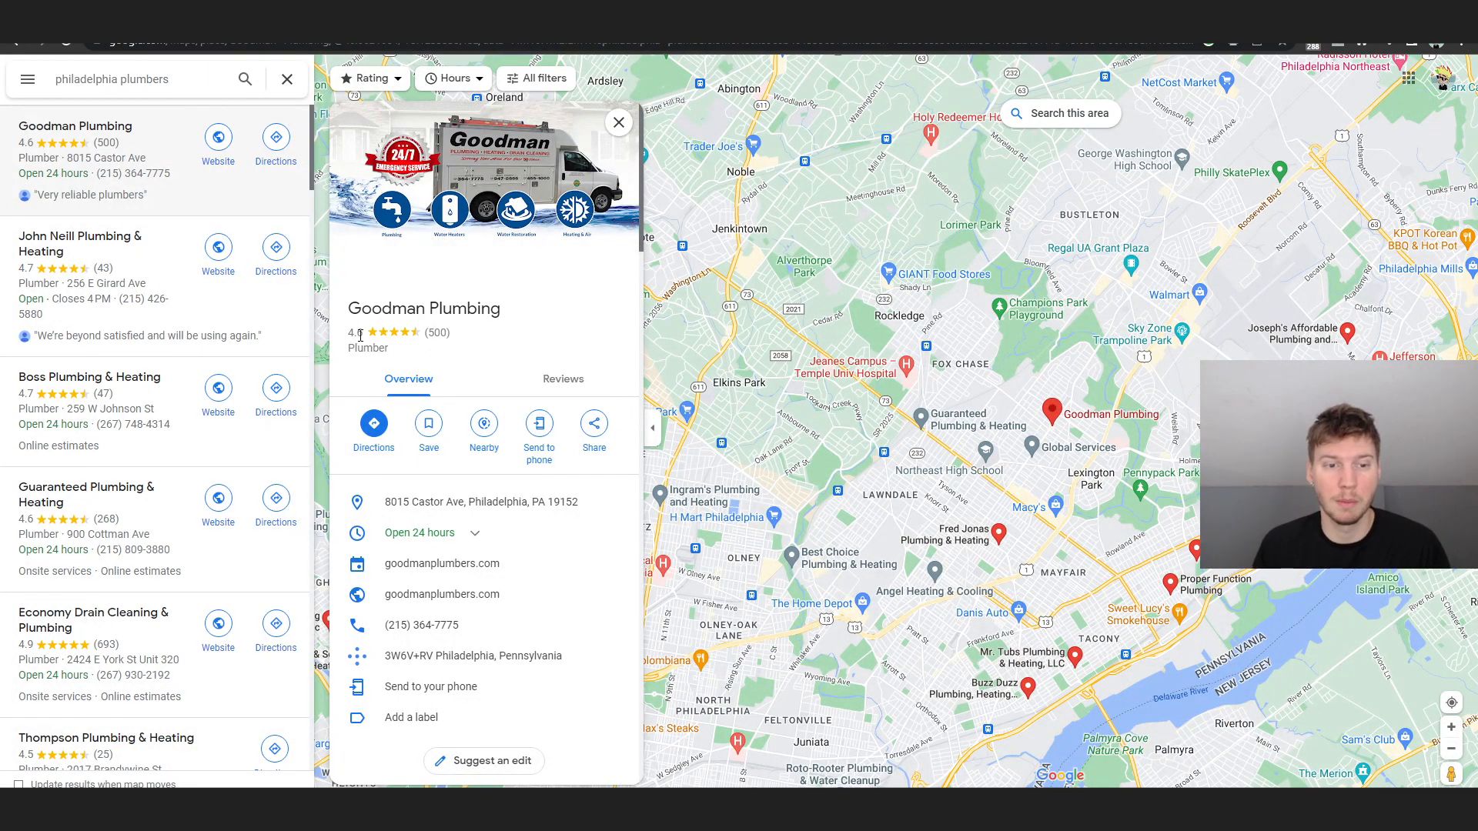
pyautogui.scroll(-3)
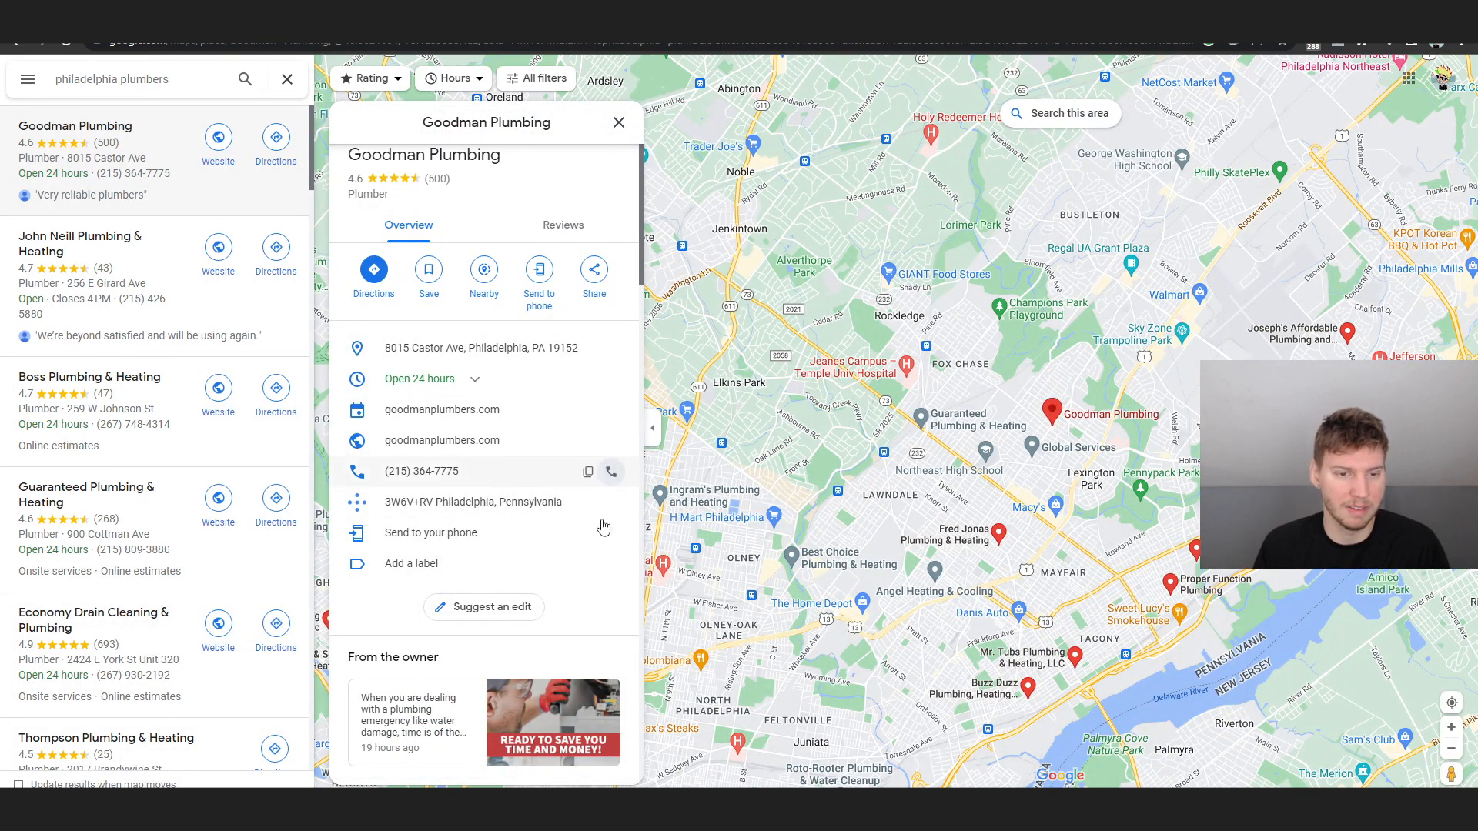
pyautogui.moveTo(453, 493)
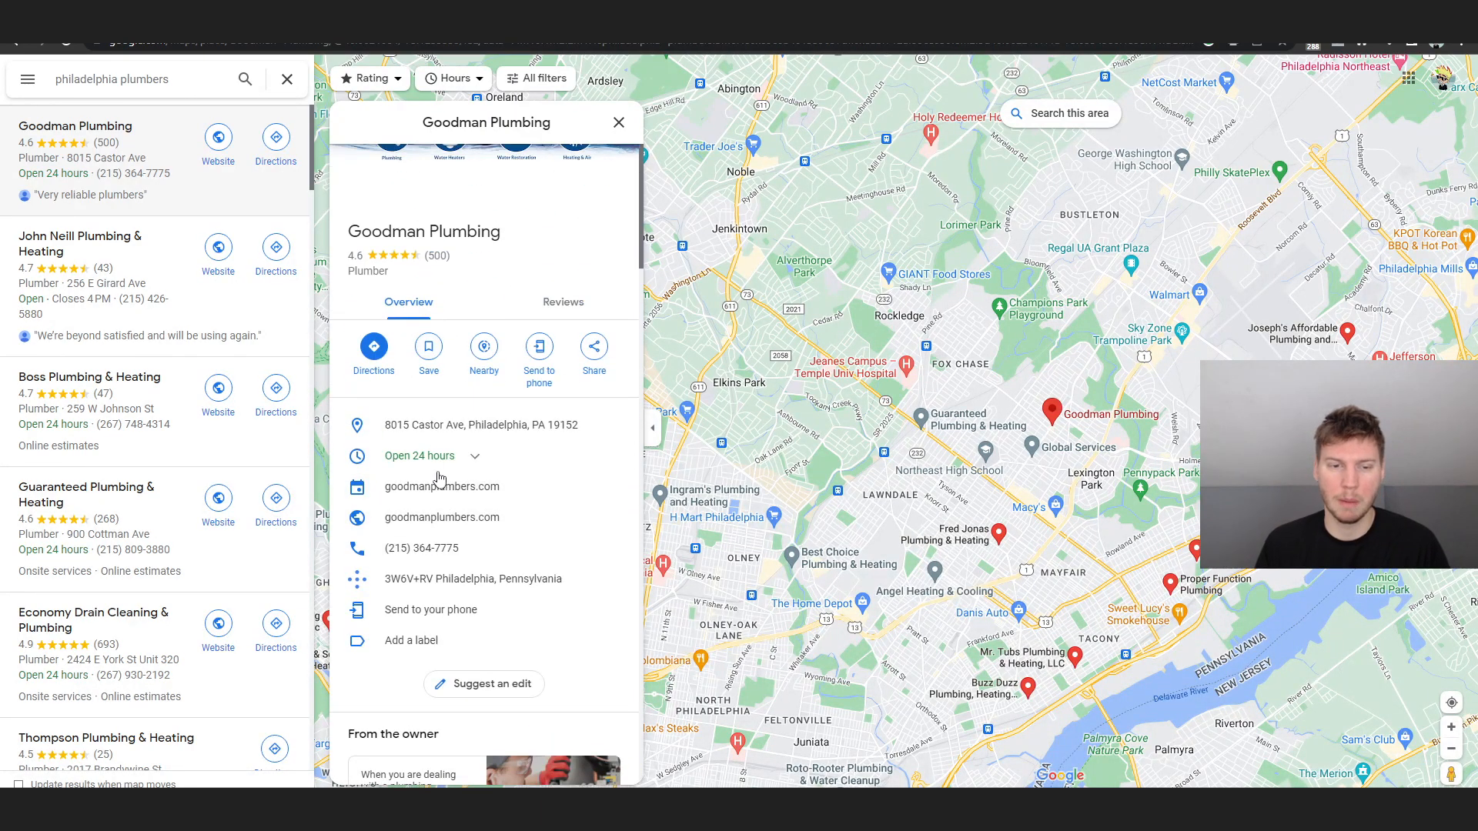
# Visit Goodman Plumbing's website and go through all its coupon offers down to the Request Service form
pyautogui.click(441, 517)
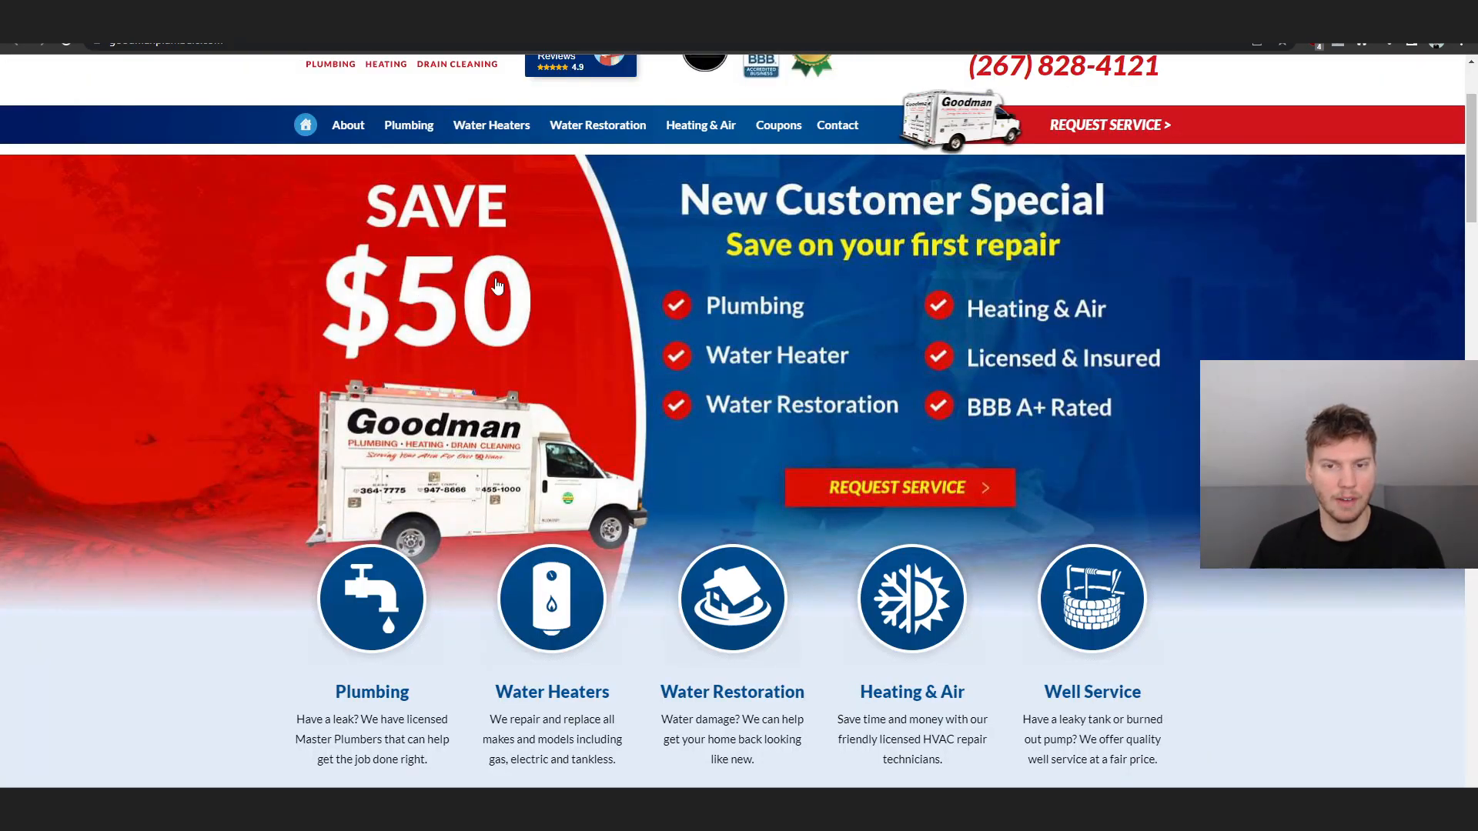
pyautogui.scroll(-3)
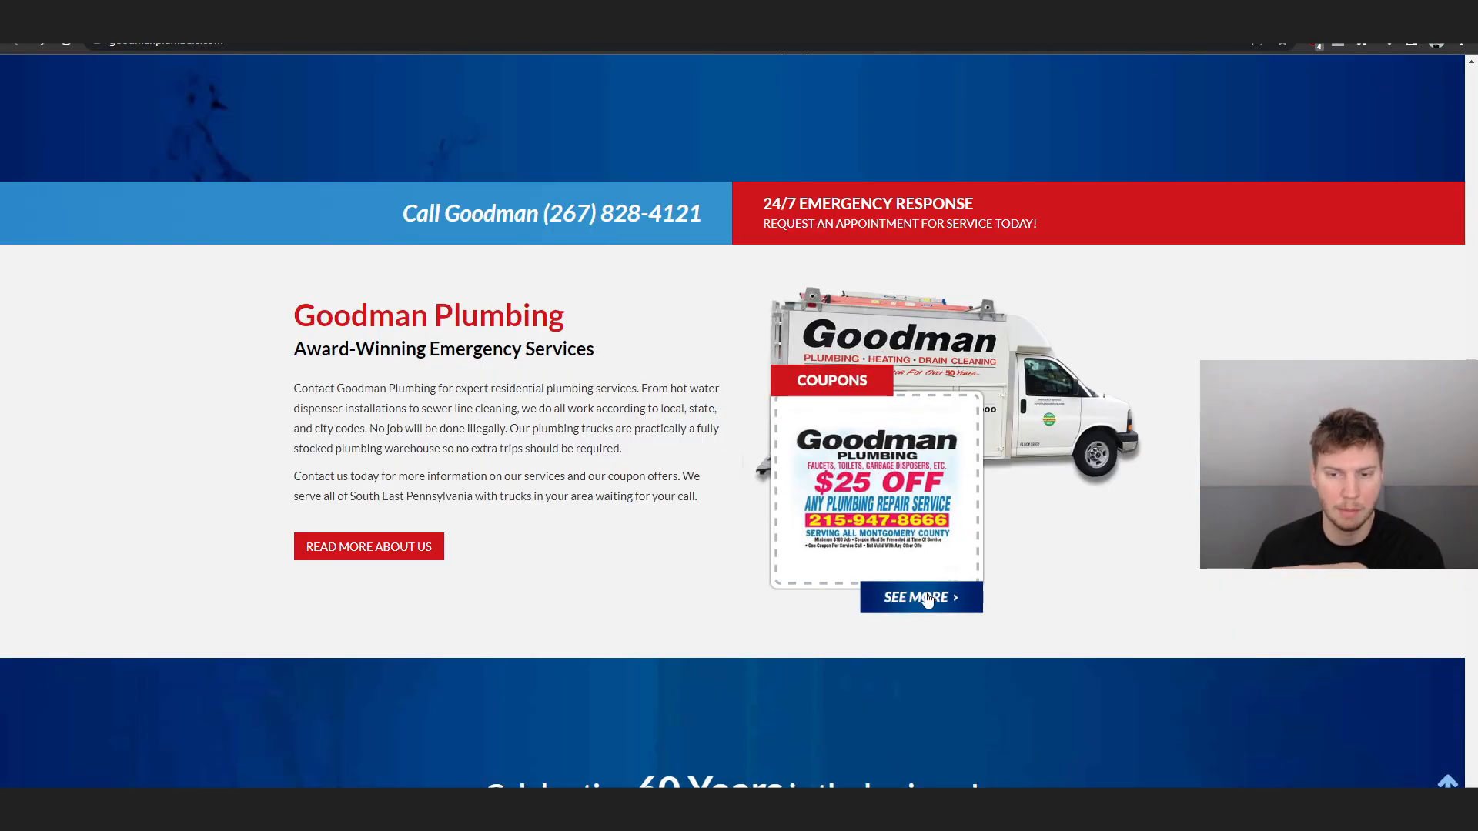
pyautogui.click(921, 597)
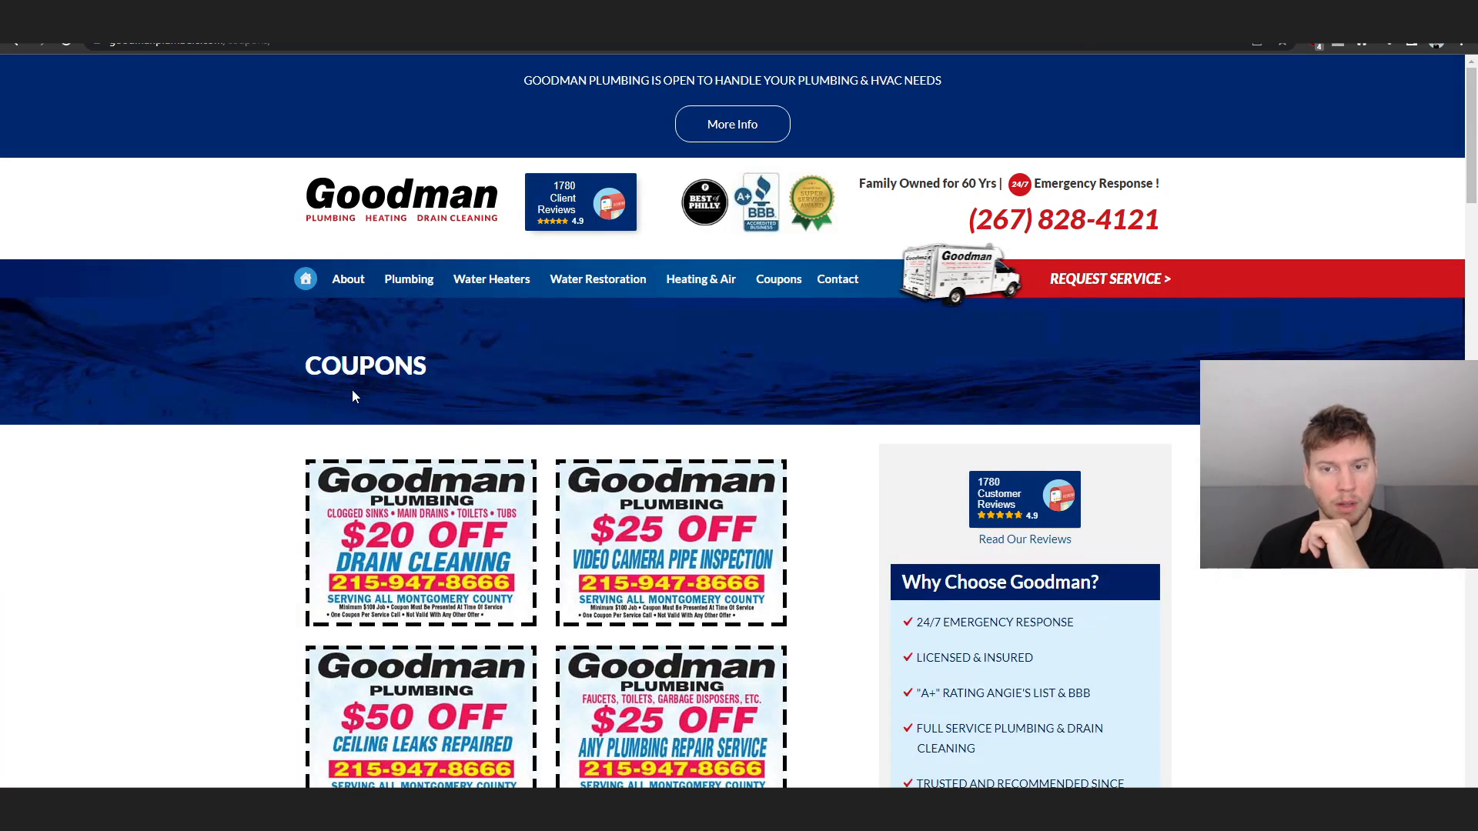
pyautogui.moveTo(541, 283)
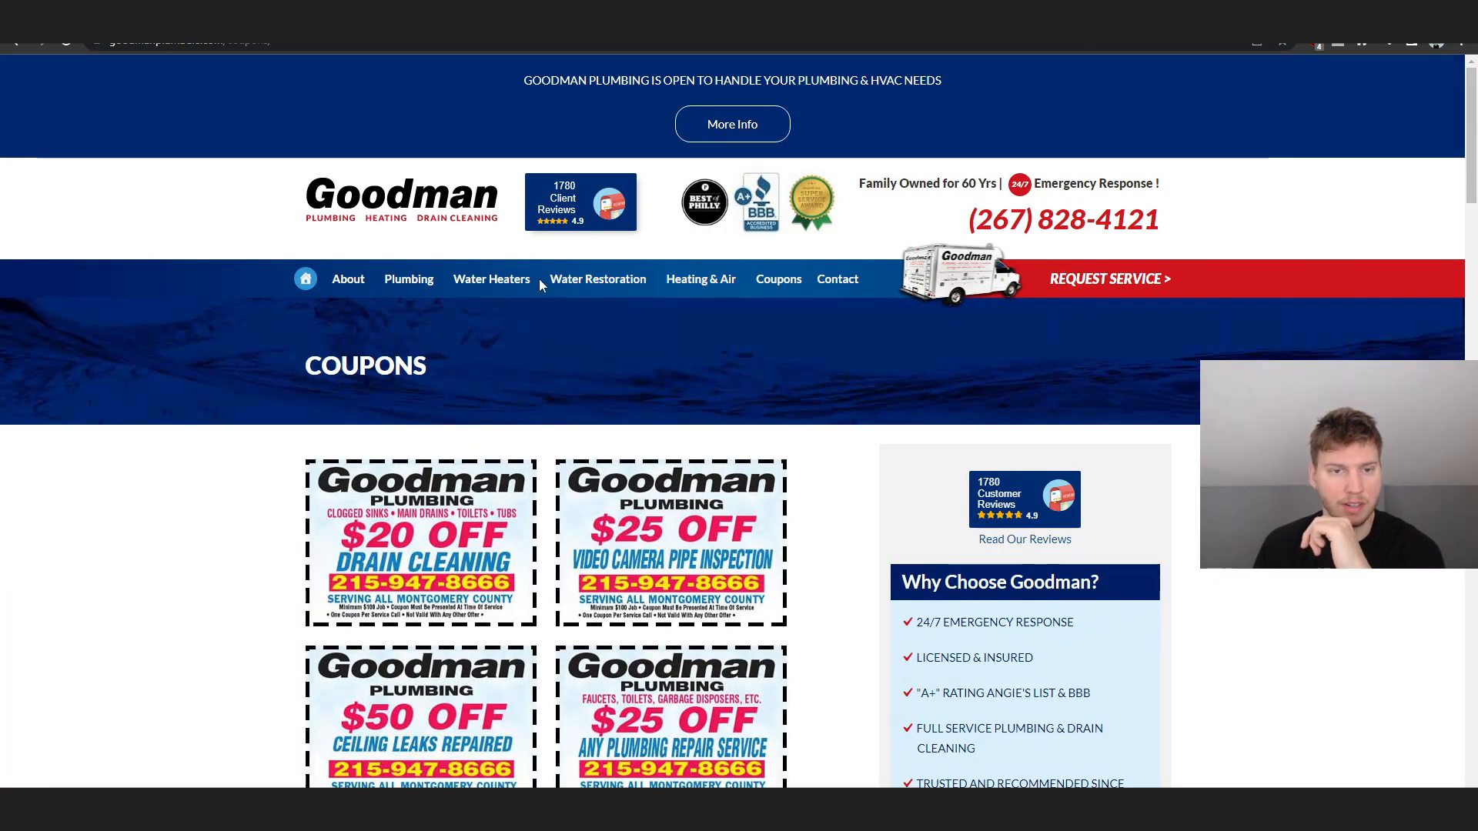
pyautogui.scroll(-3)
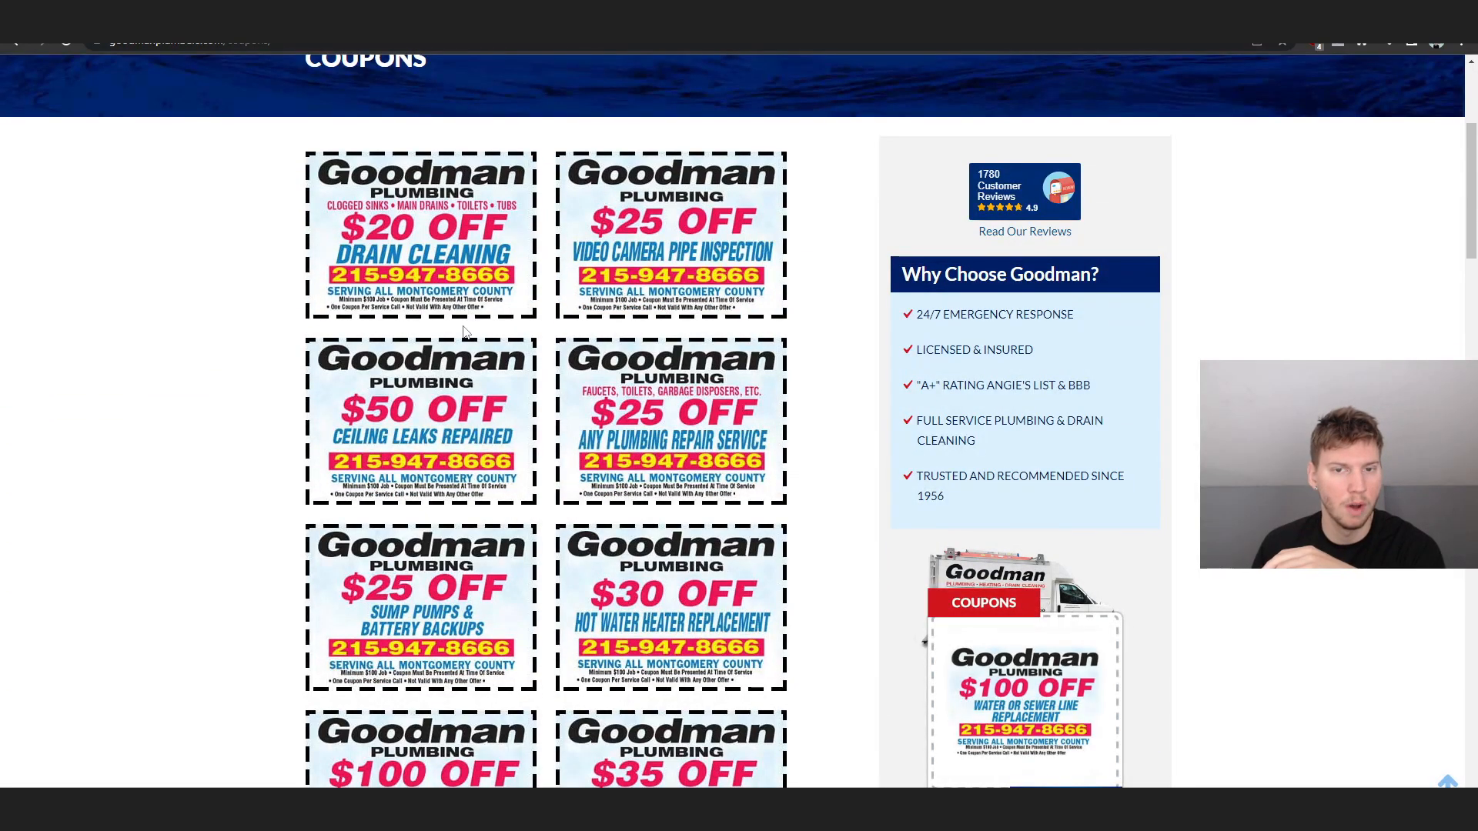
pyautogui.moveTo(828, 416)
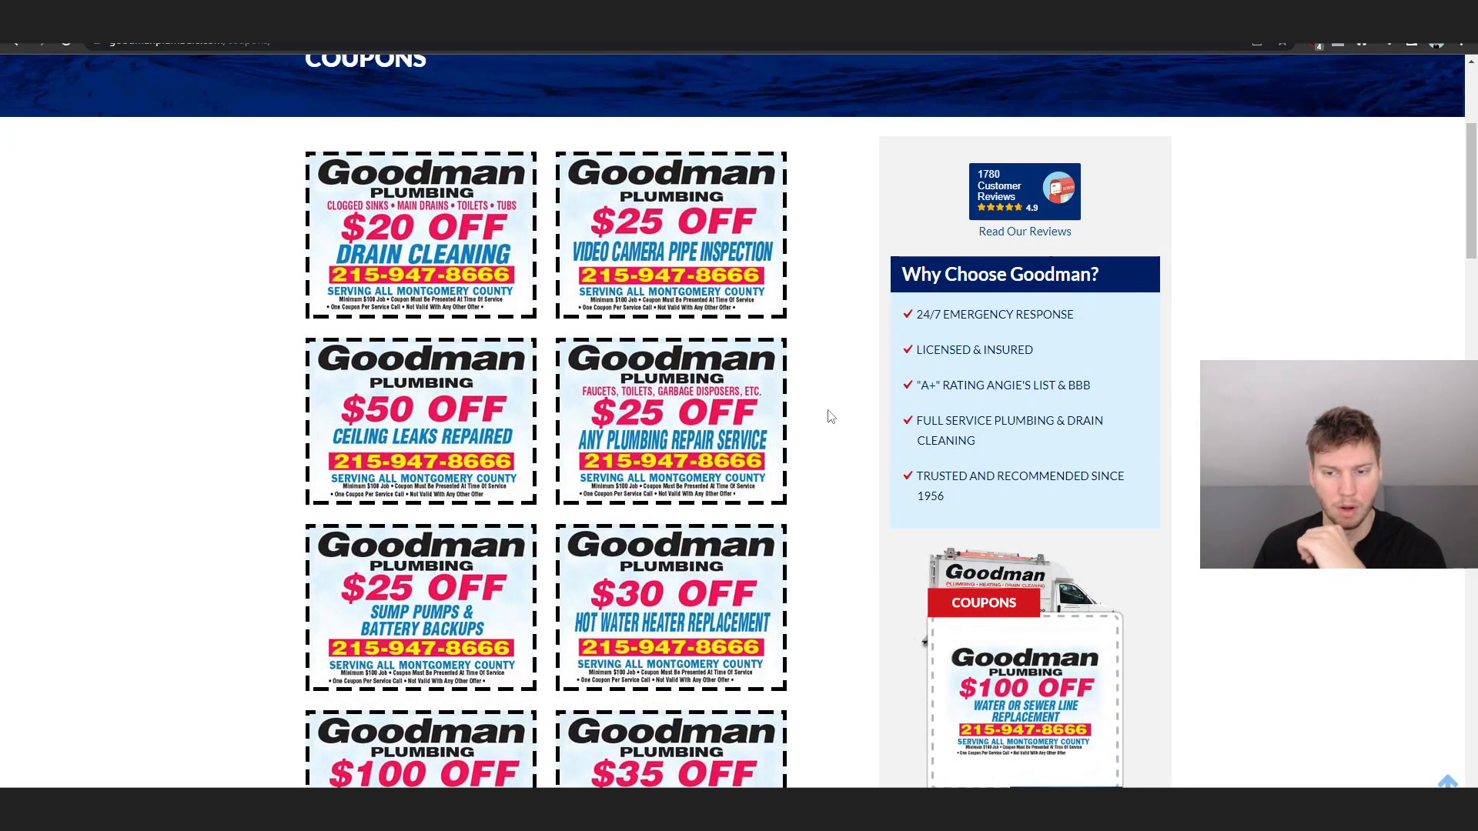
pyautogui.scroll(-3)
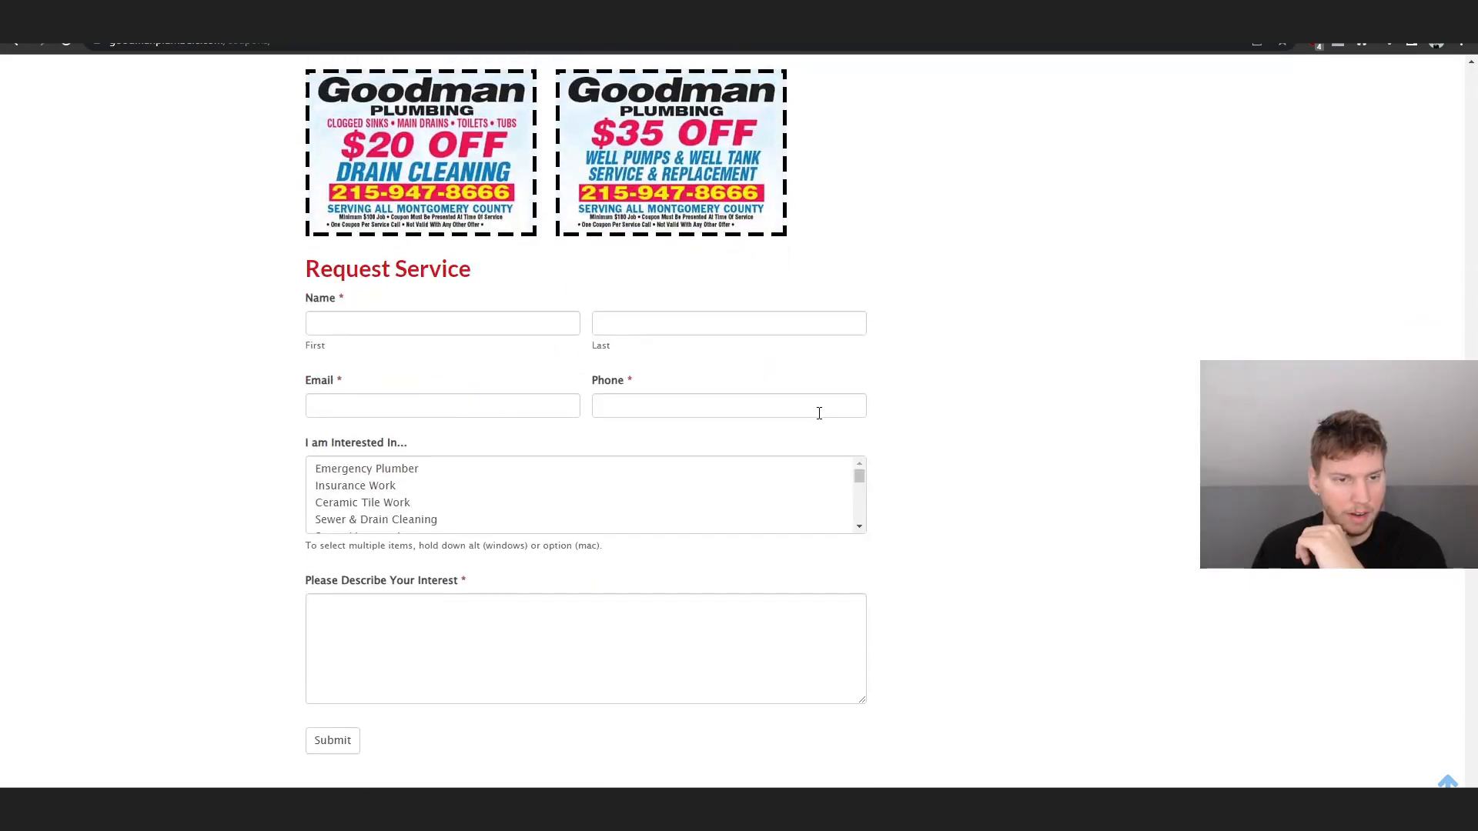
pyautogui.scroll(-3)
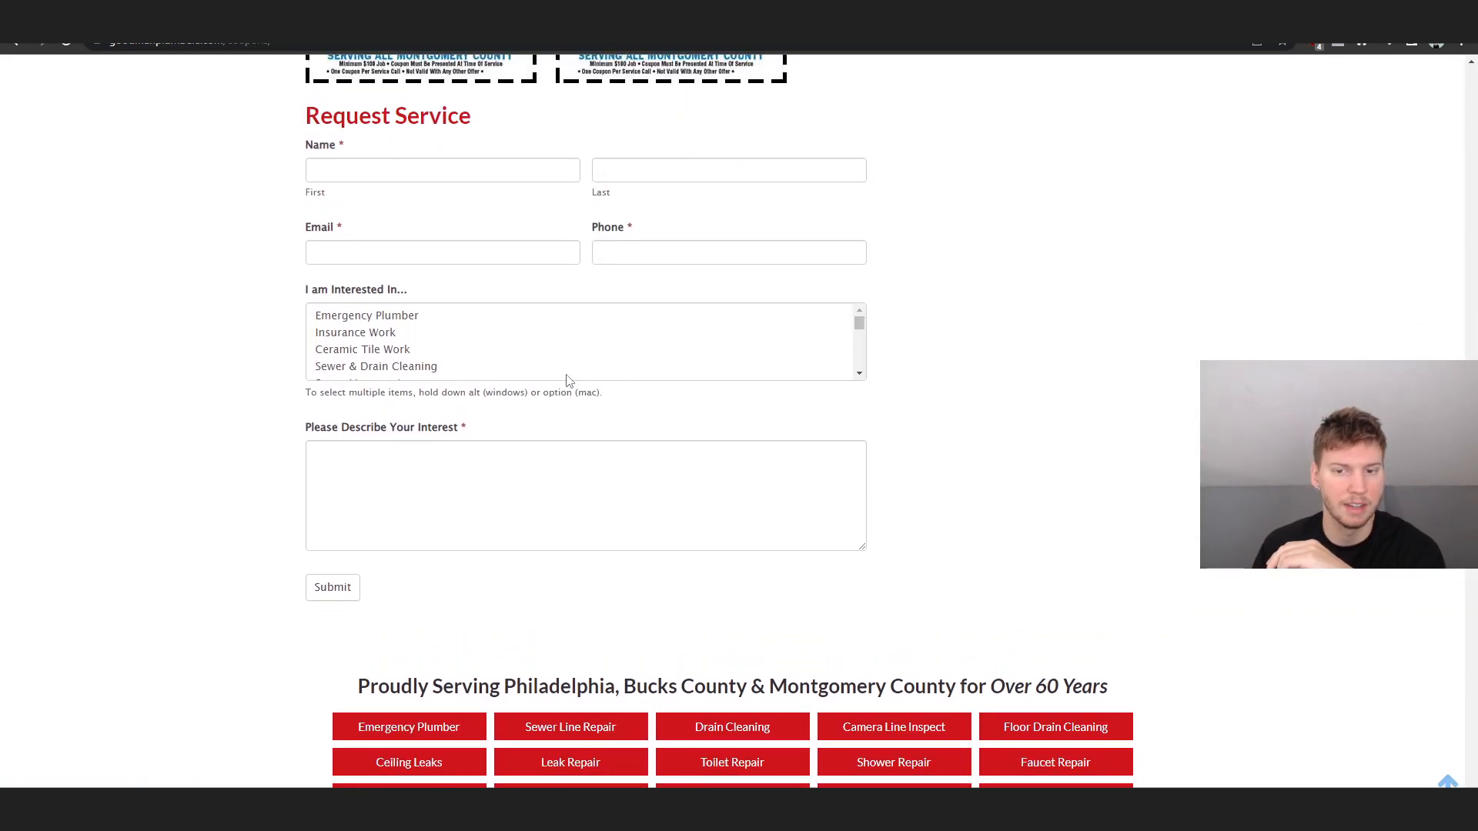
pyautogui.scroll(-3)
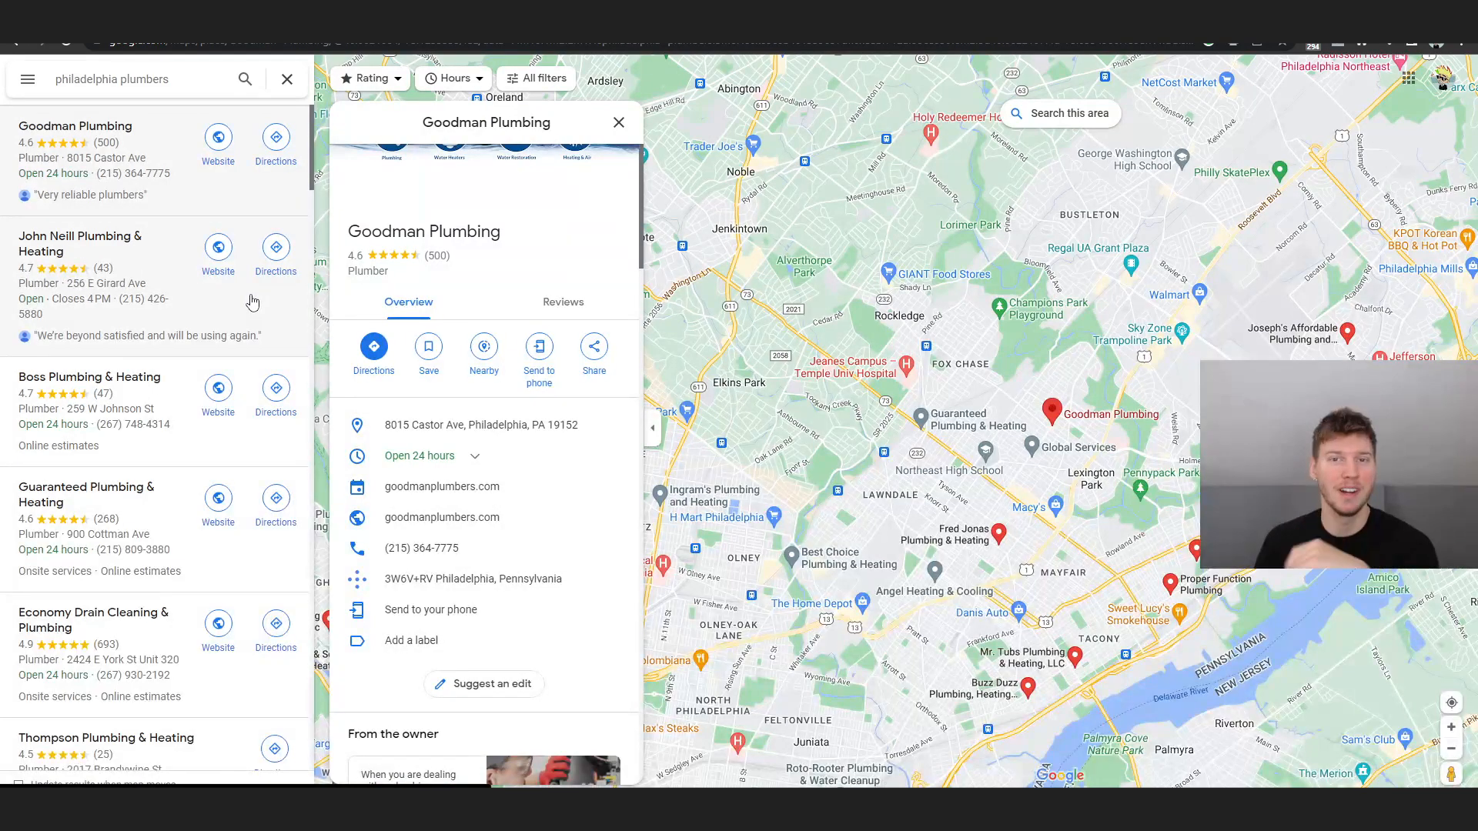
pyautogui.moveTo(140, 220)
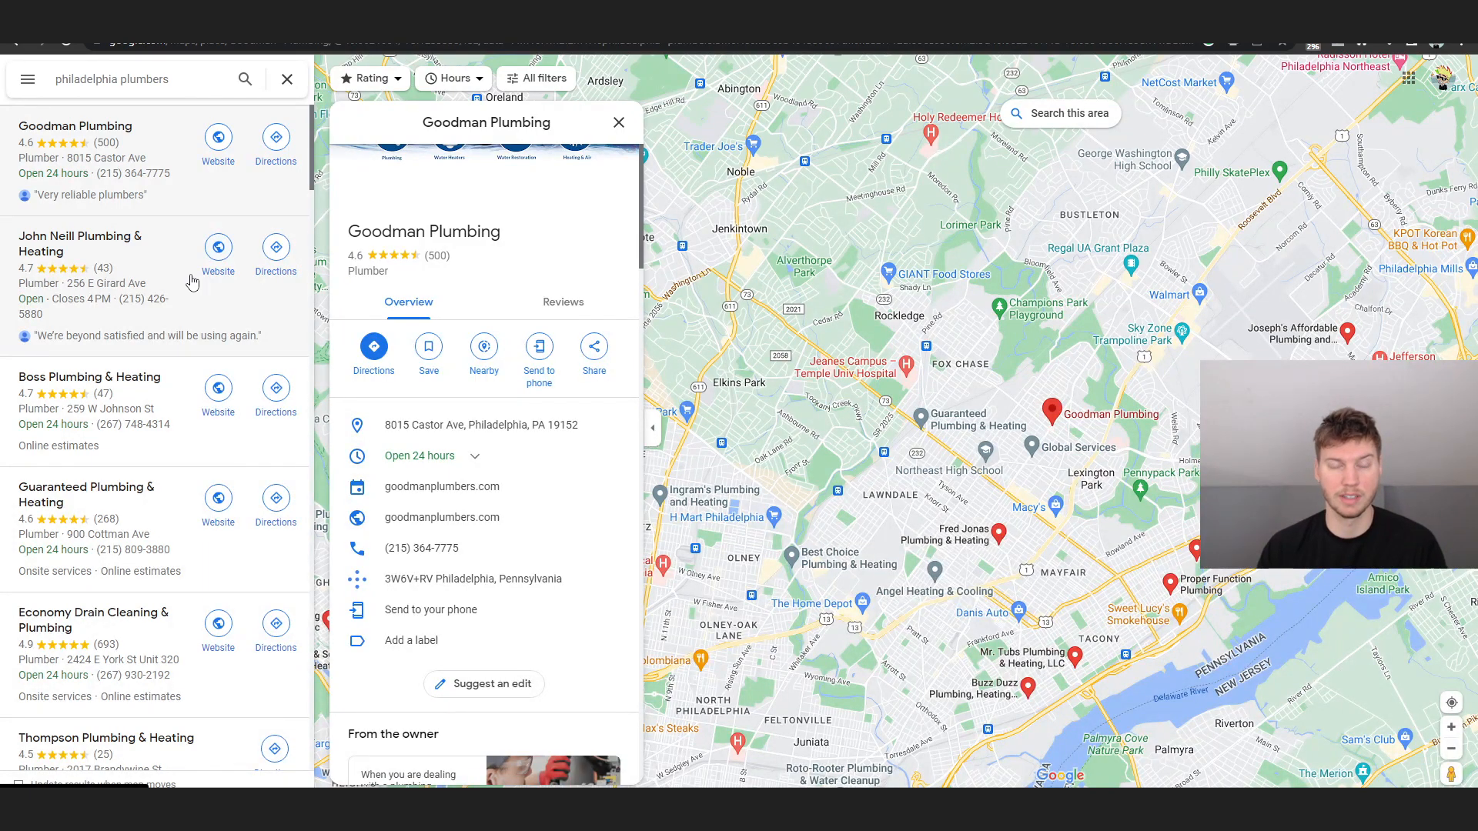
pyautogui.moveTo(906, 337)
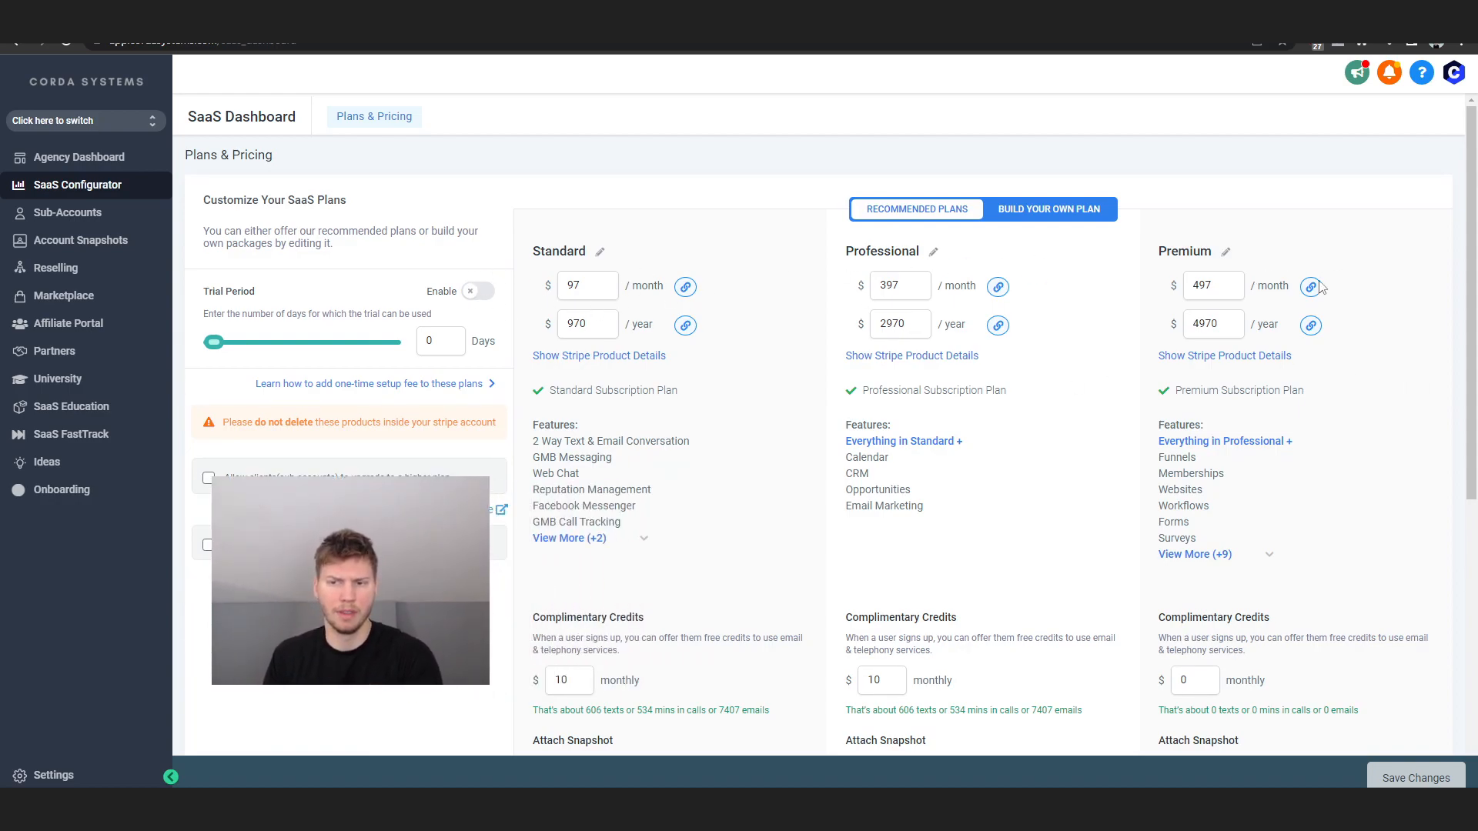
pyautogui.moveTo(505, 329)
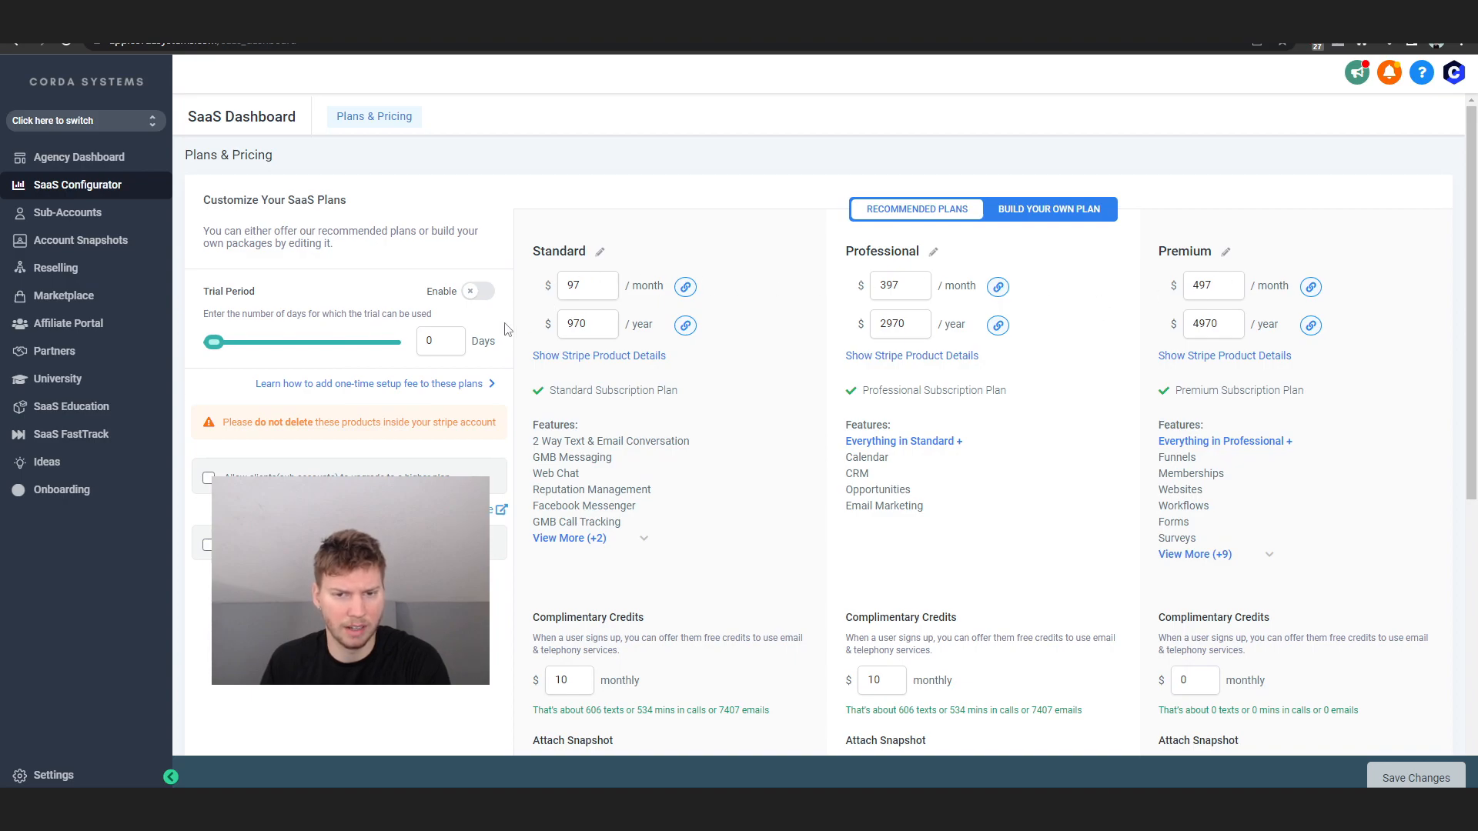
pyautogui.moveTo(1329, 327)
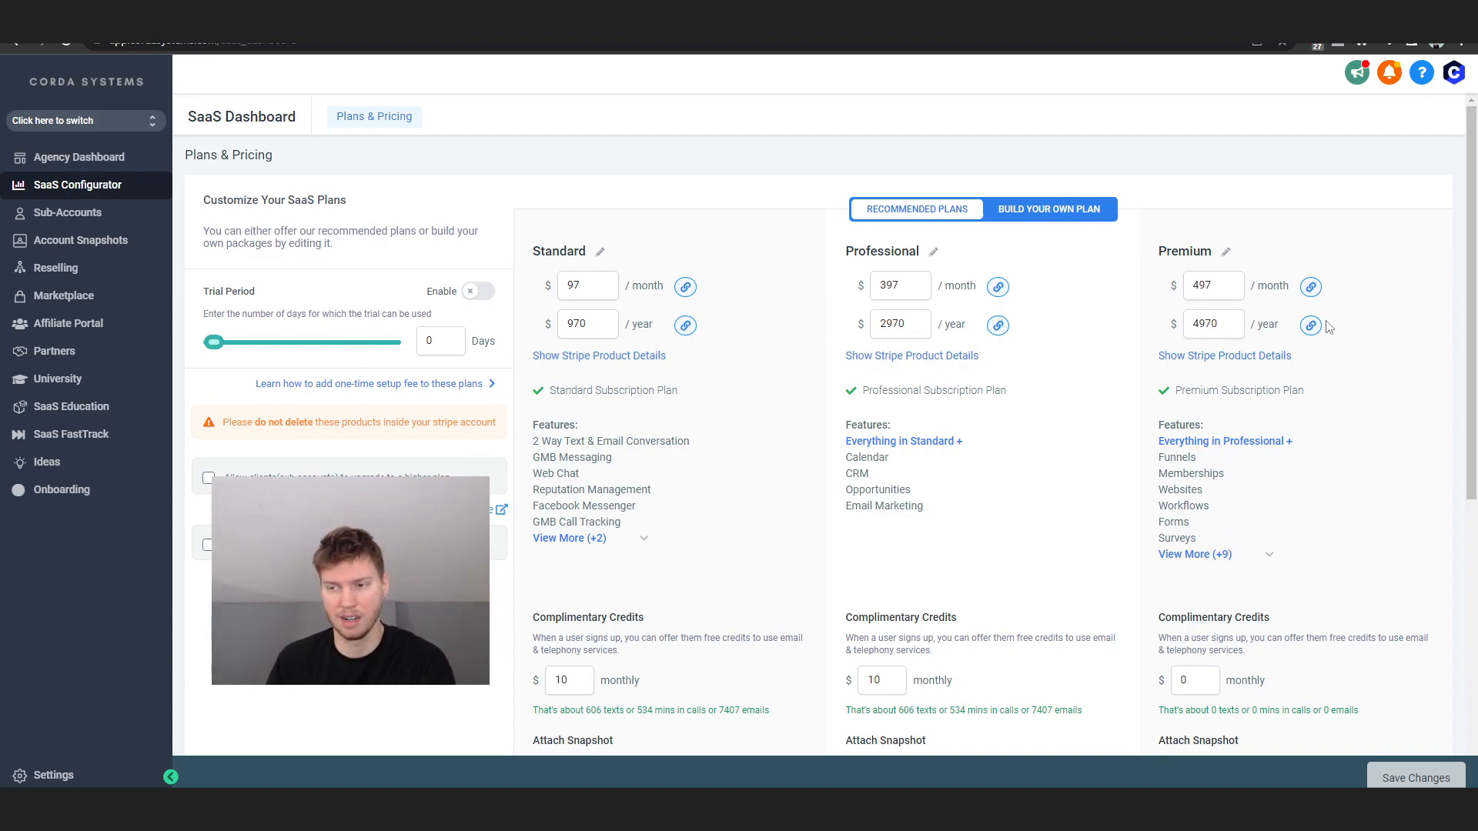
# Expand the Standard and Premium plan feature lists to reveal extras like Text To Pay, Invoice, Blogs and Affiliate Manager
pyautogui.scroll(-3)
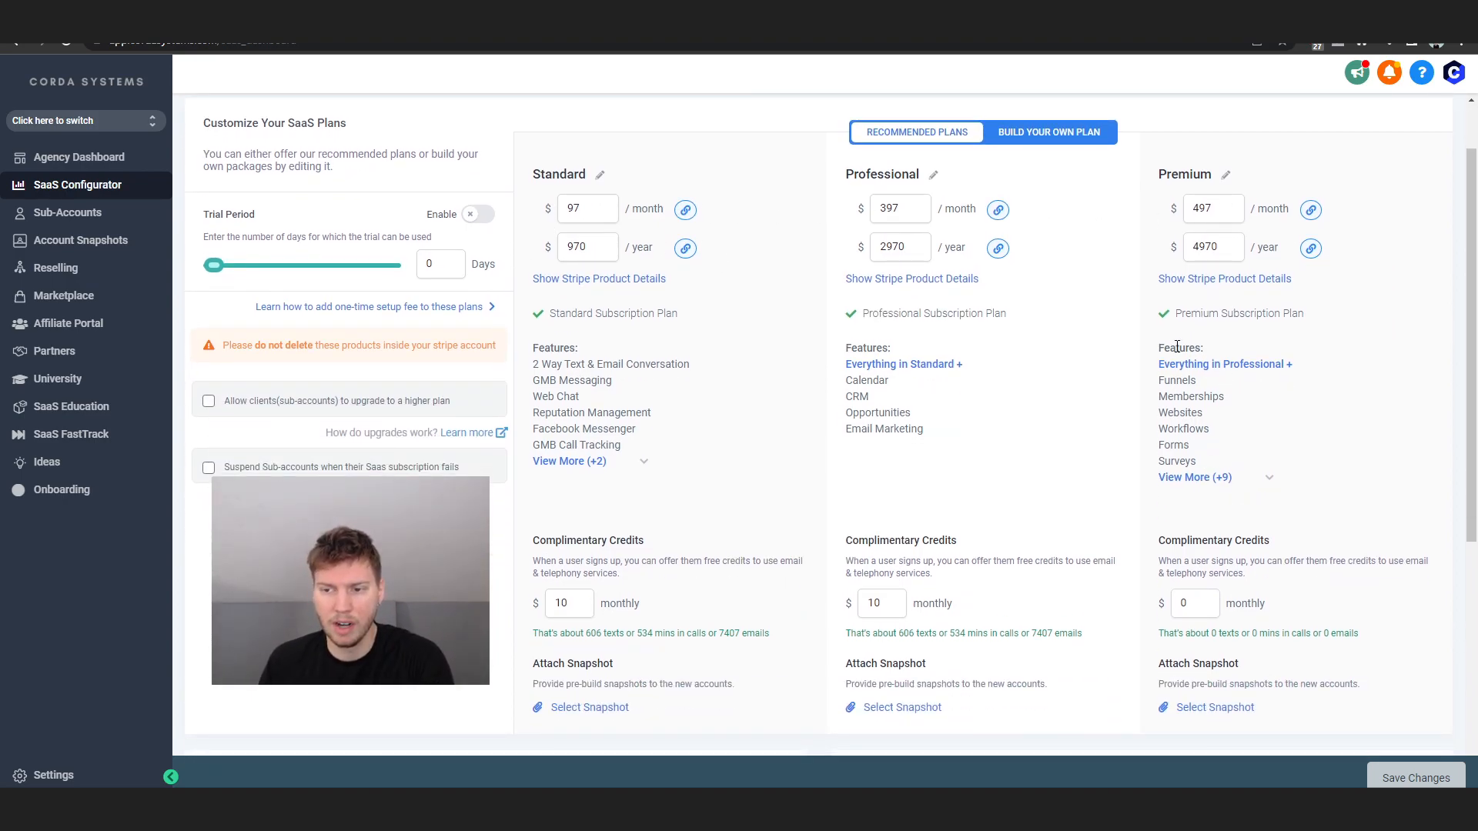
pyautogui.click(570, 460)
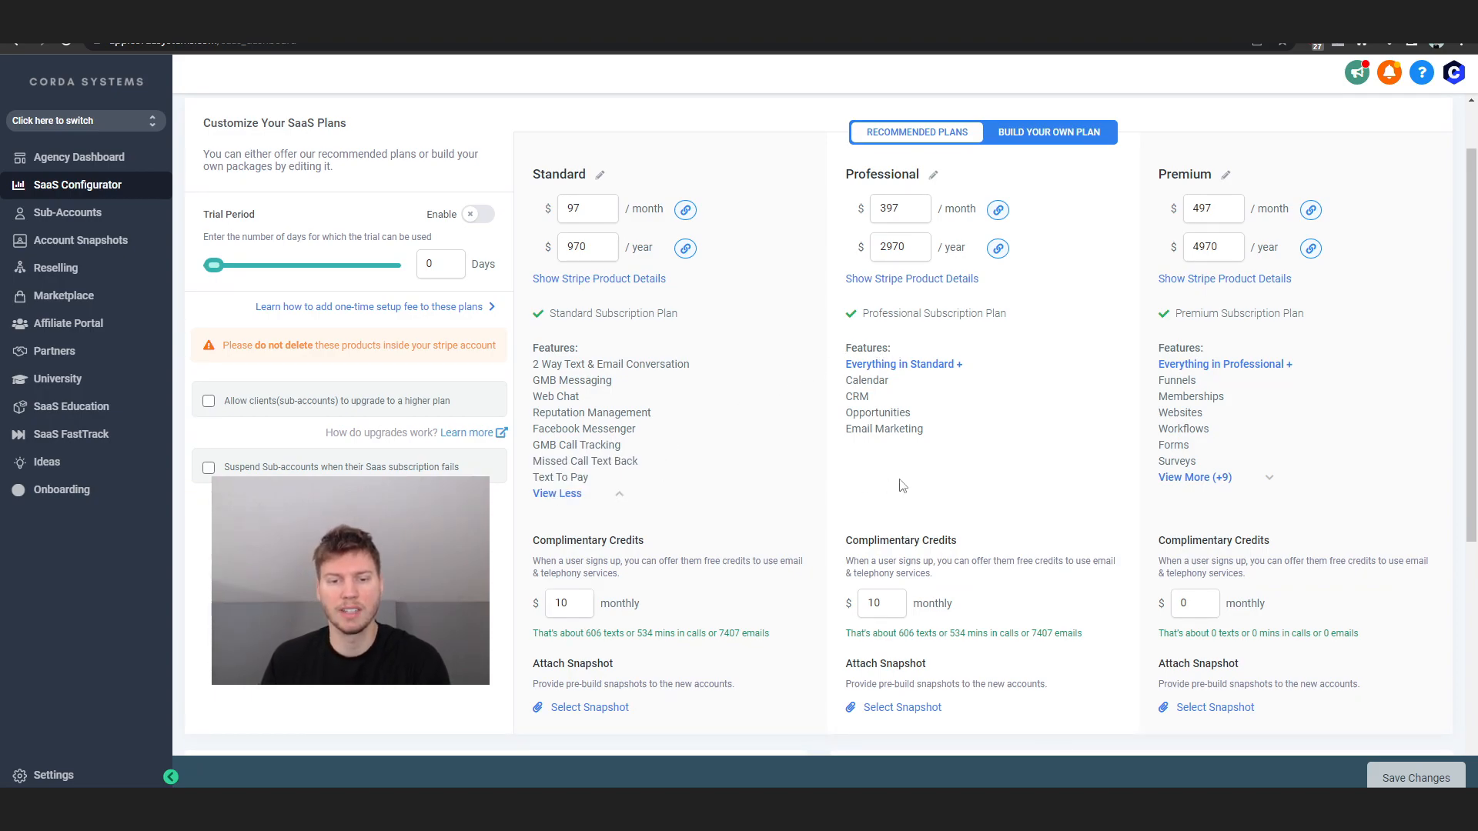
pyautogui.click(1195, 477)
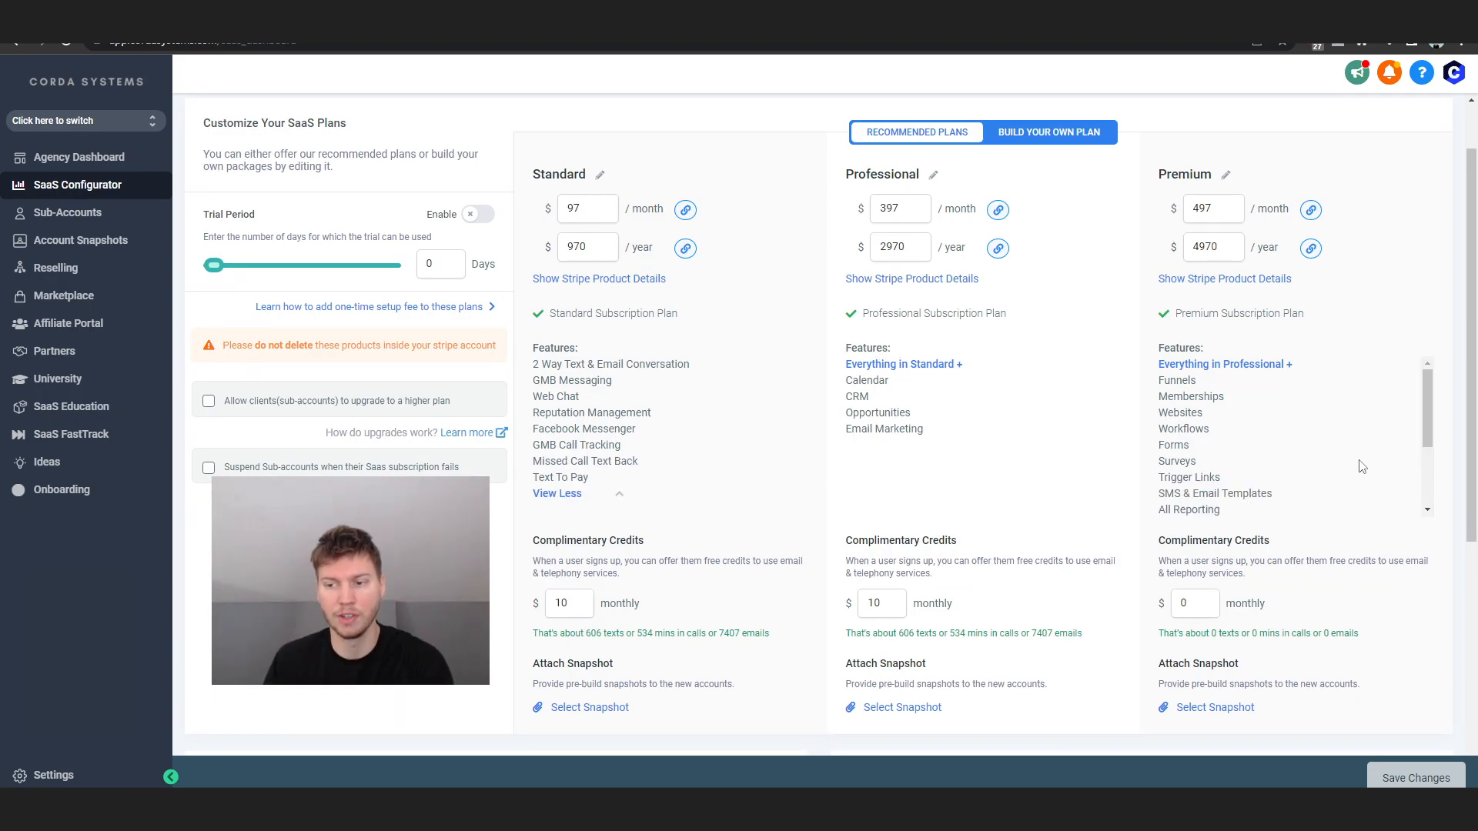
pyautogui.moveTo(888, 425)
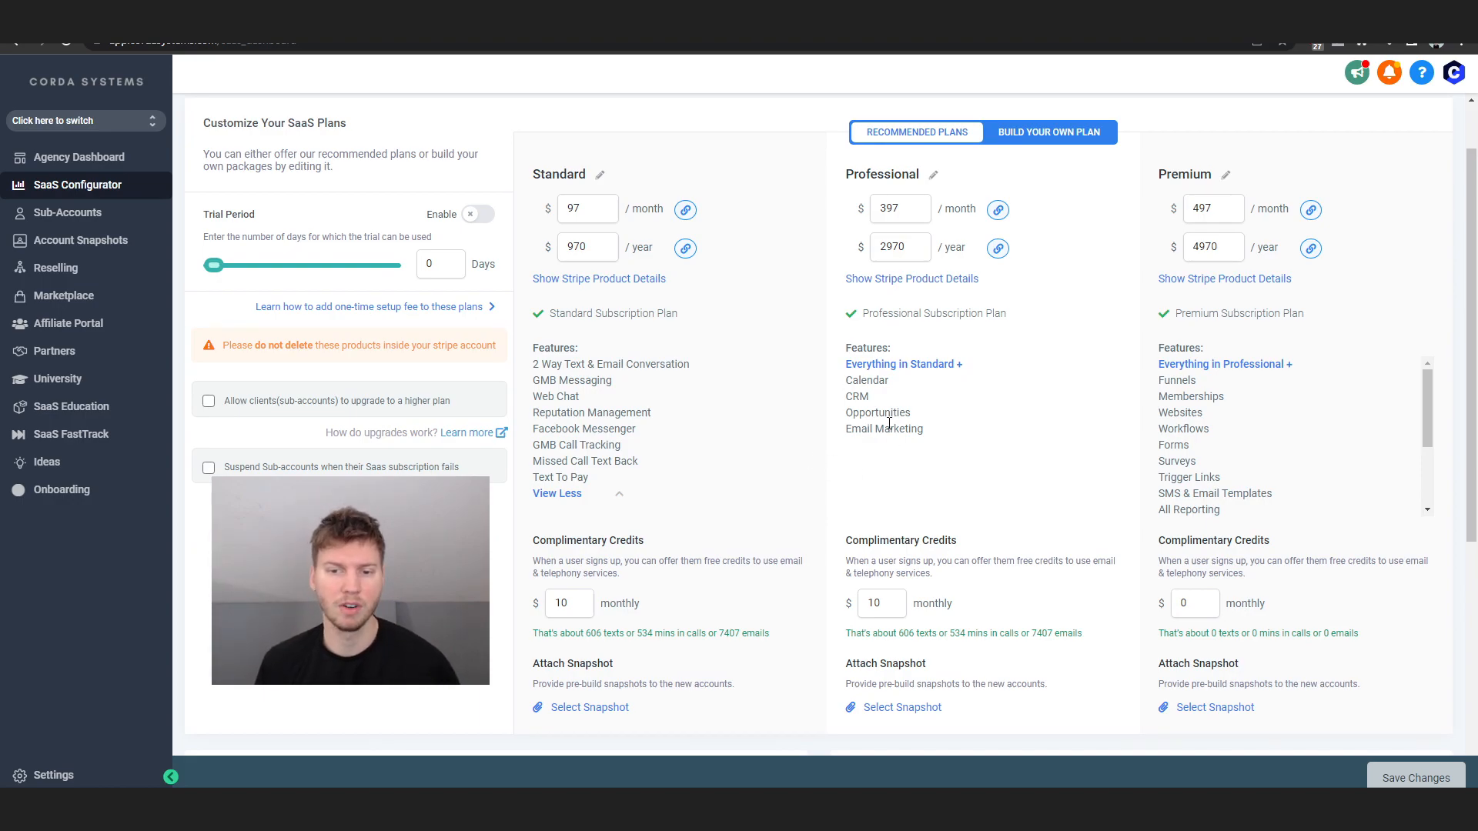
pyautogui.moveTo(619, 448)
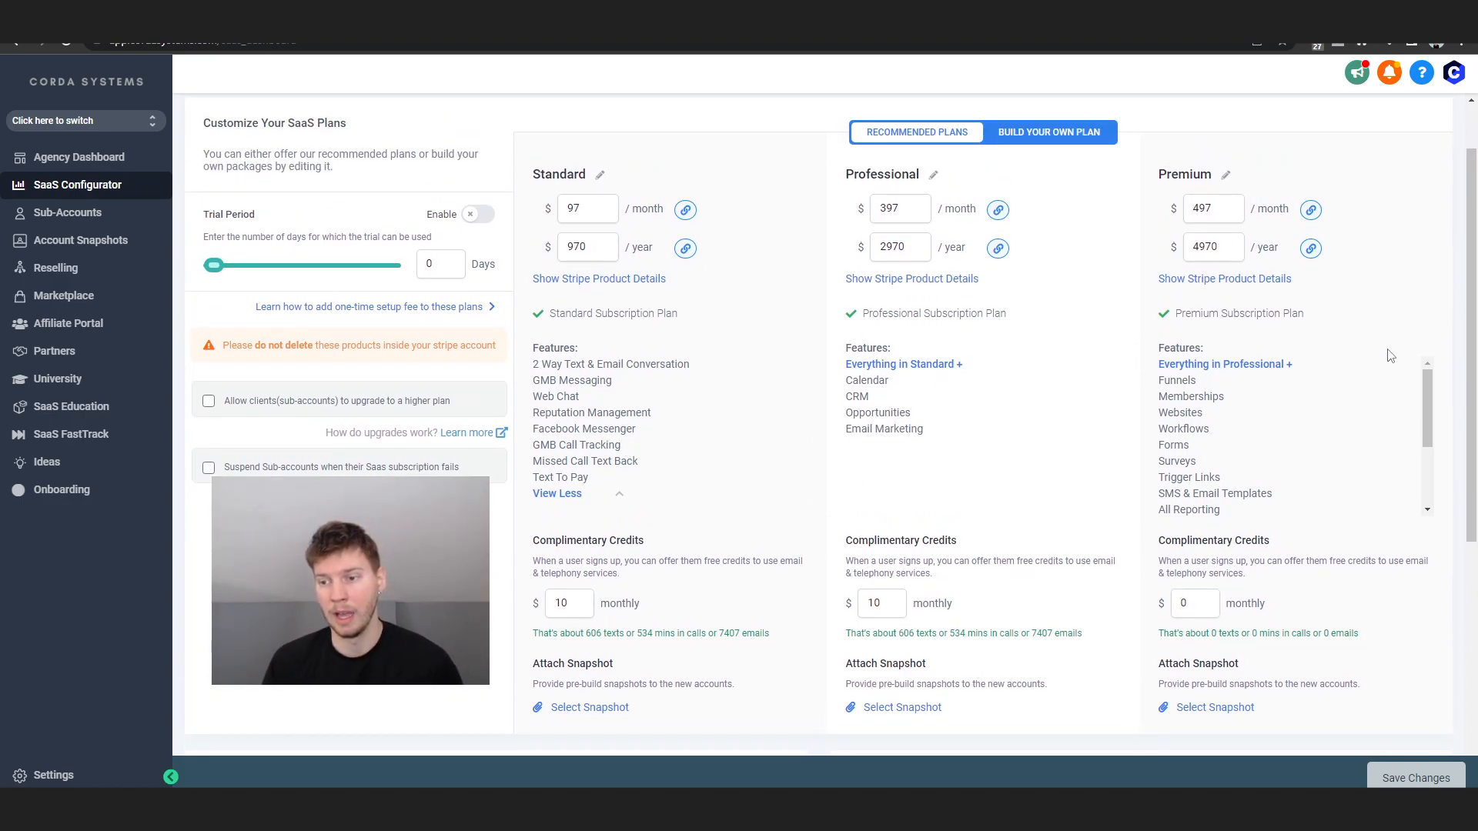
pyautogui.scroll(-3)
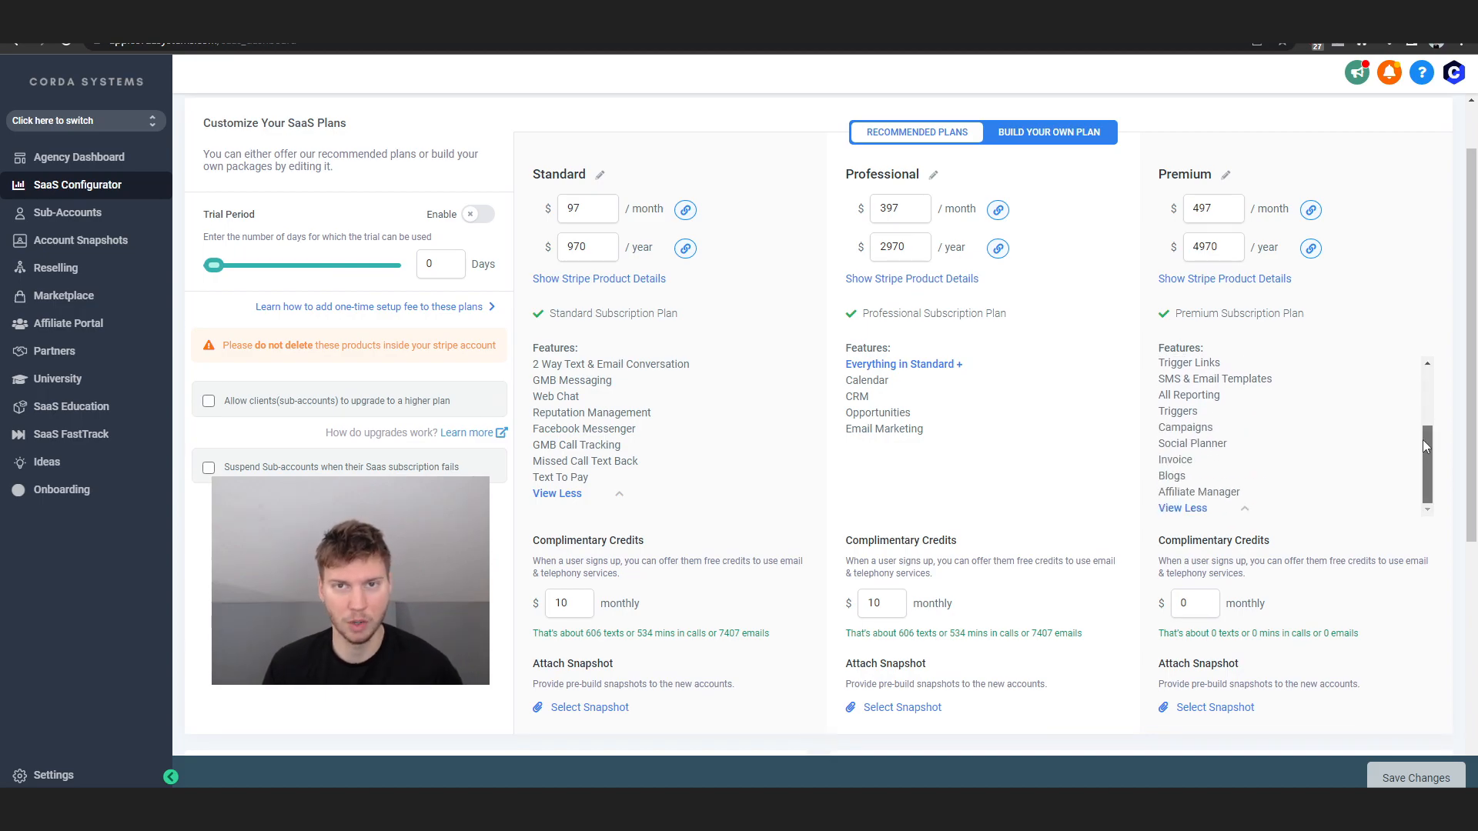